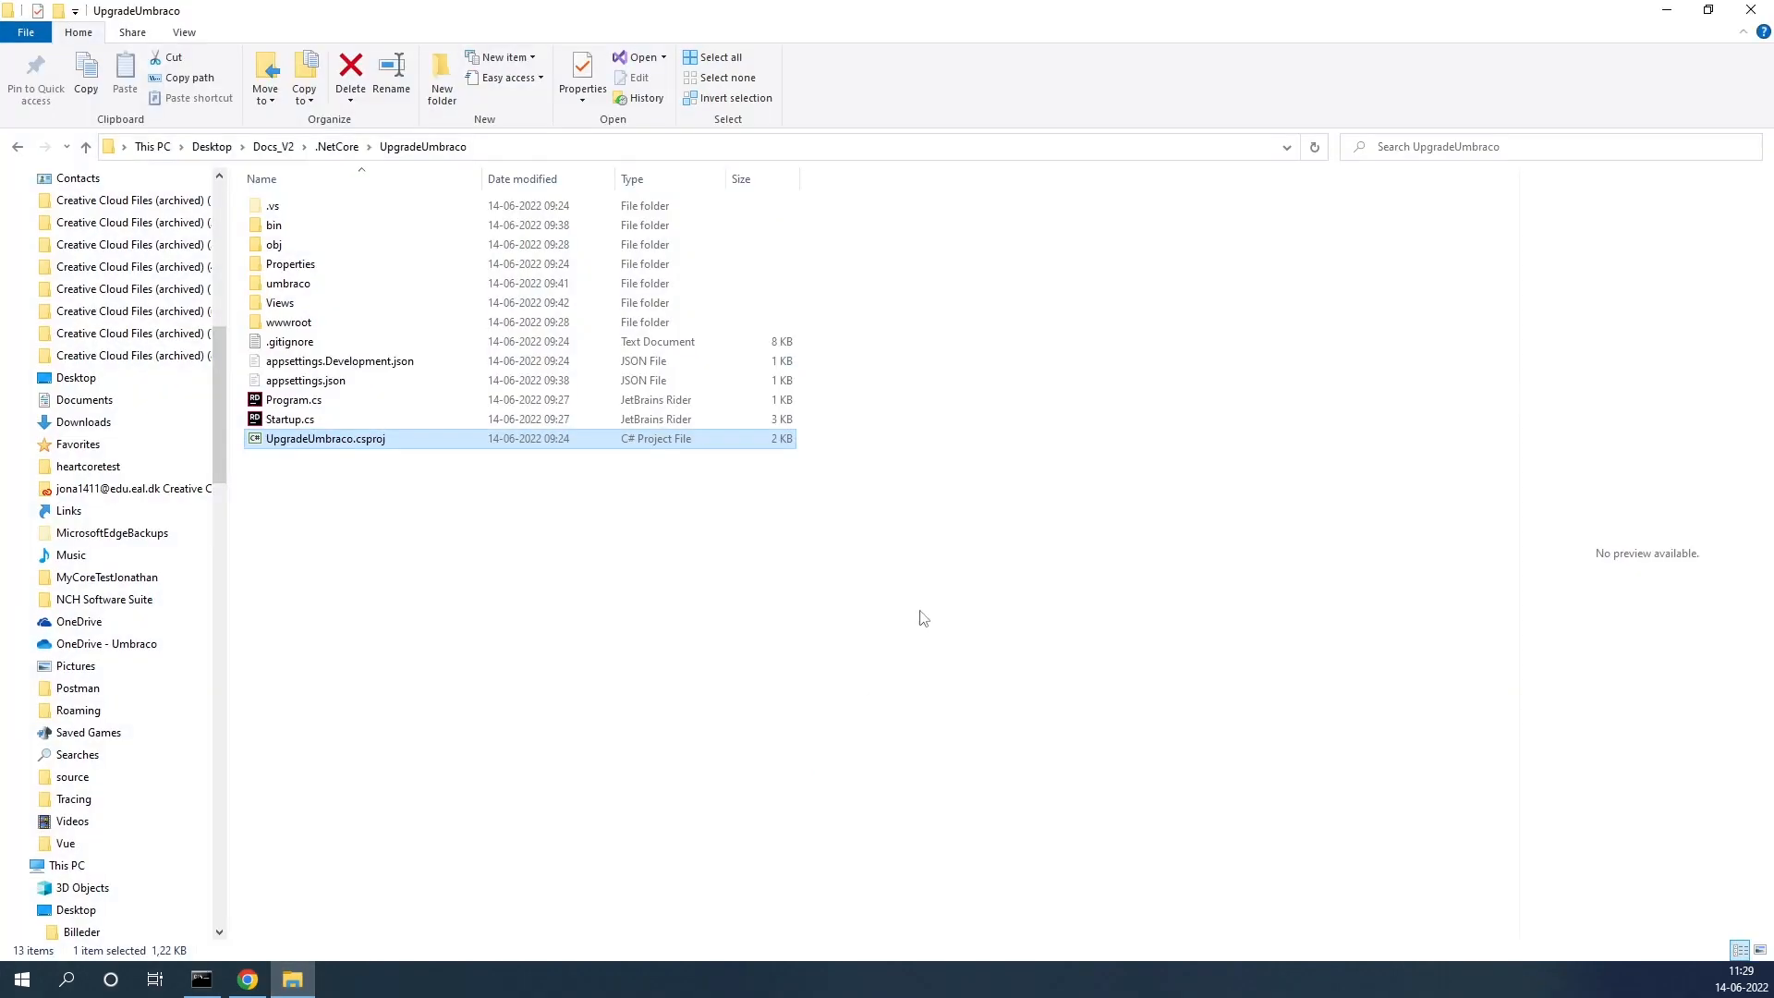
mouse_move(336, 485)
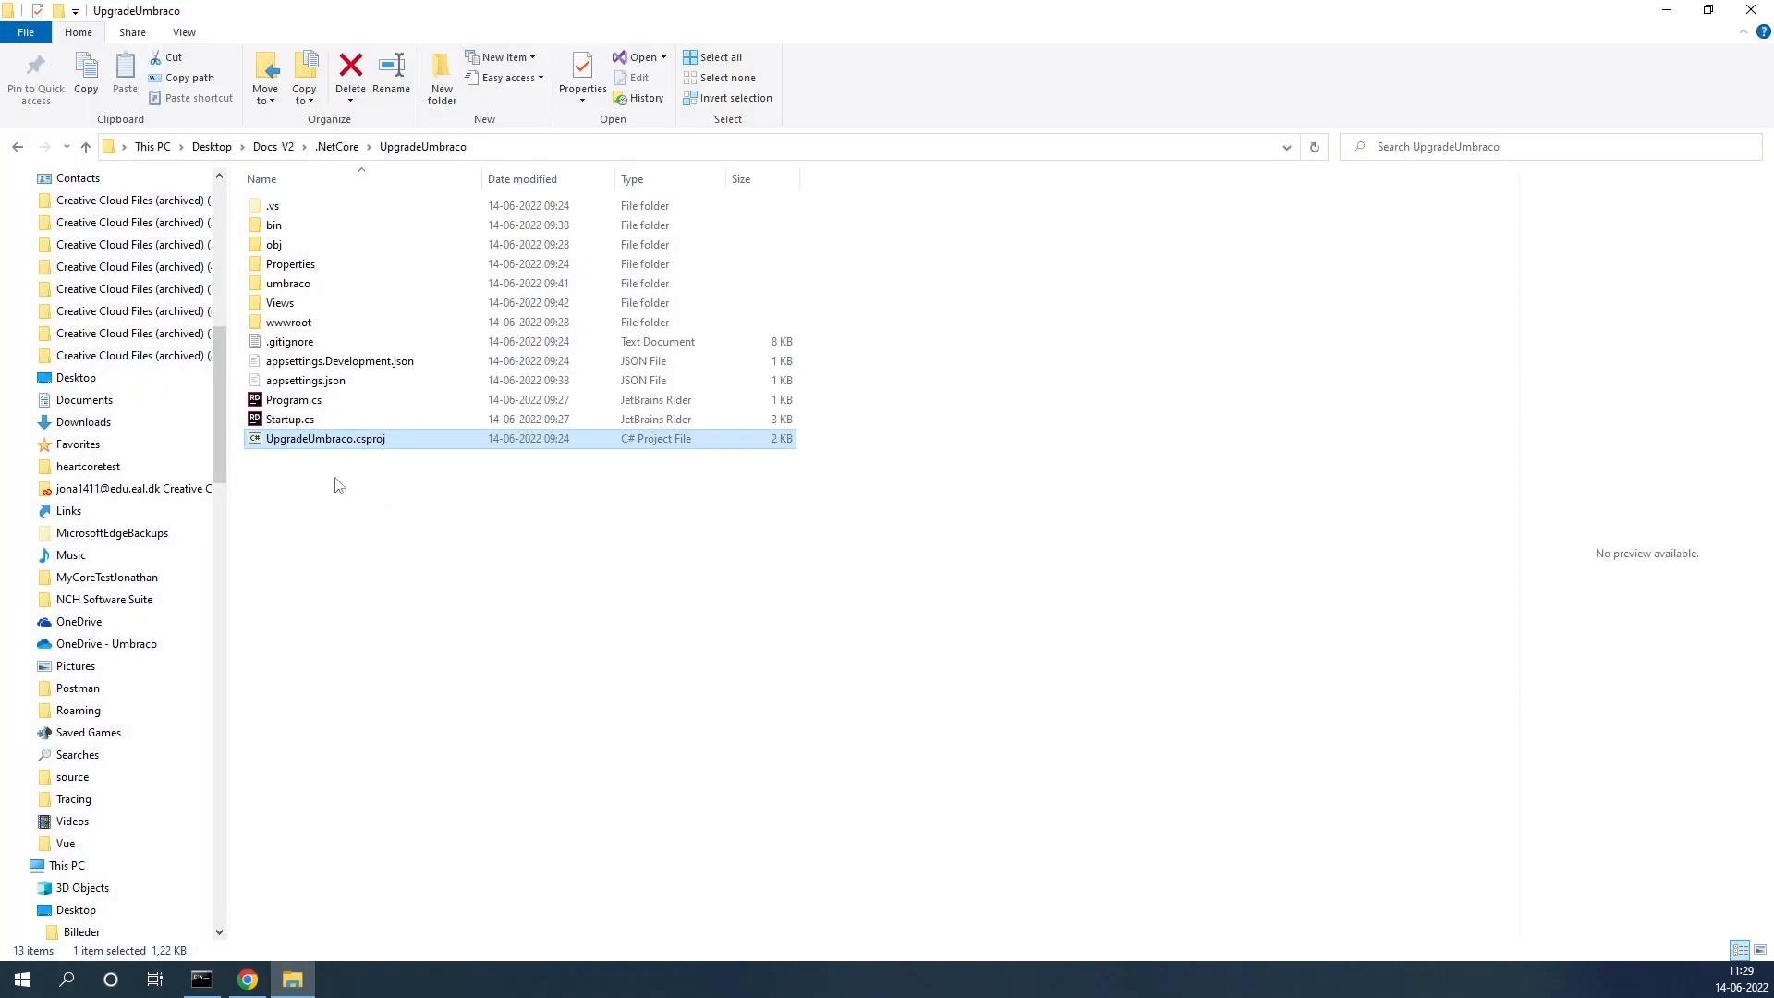
mouse_move(326, 439)
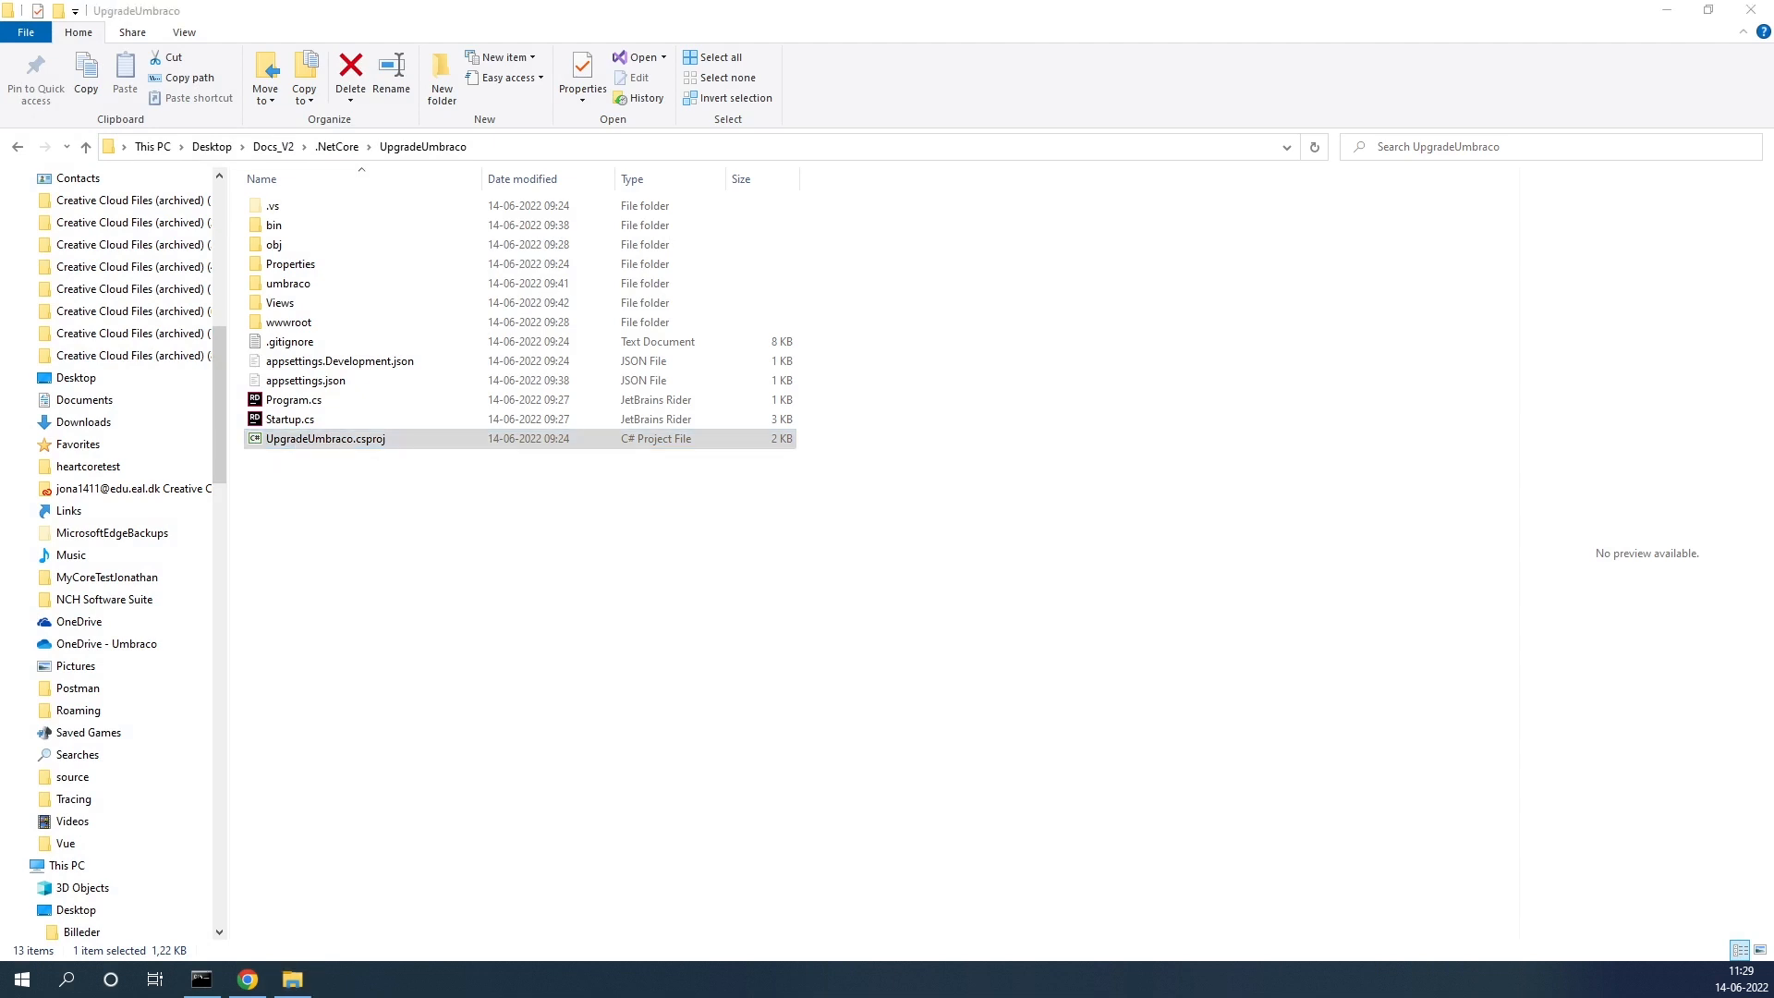
Step: Open UpgradeUmbraco.csproj from File Explorer in Visual Studio 2022
double_click(325, 438)
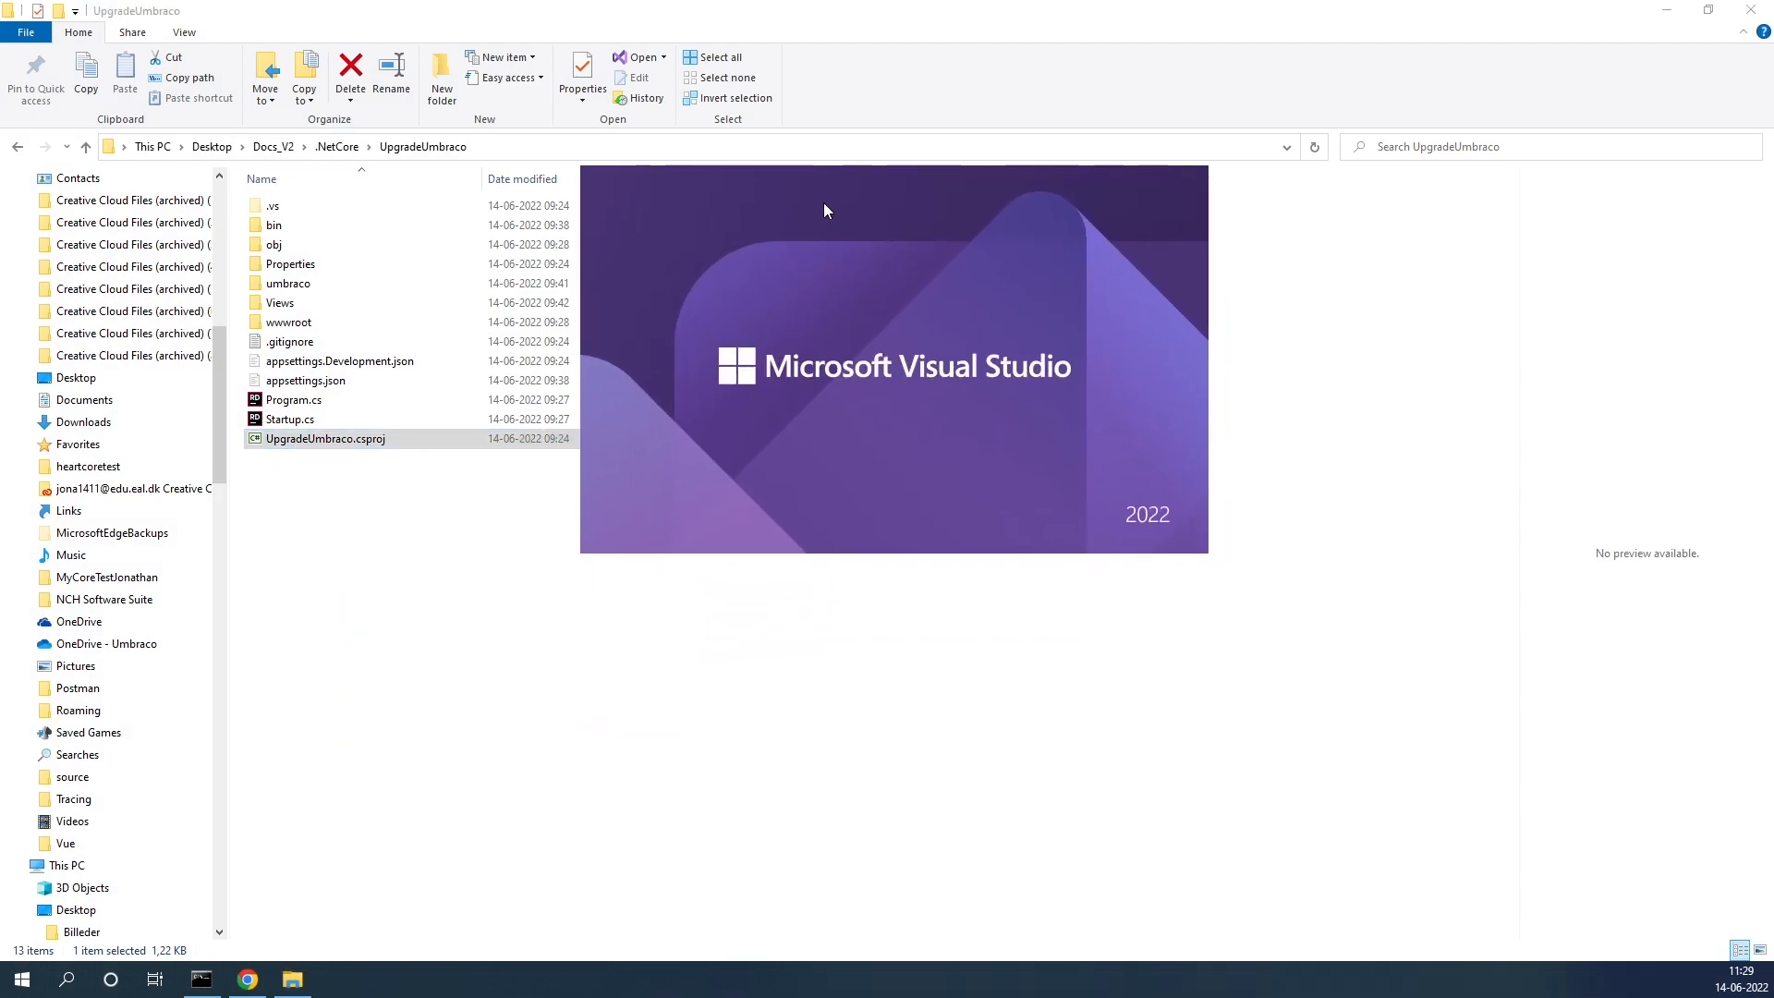
Step: Open Manage NuGet Packages for Solution from the Tools menu
double_click(326, 438)
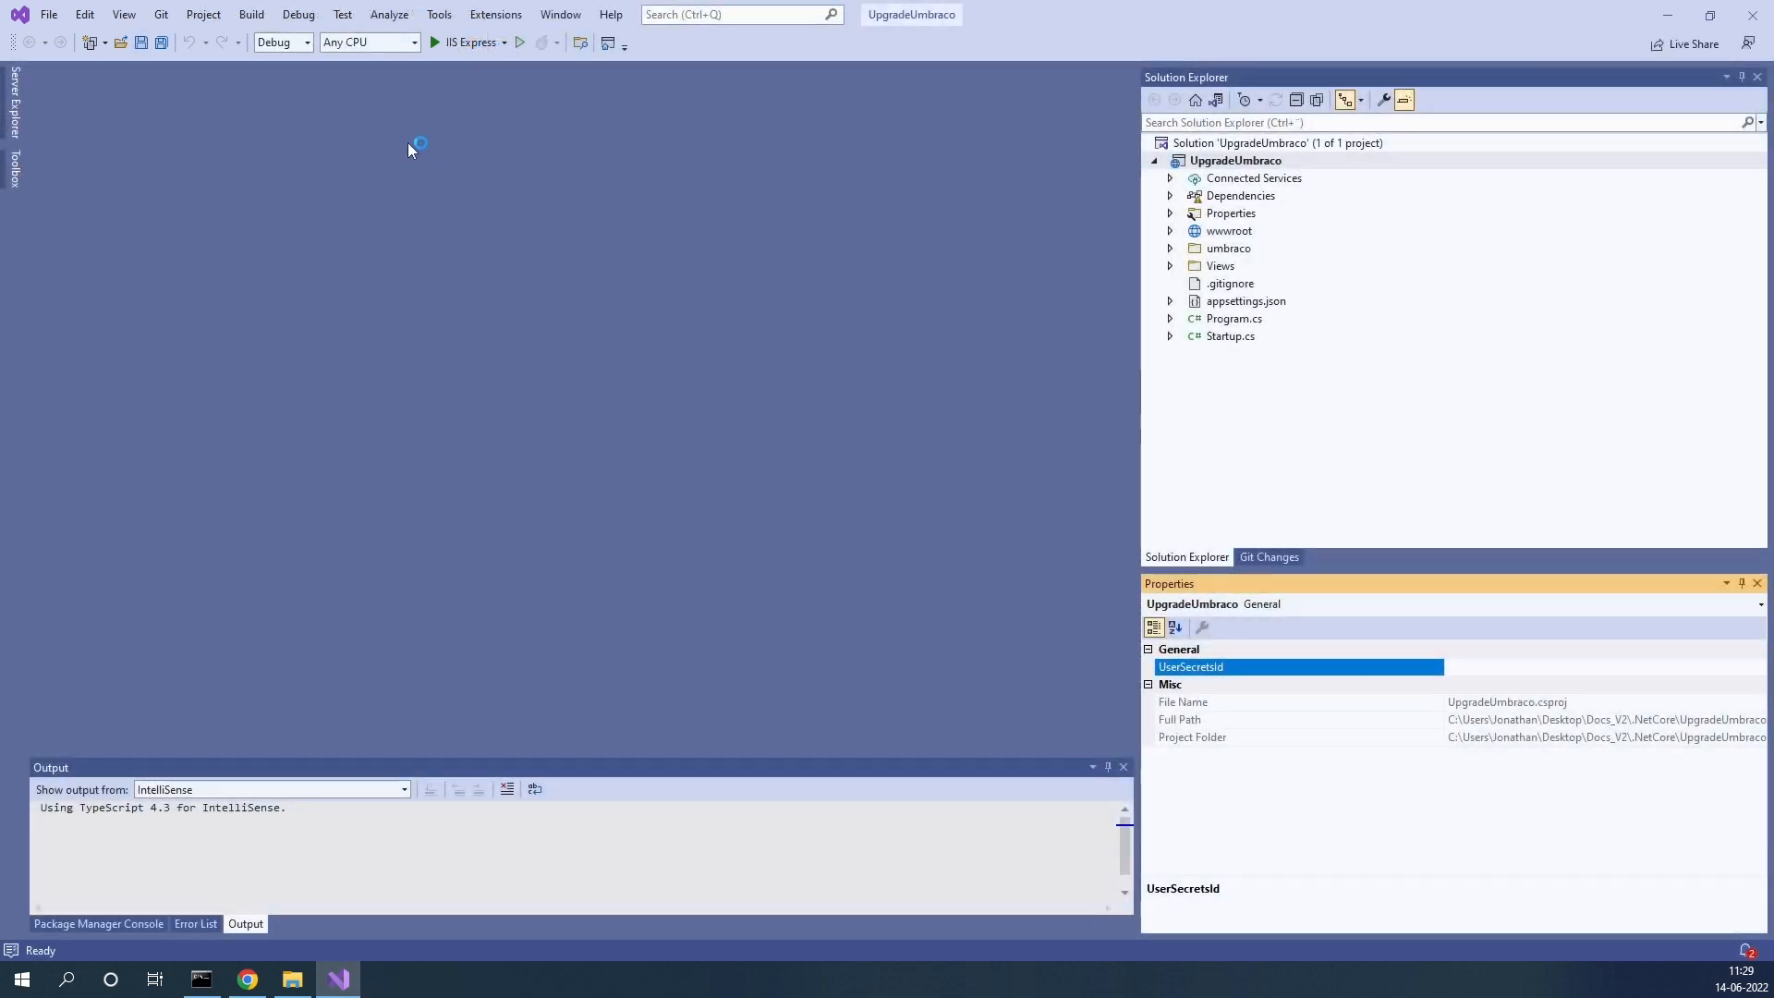
left_click(439, 14)
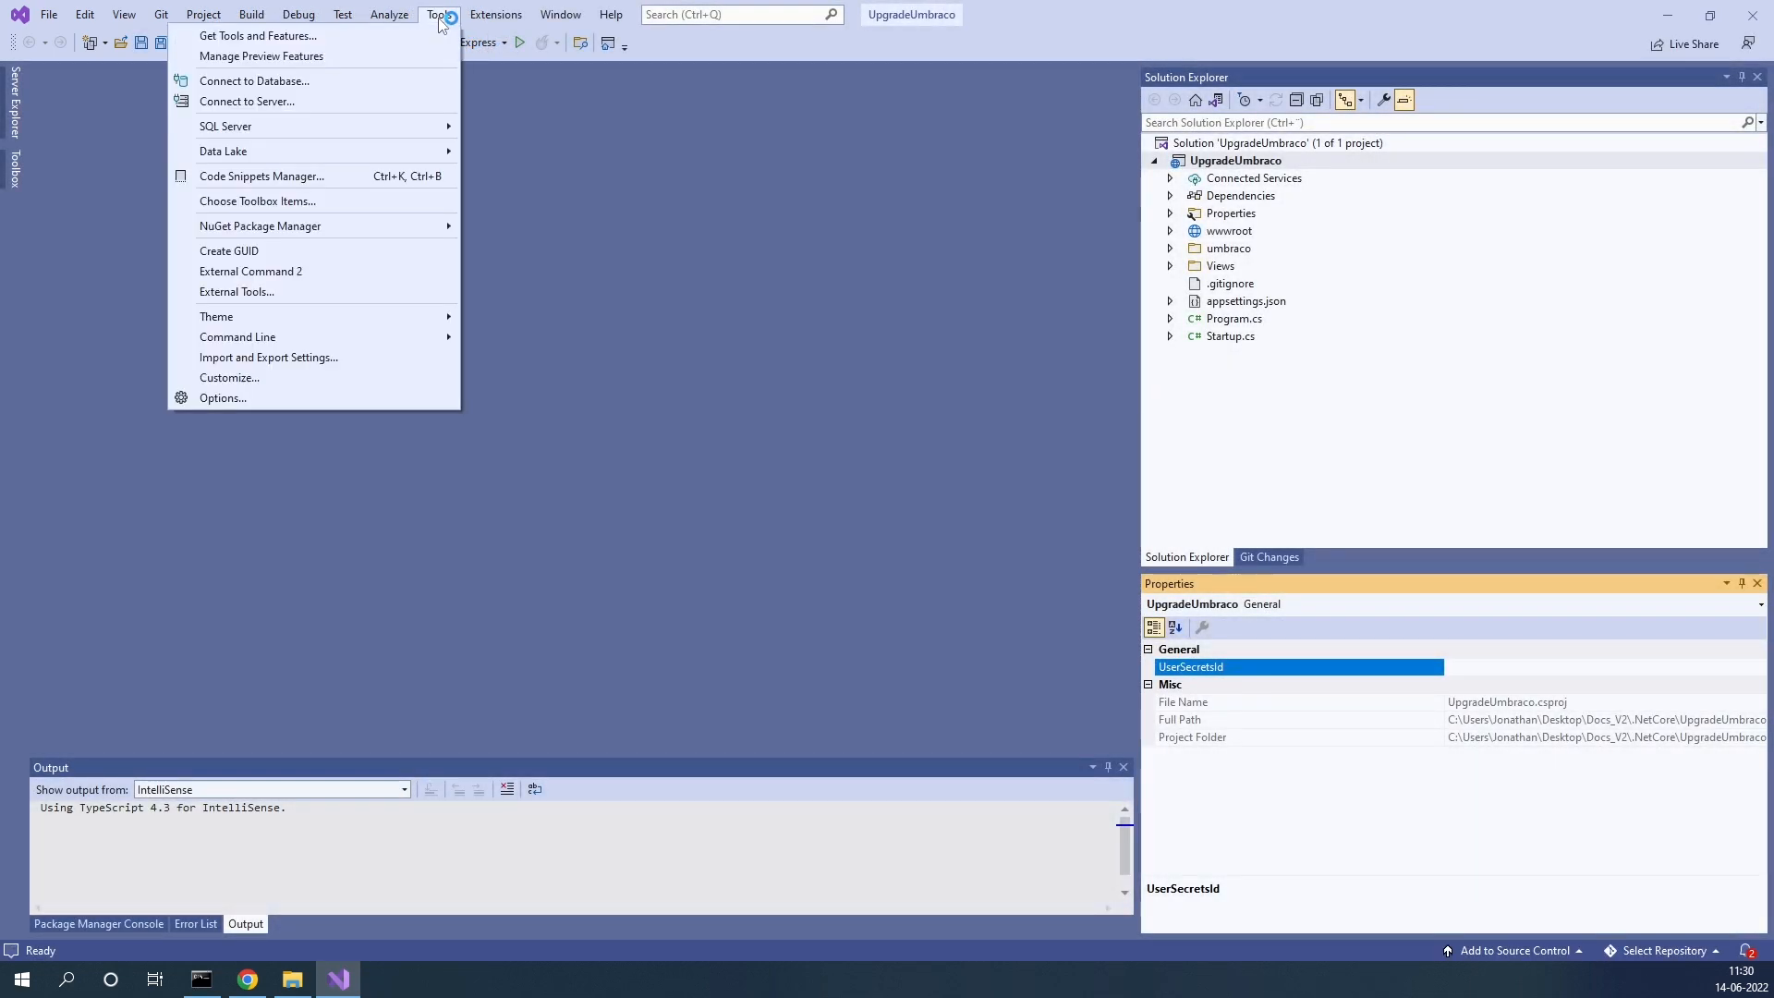
mouse_move(261, 226)
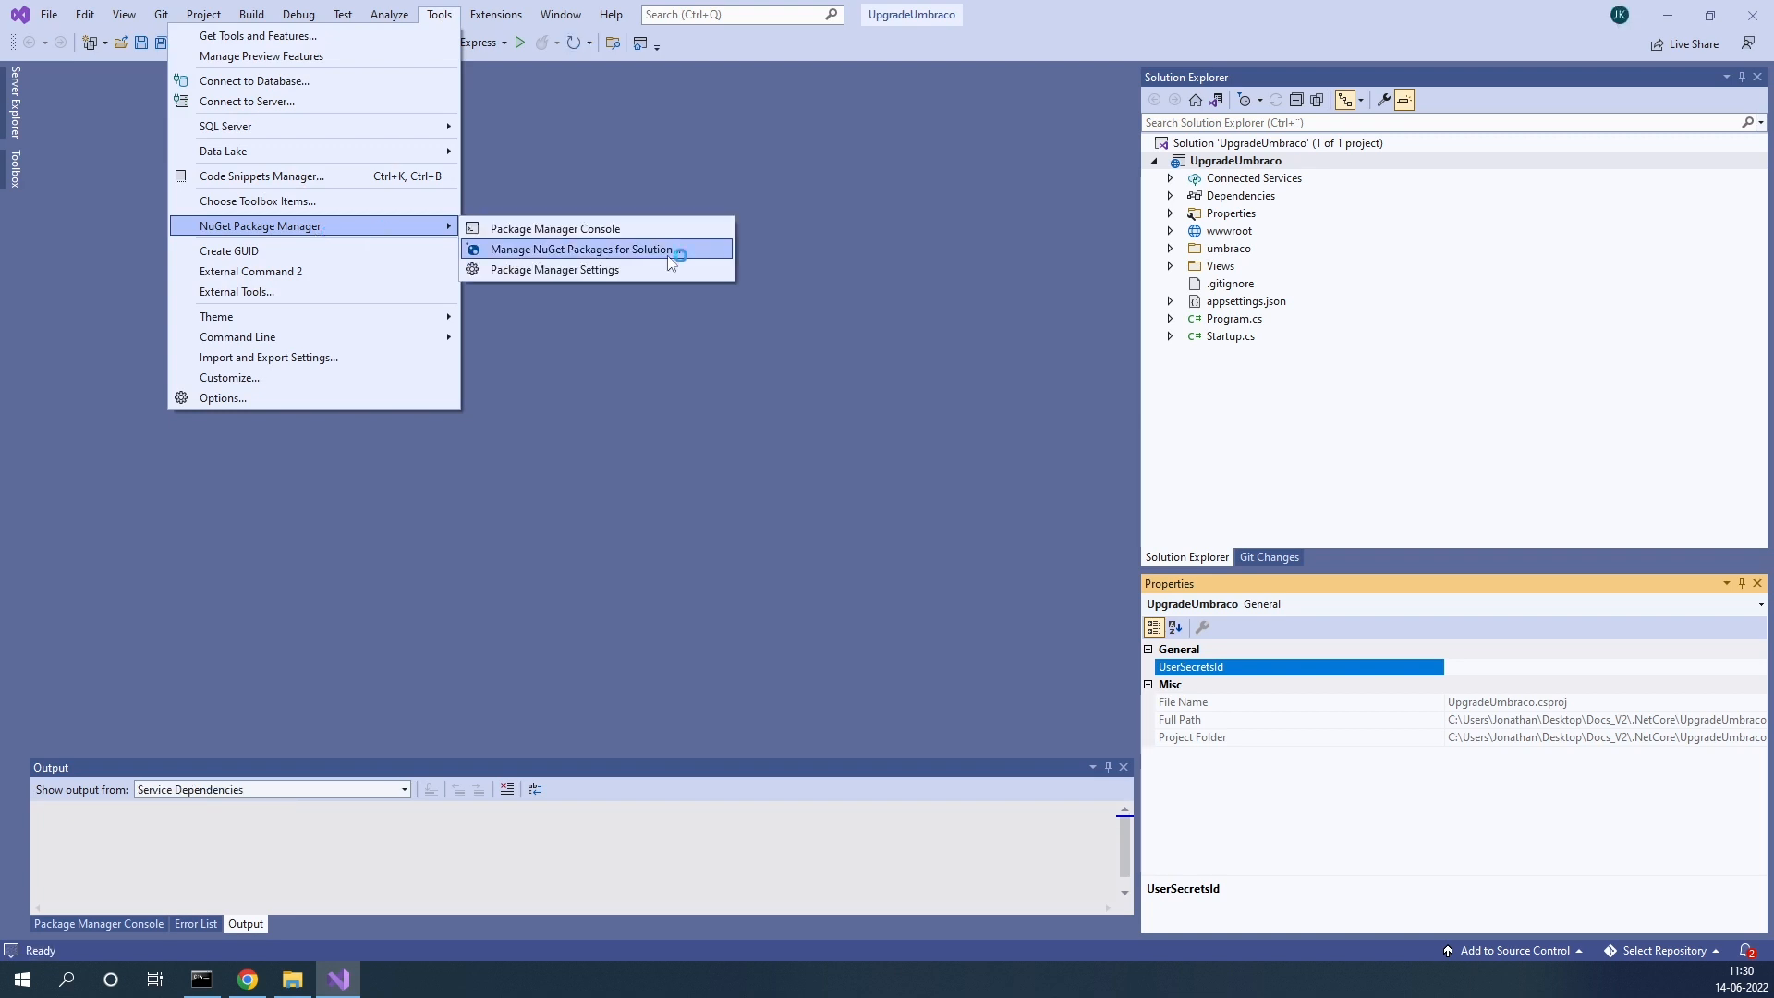
left_click(581, 249)
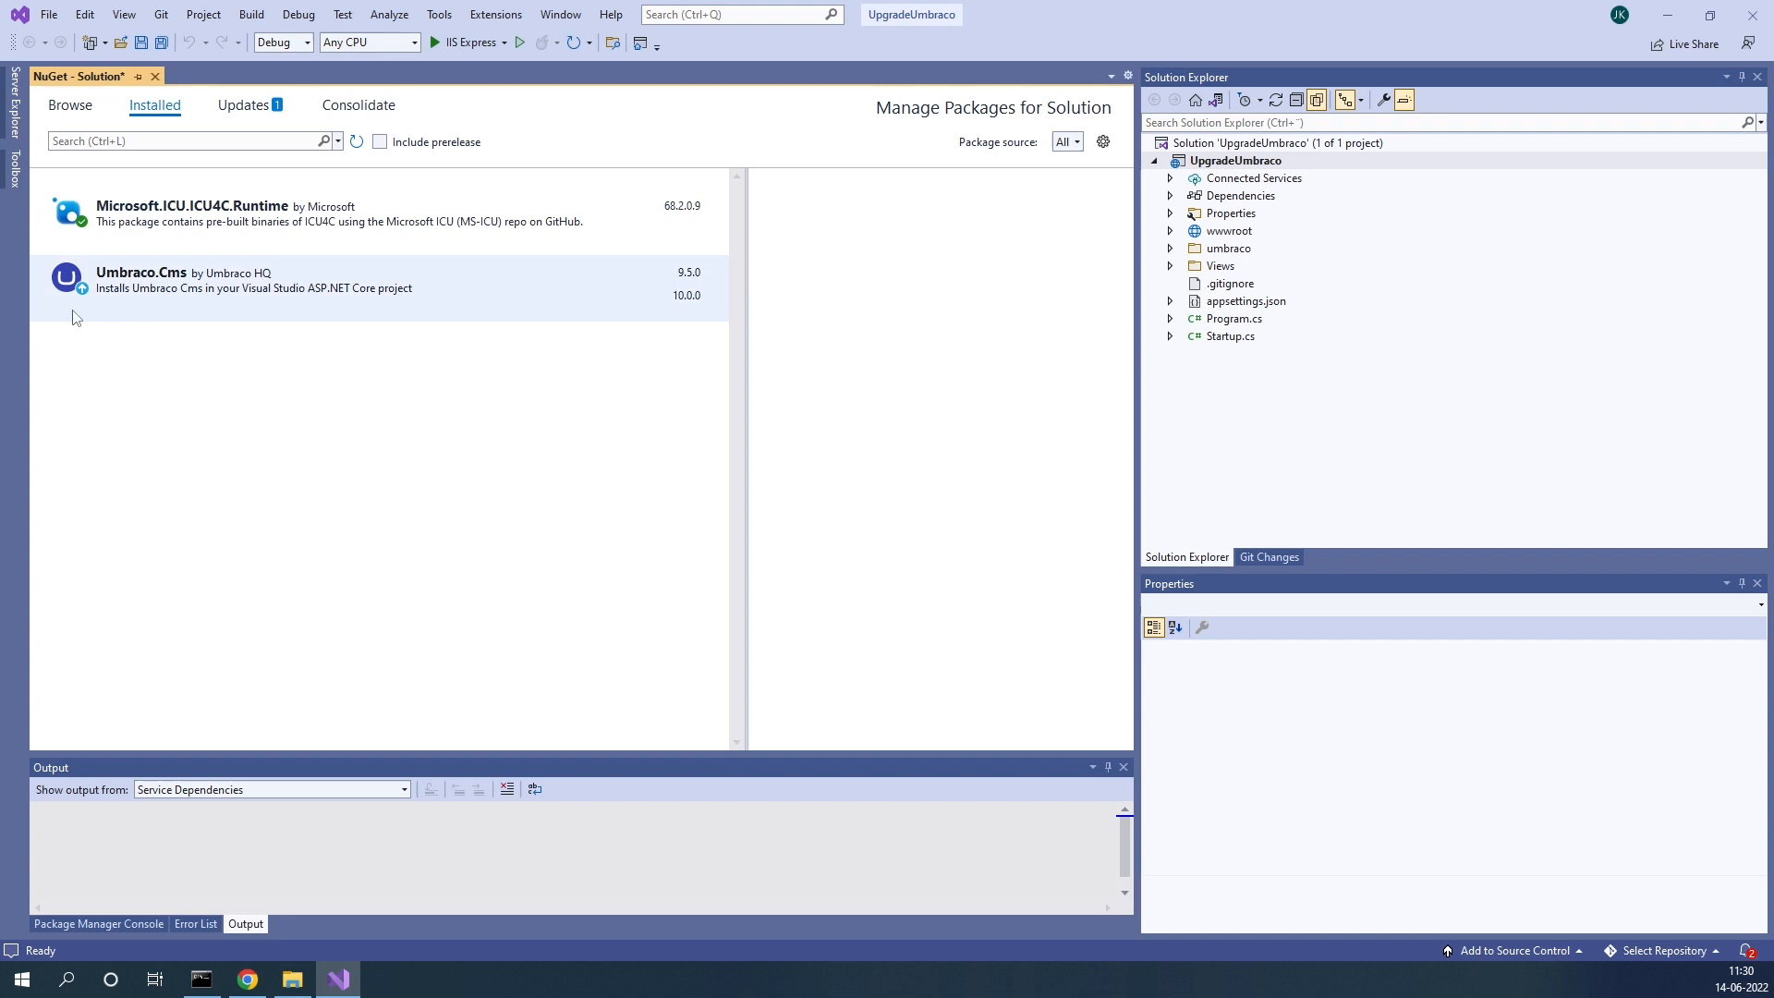
mouse_move(168, 306)
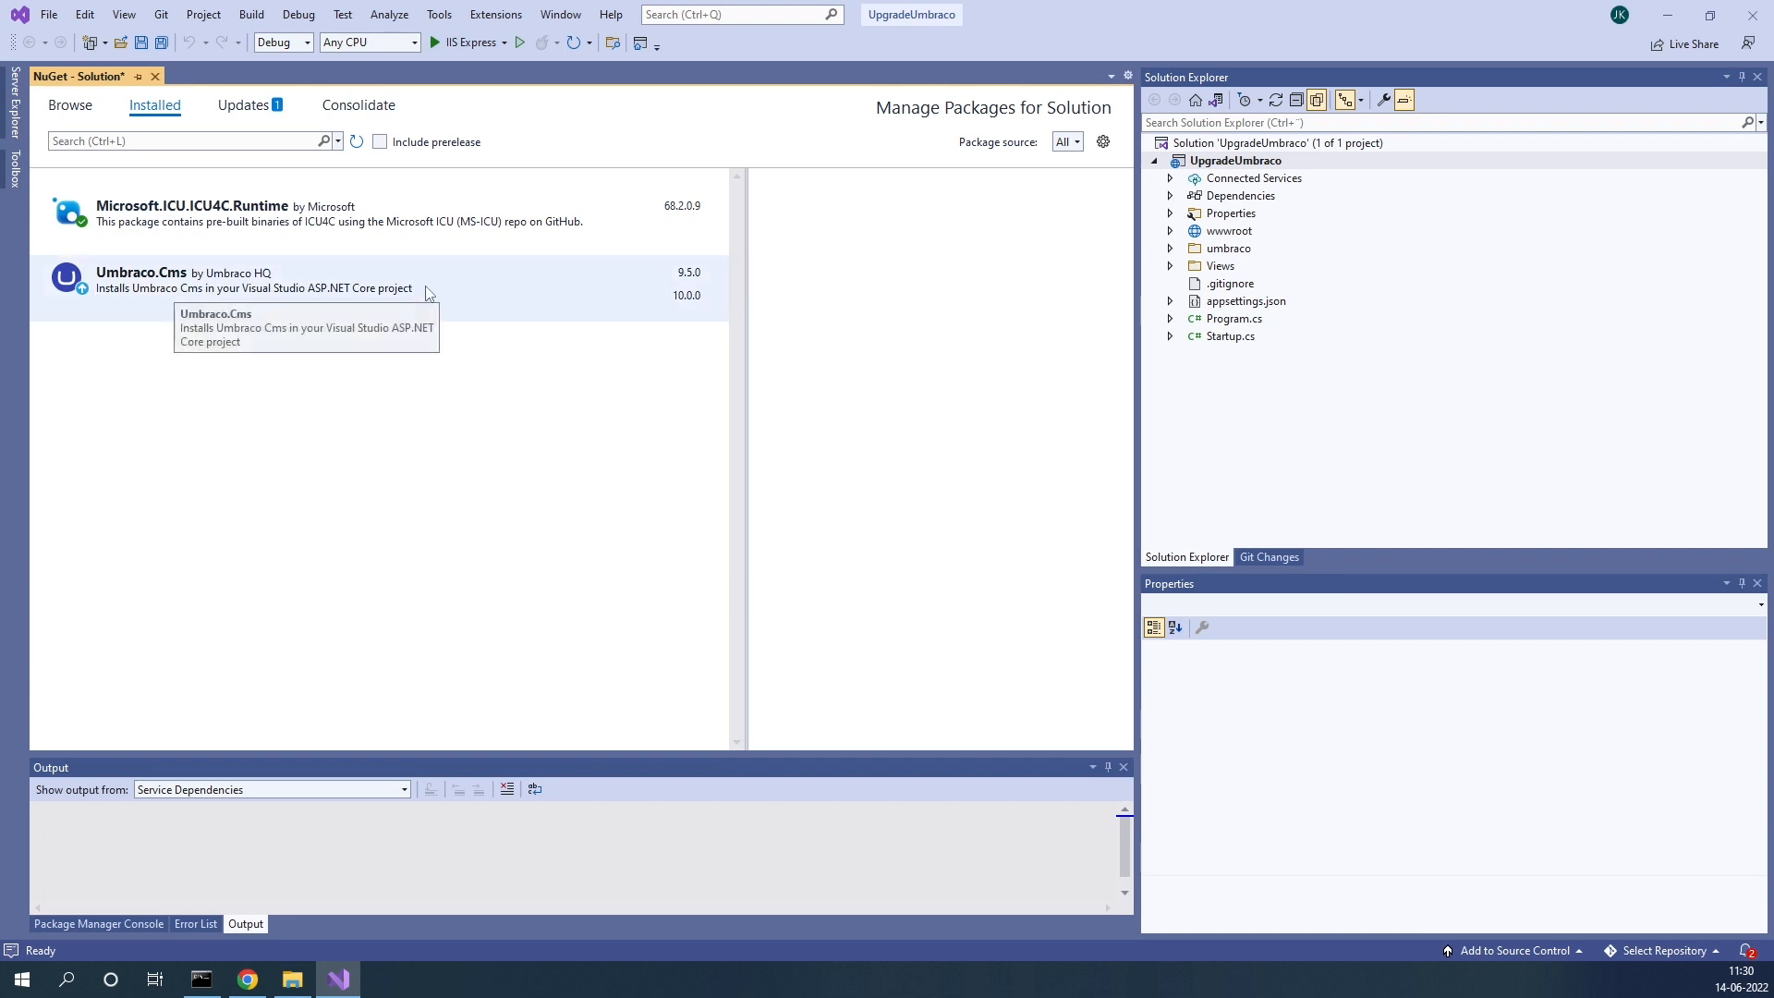
Step: Select Umbraco.Cms, tick UpgradeUmbraco, choose version 10.0.0 and install
left_click(141, 279)
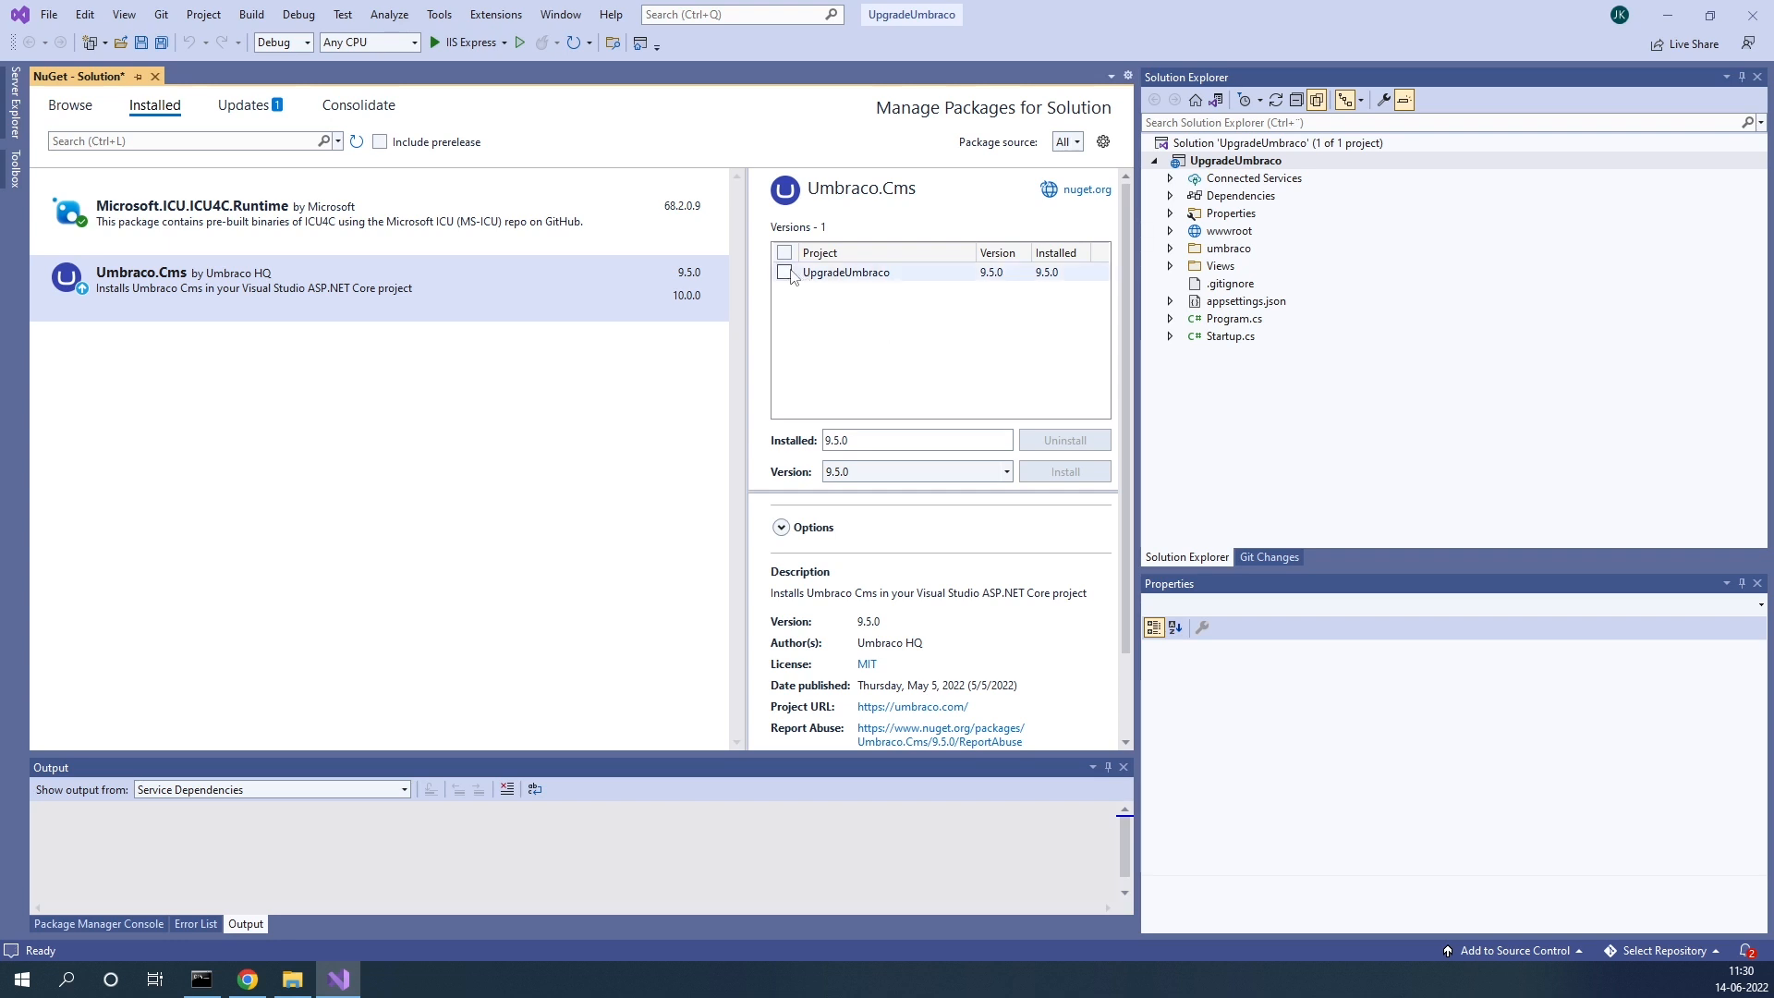
left_click(785, 272)
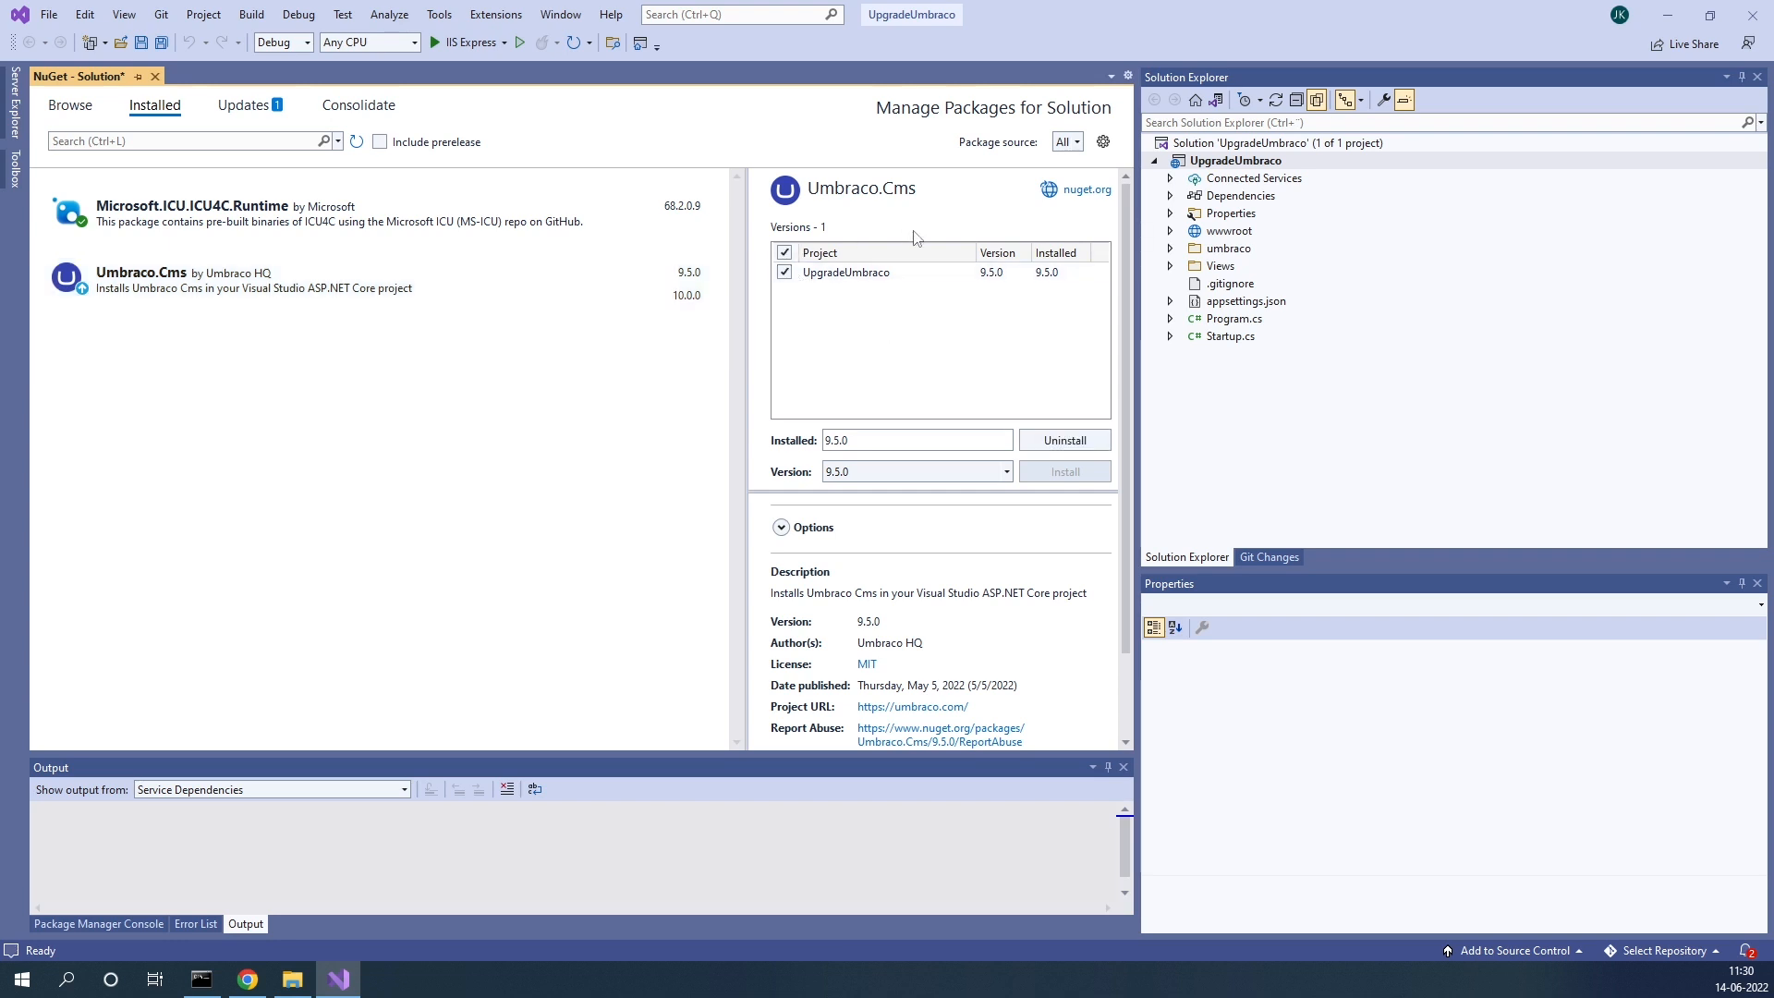
left_click(1004, 472)
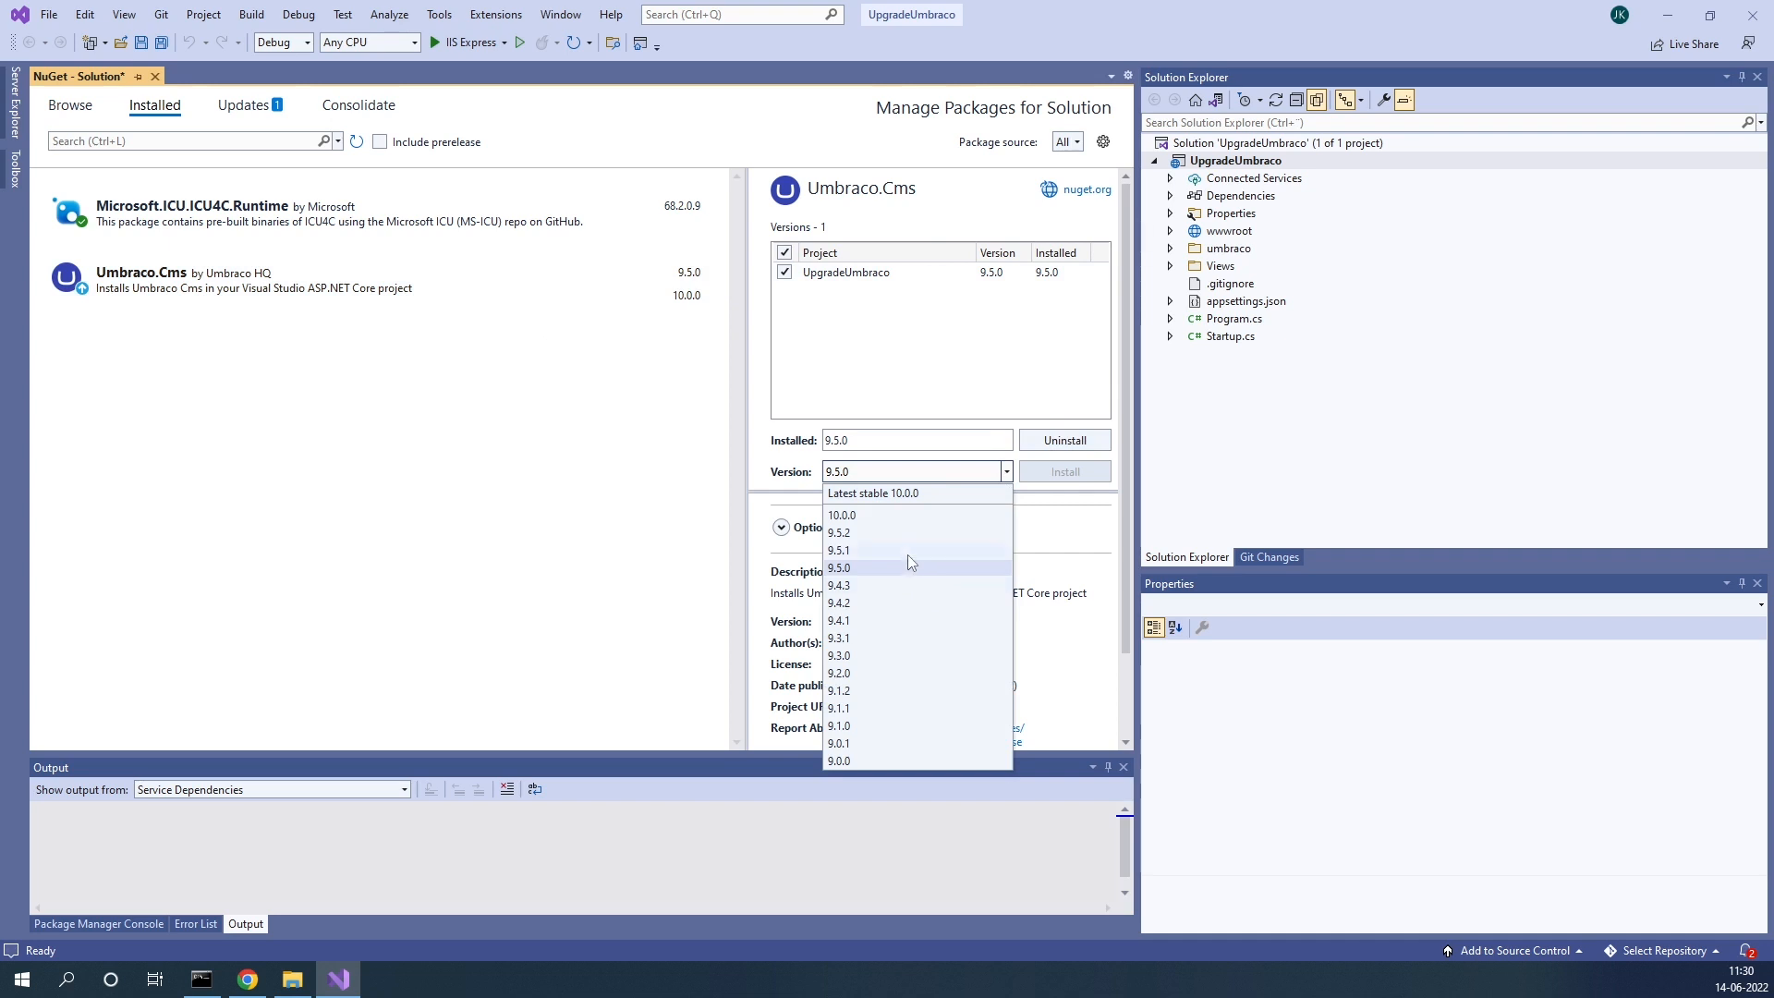
mouse_move(861, 526)
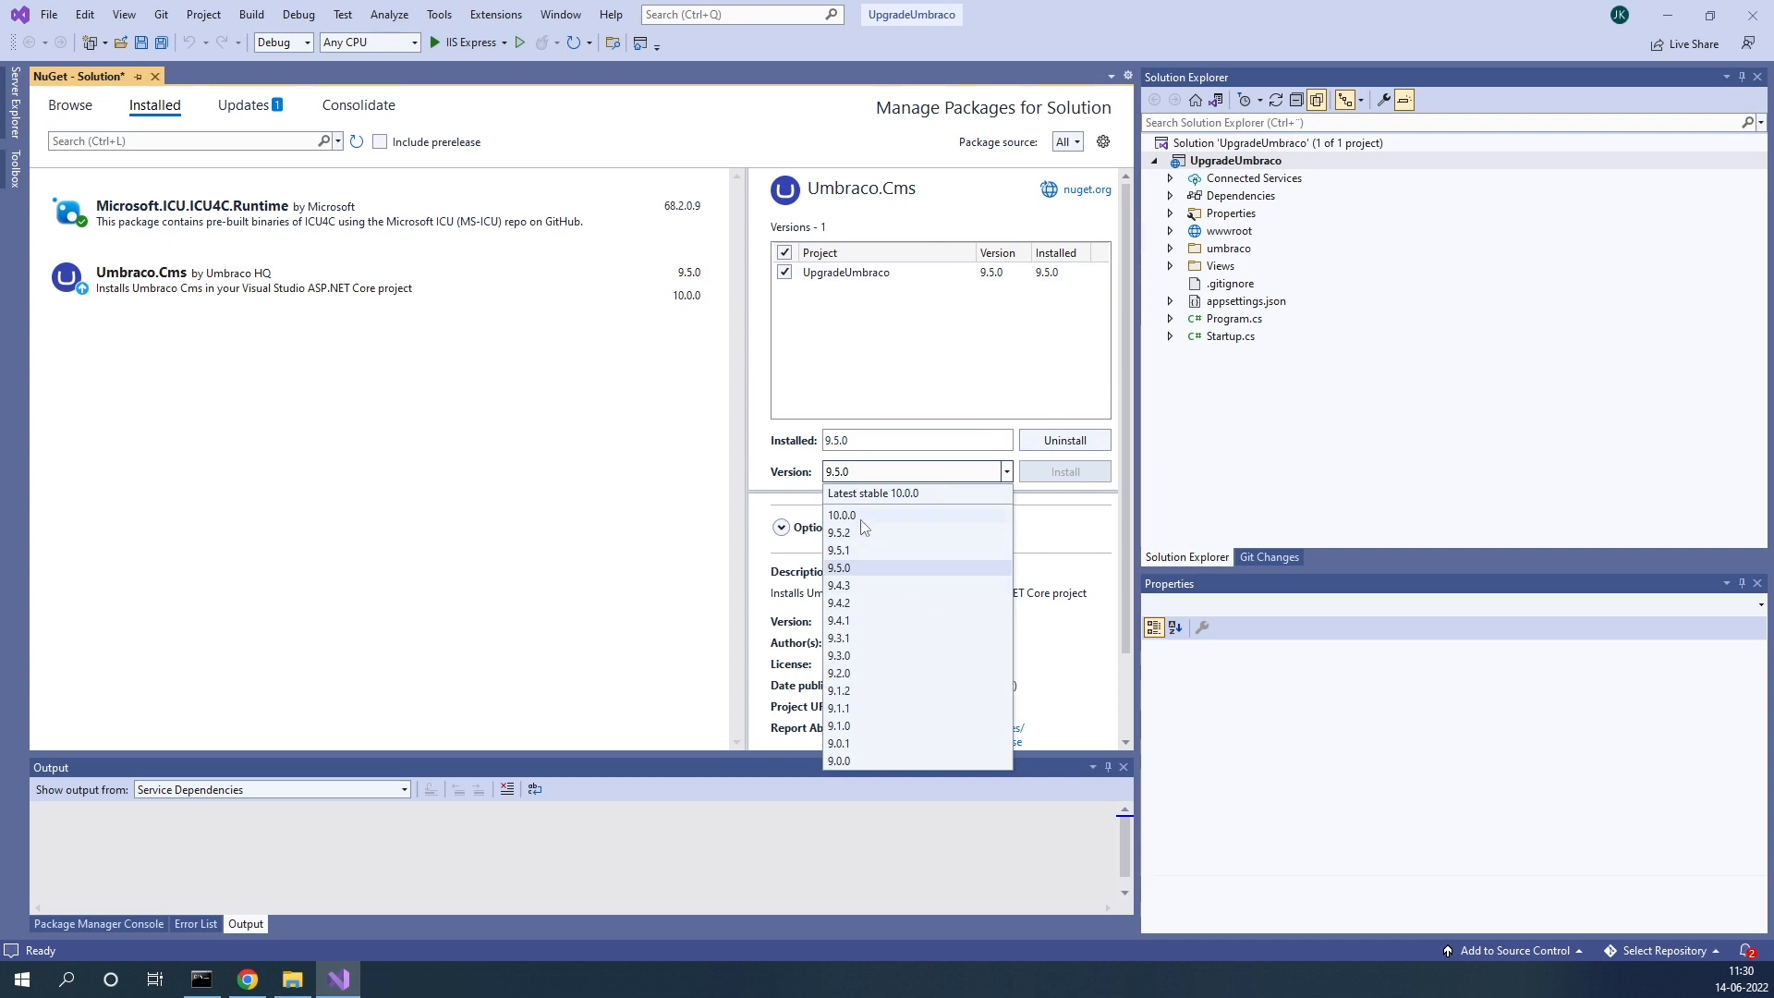
left_click(841, 515)
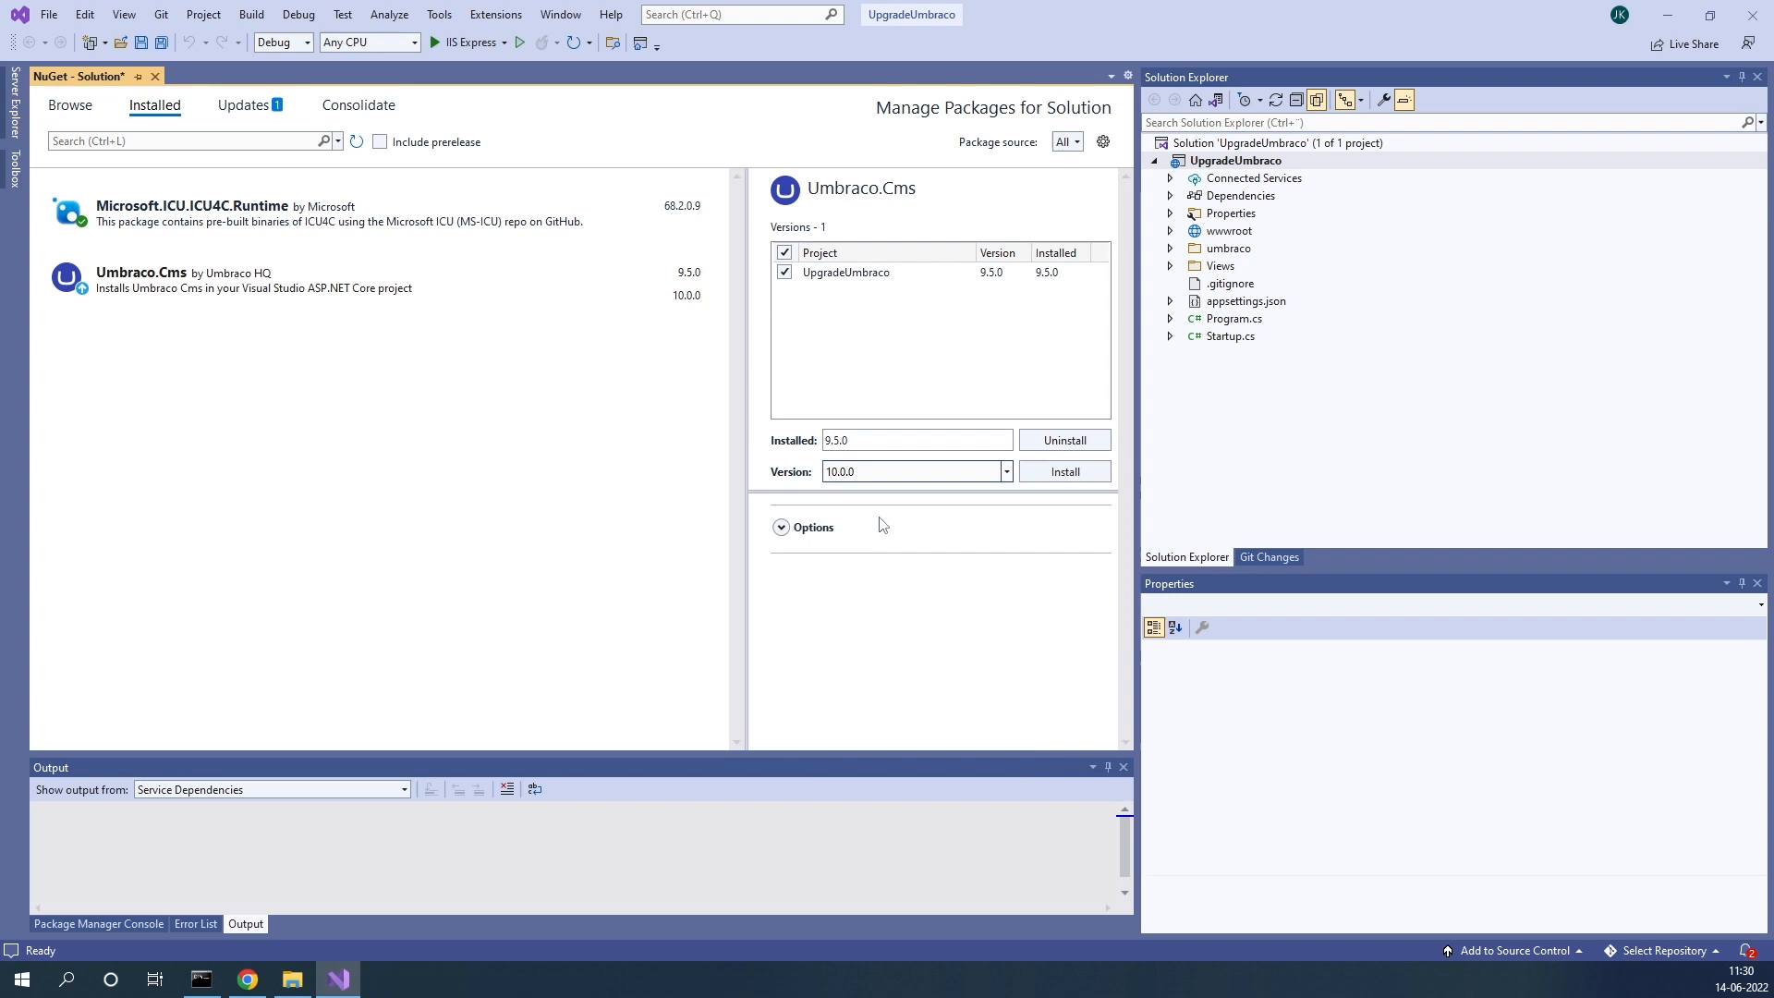
left_click(782, 526)
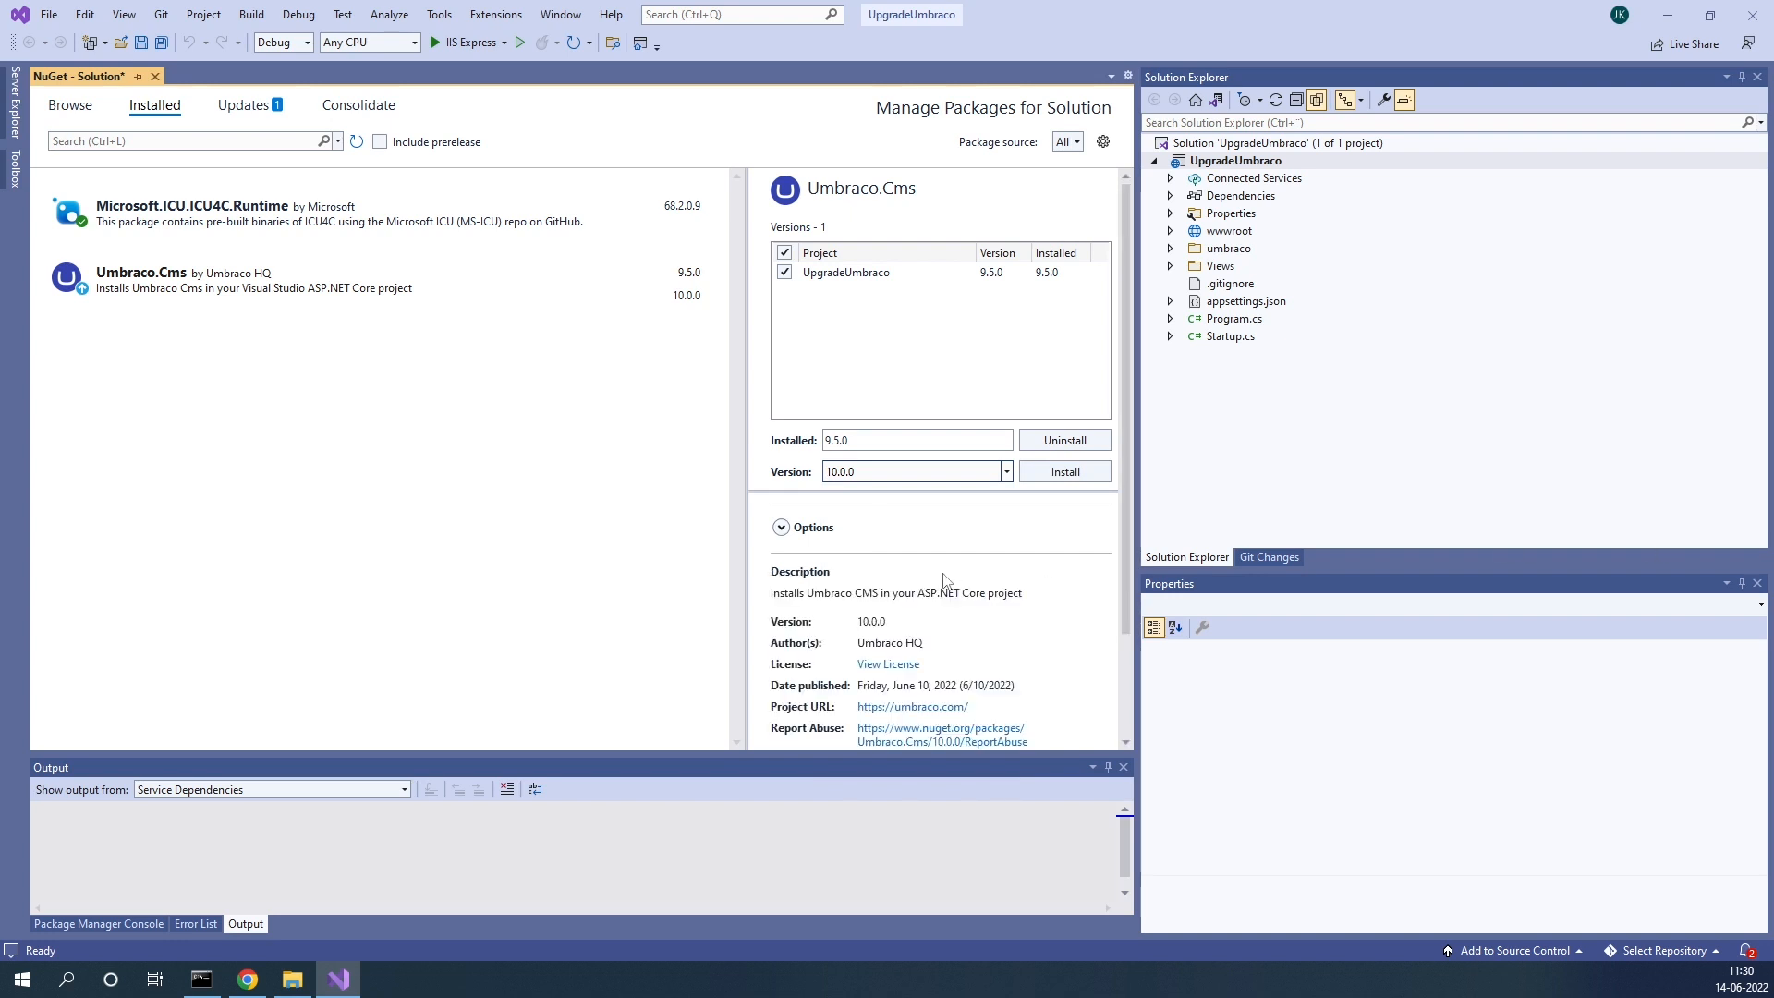
left_click(1063, 471)
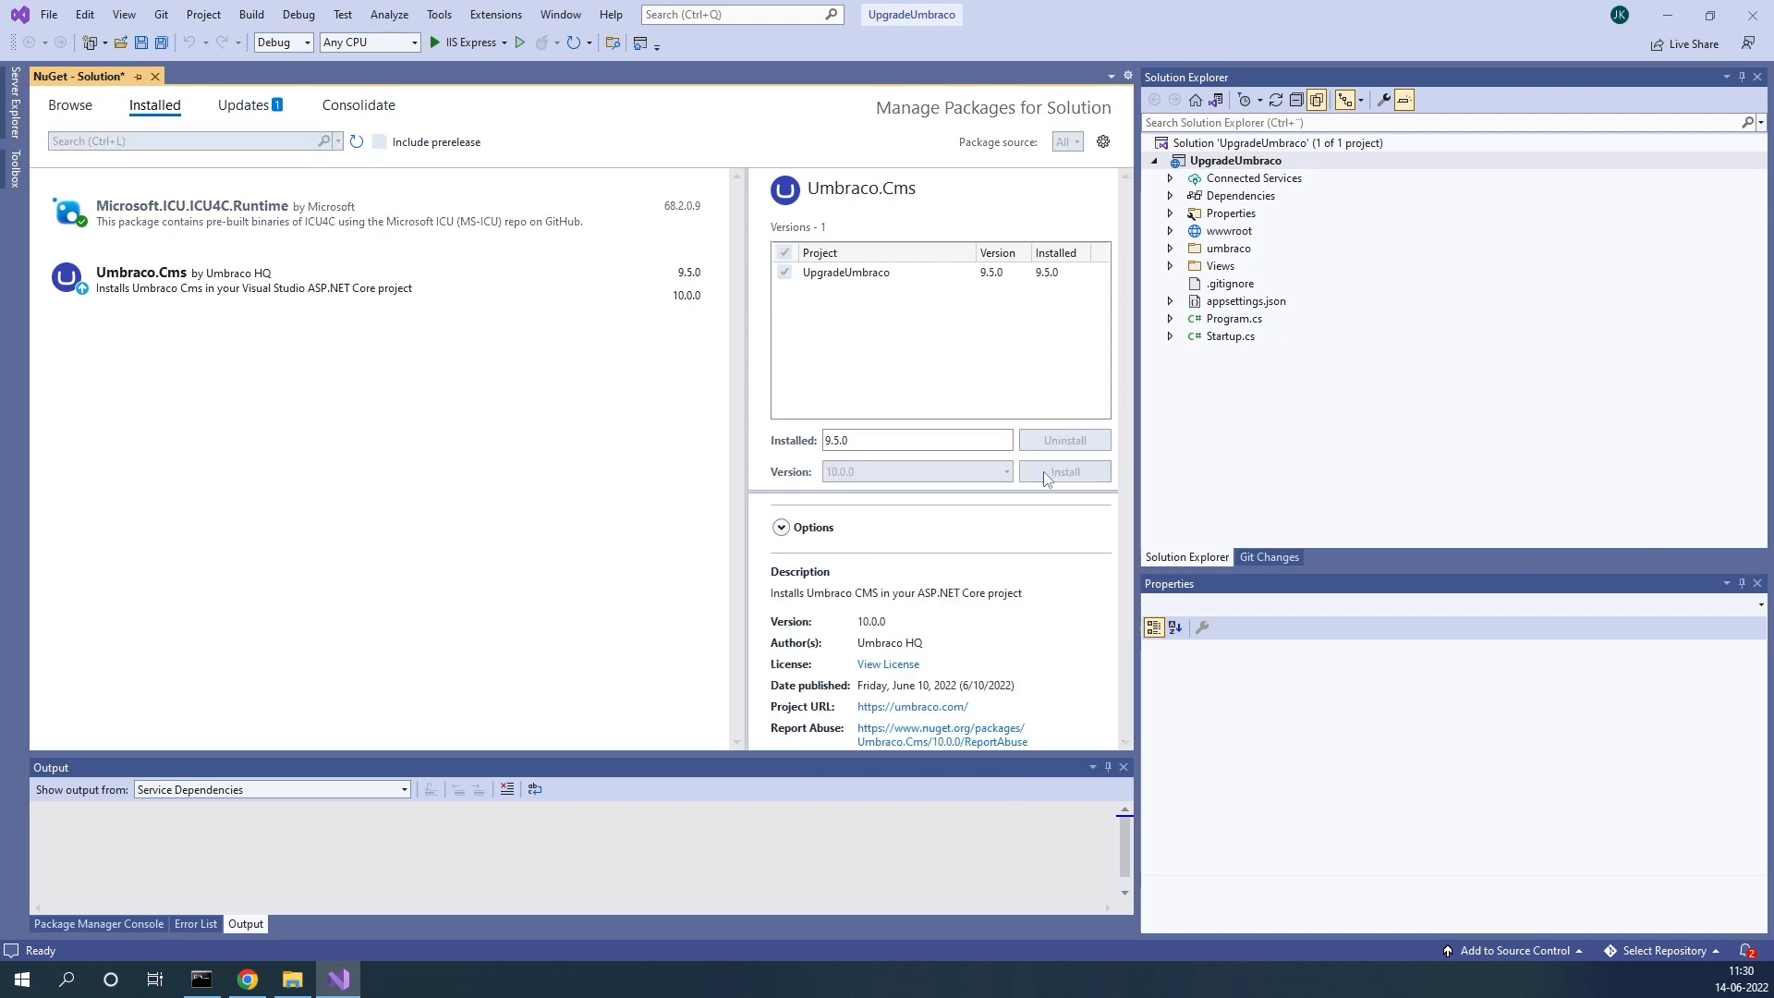
Step: Accept the licence terms so Umbraco.Cms 10.0.0 finishes installing
left_click(1061, 472)
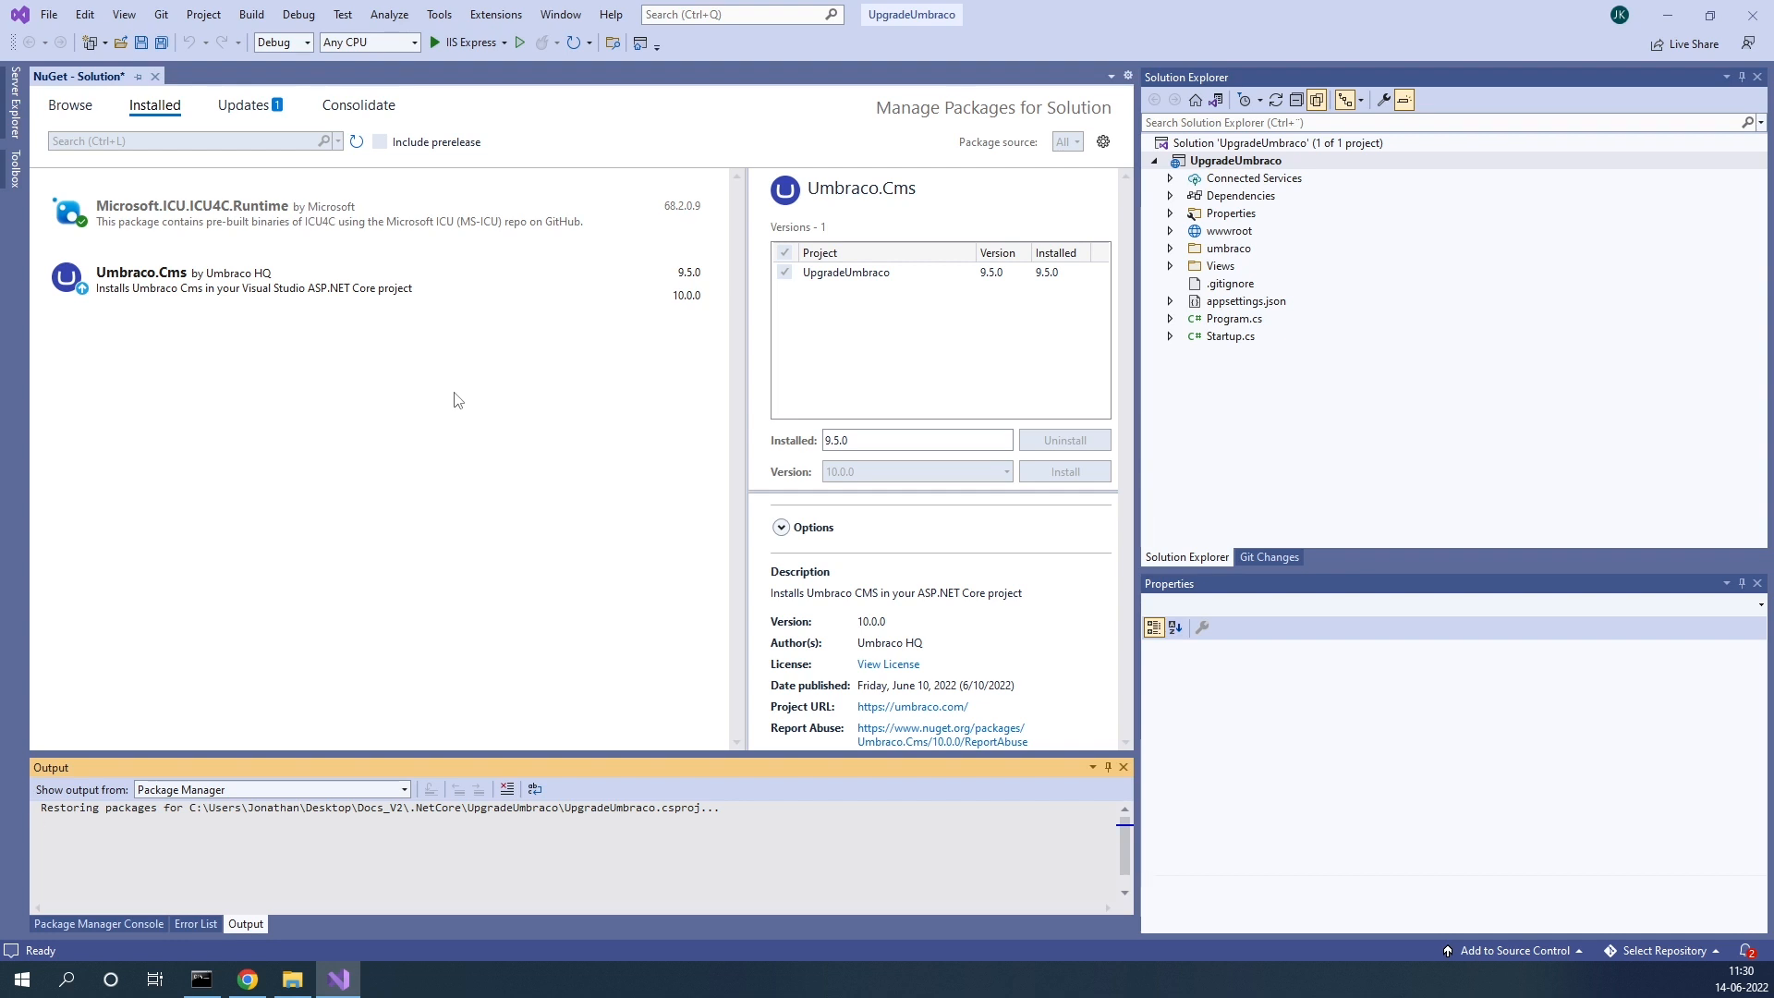
left_click(1062, 471)
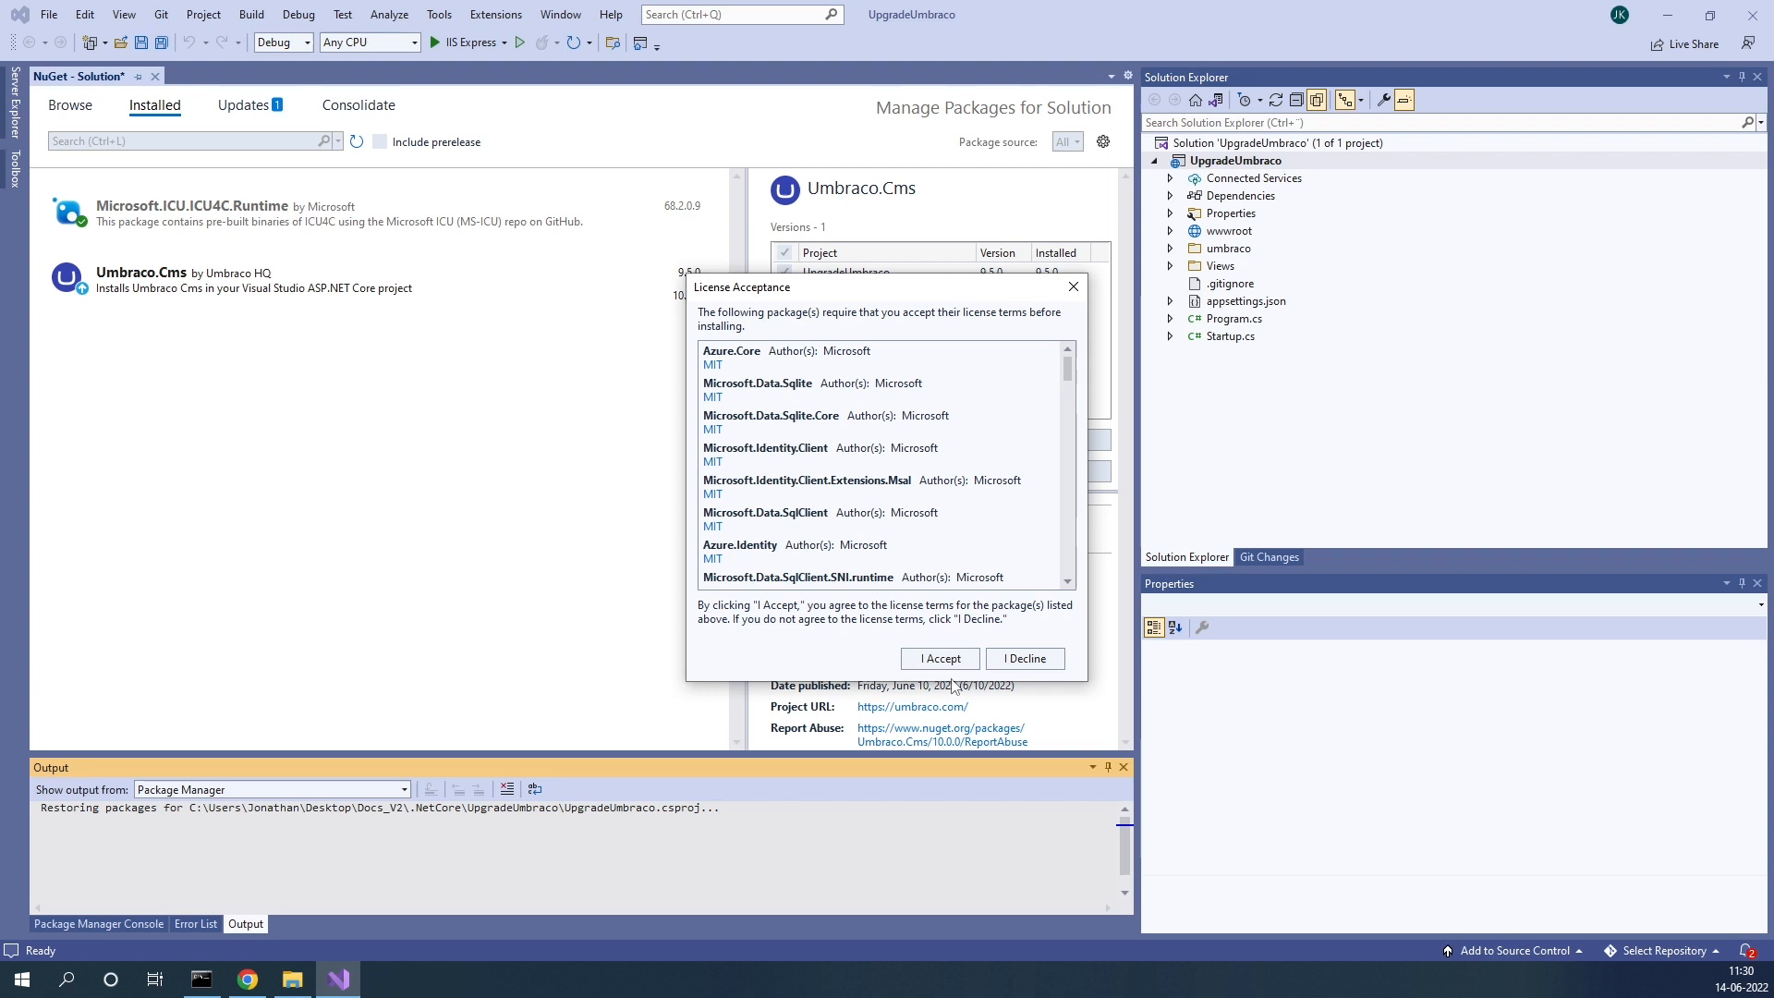
left_click(939, 659)
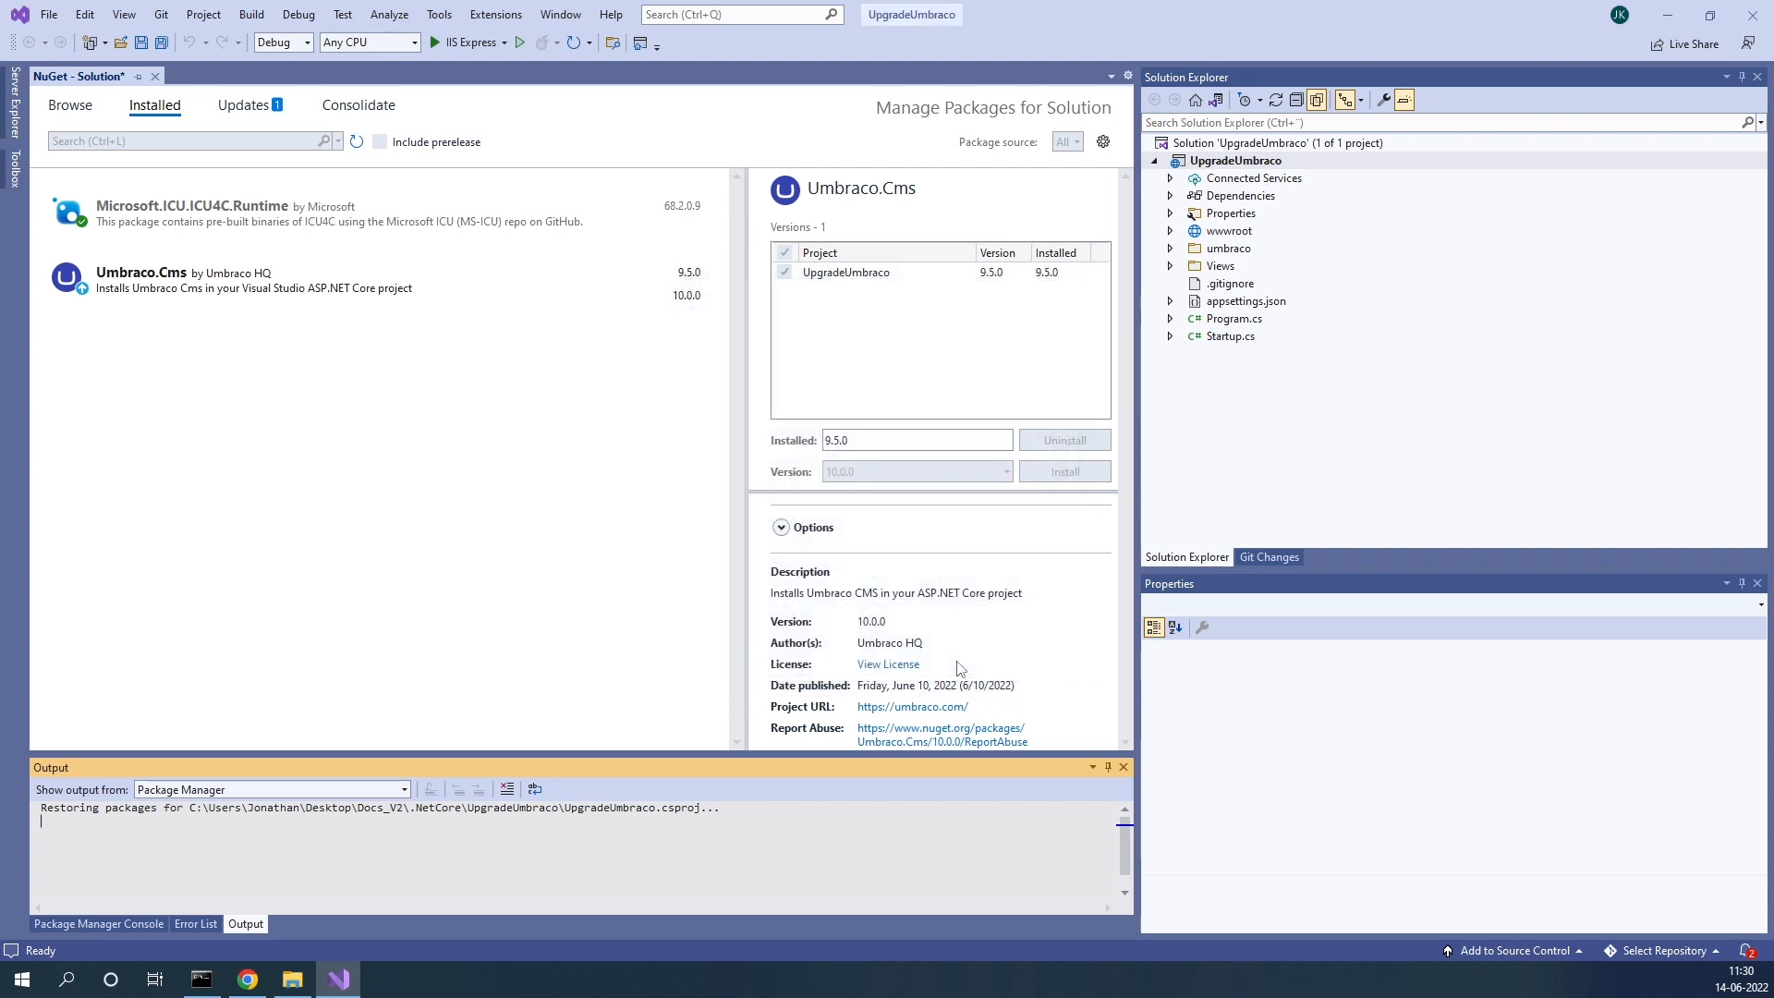
left_click(1063, 471)
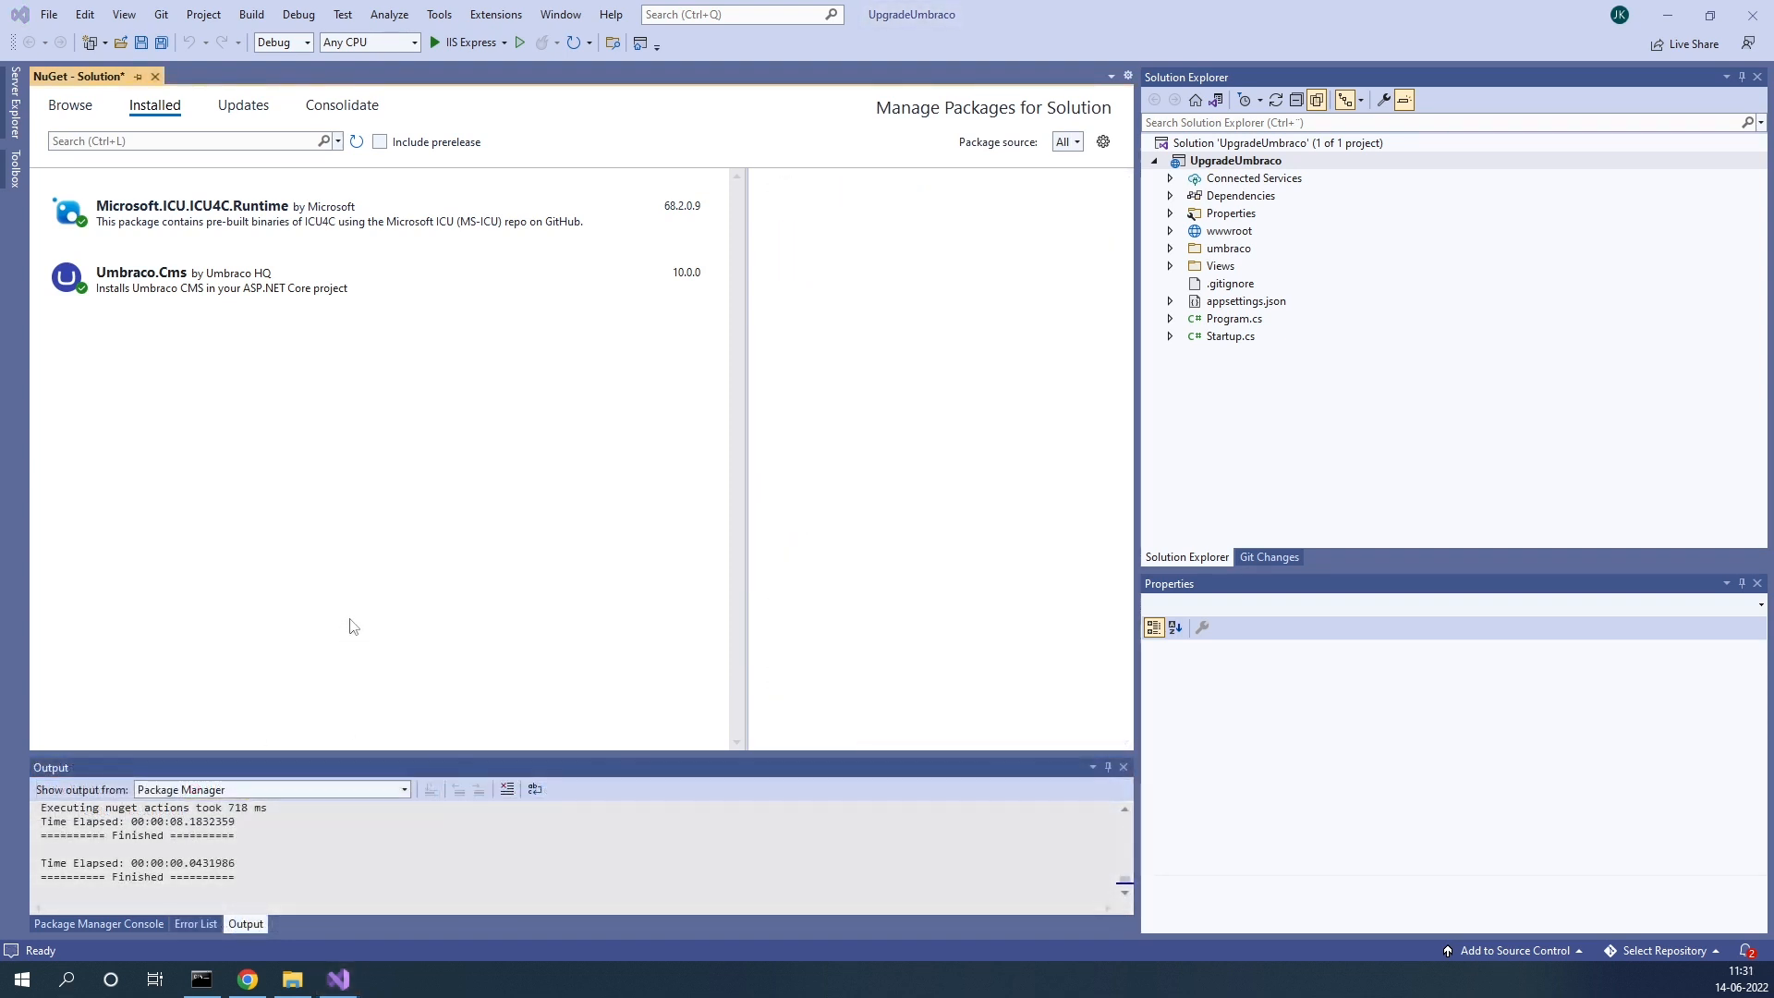
mouse_move(442, 565)
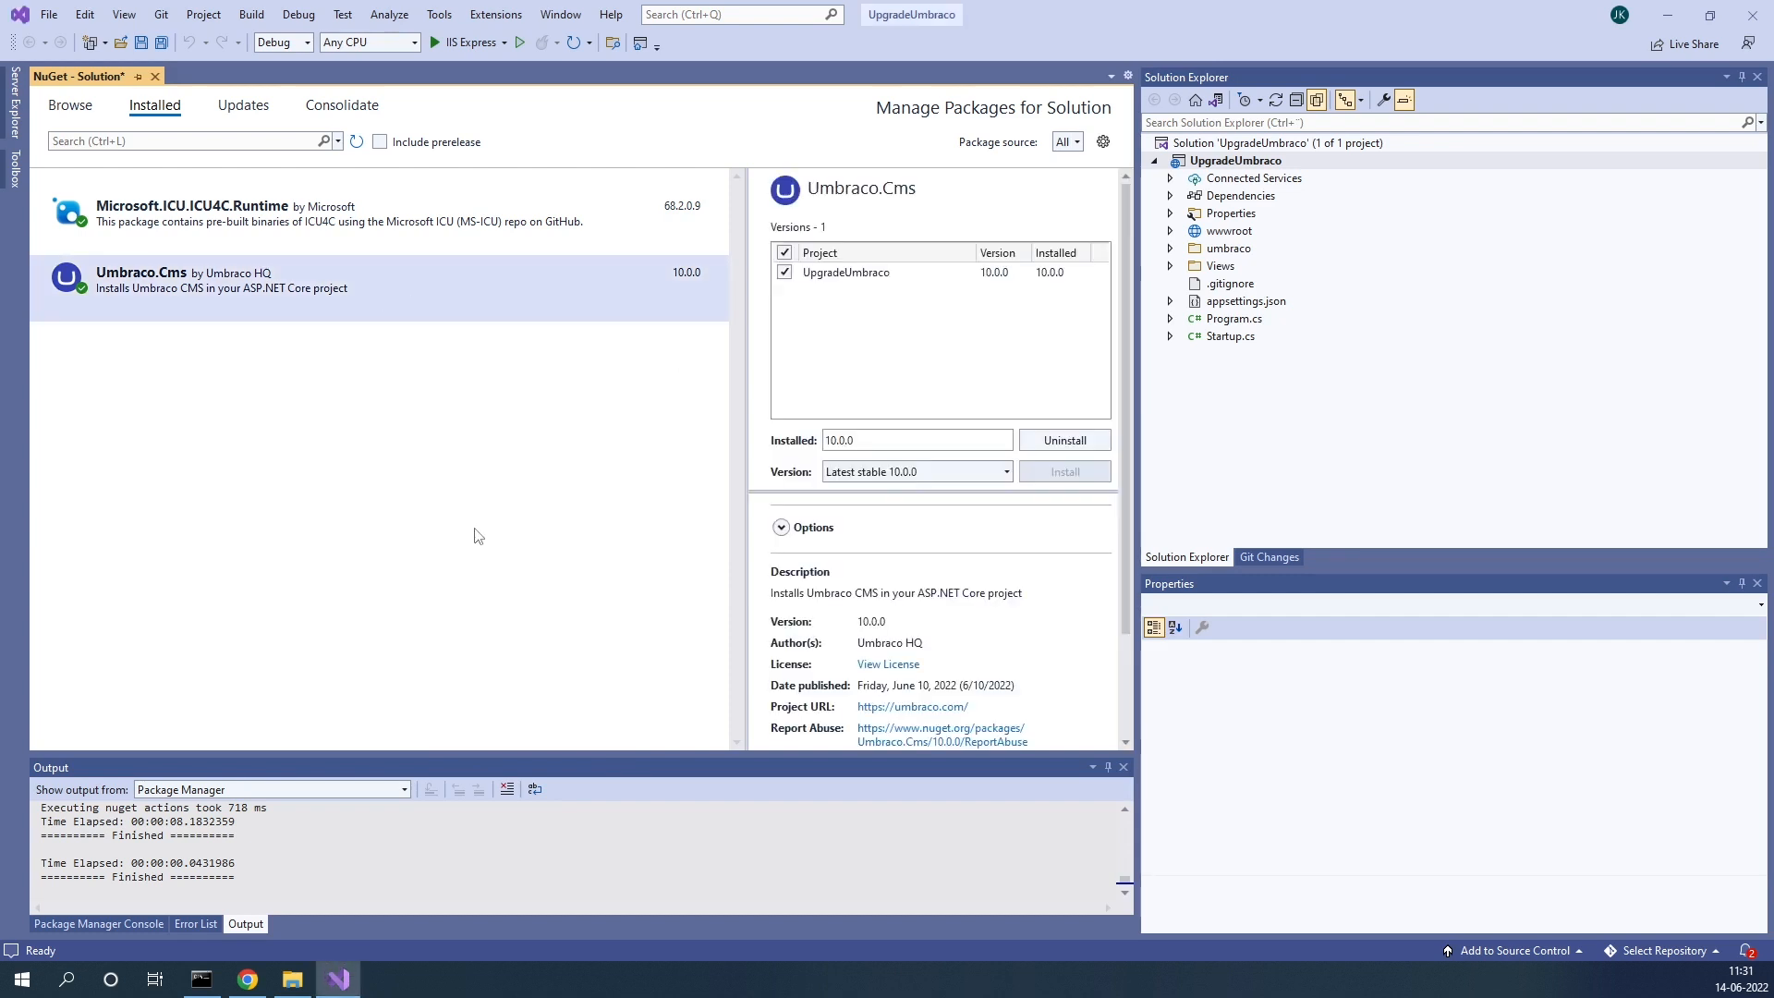
mouse_move(487, 513)
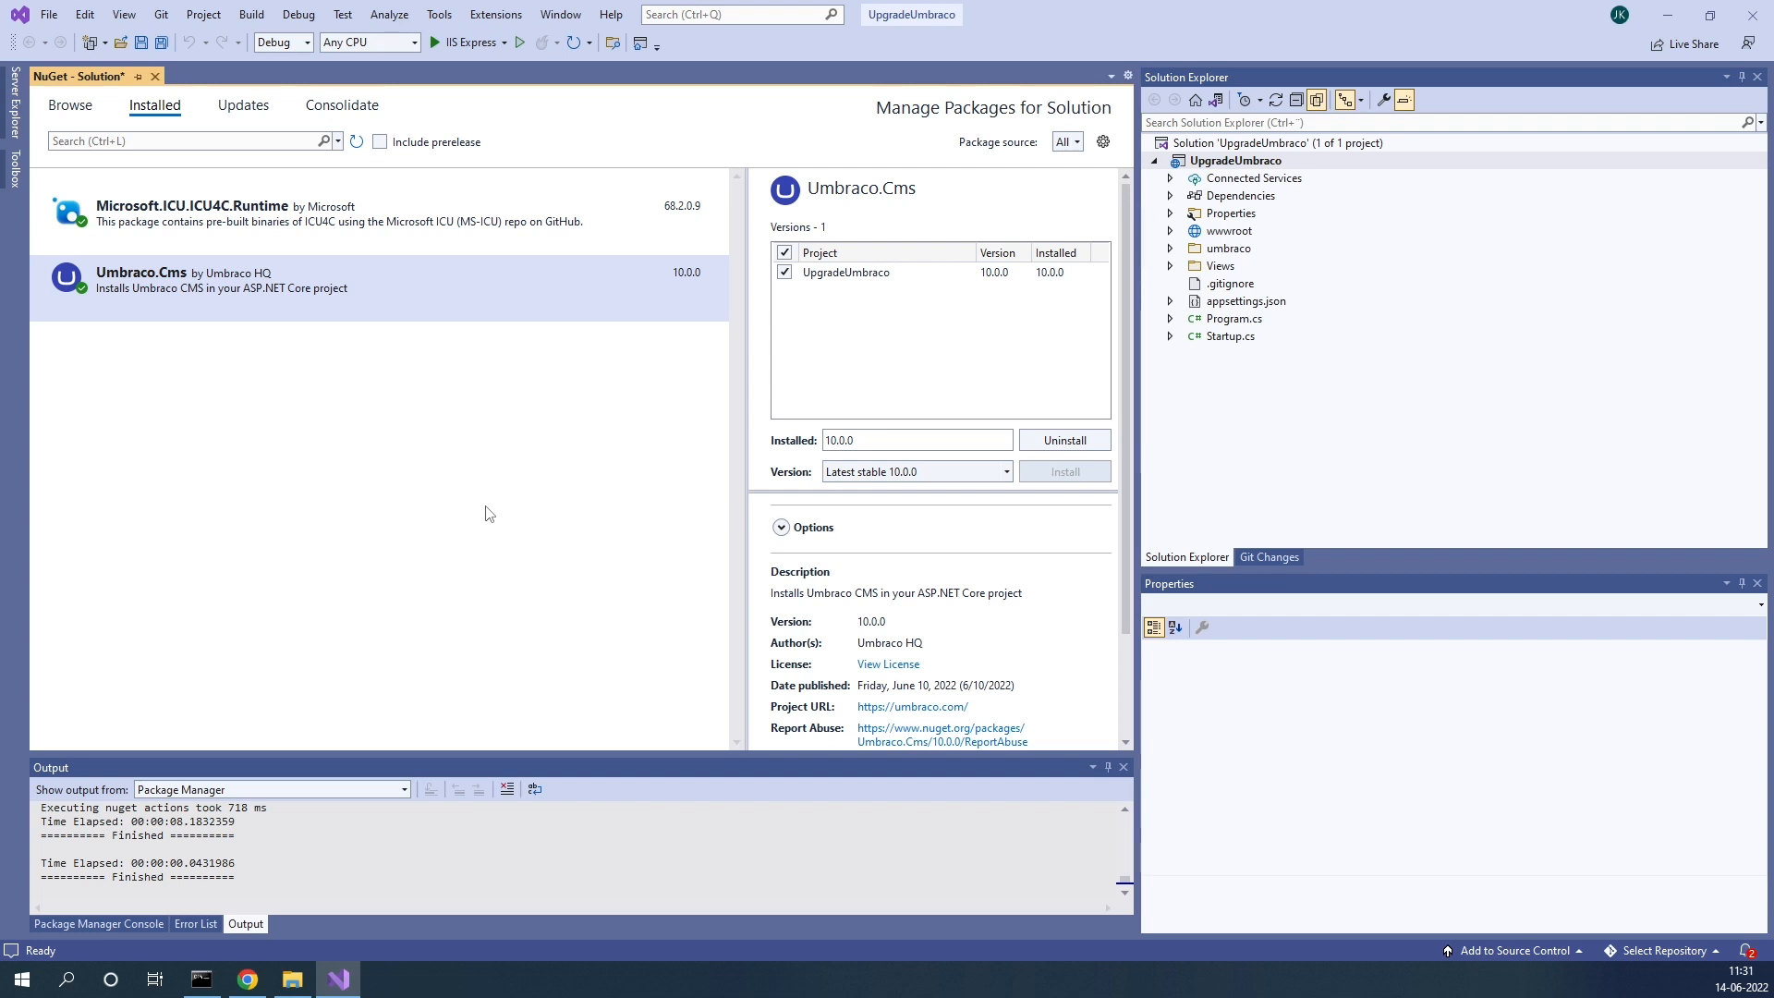
mouse_move(291, 504)
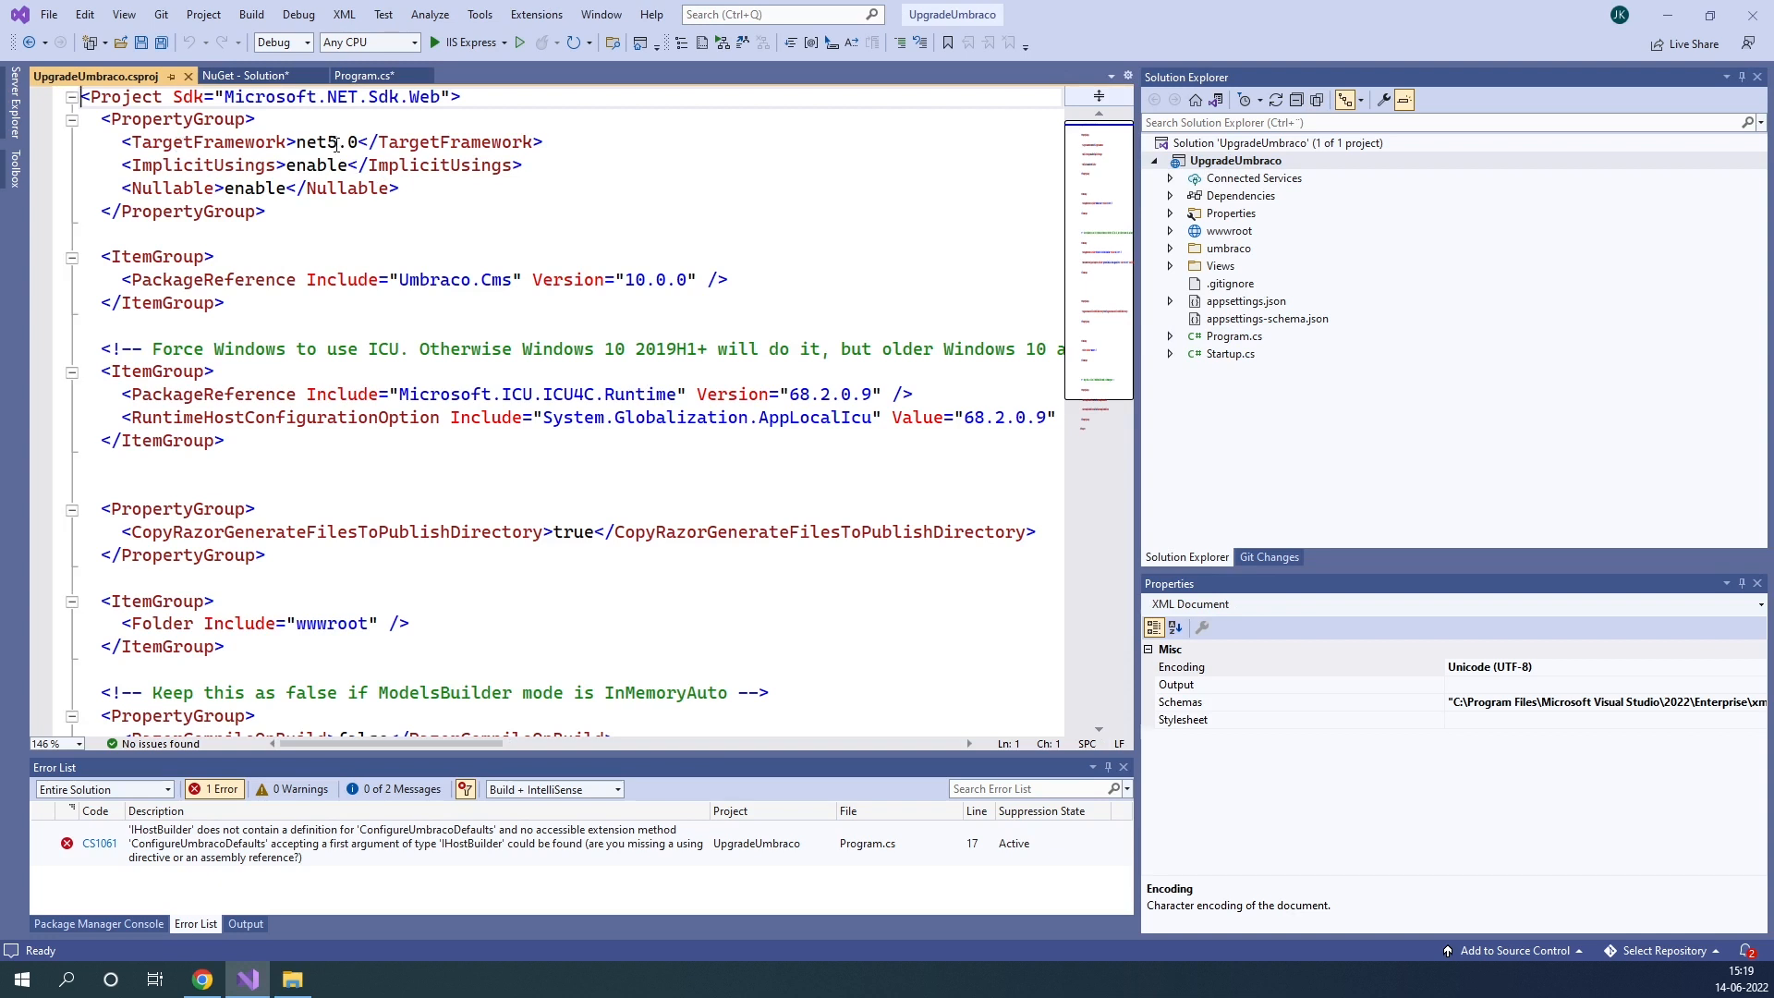
Step: Change the project's TargetFramework from net5.0 to net6.0
key("Backspace")
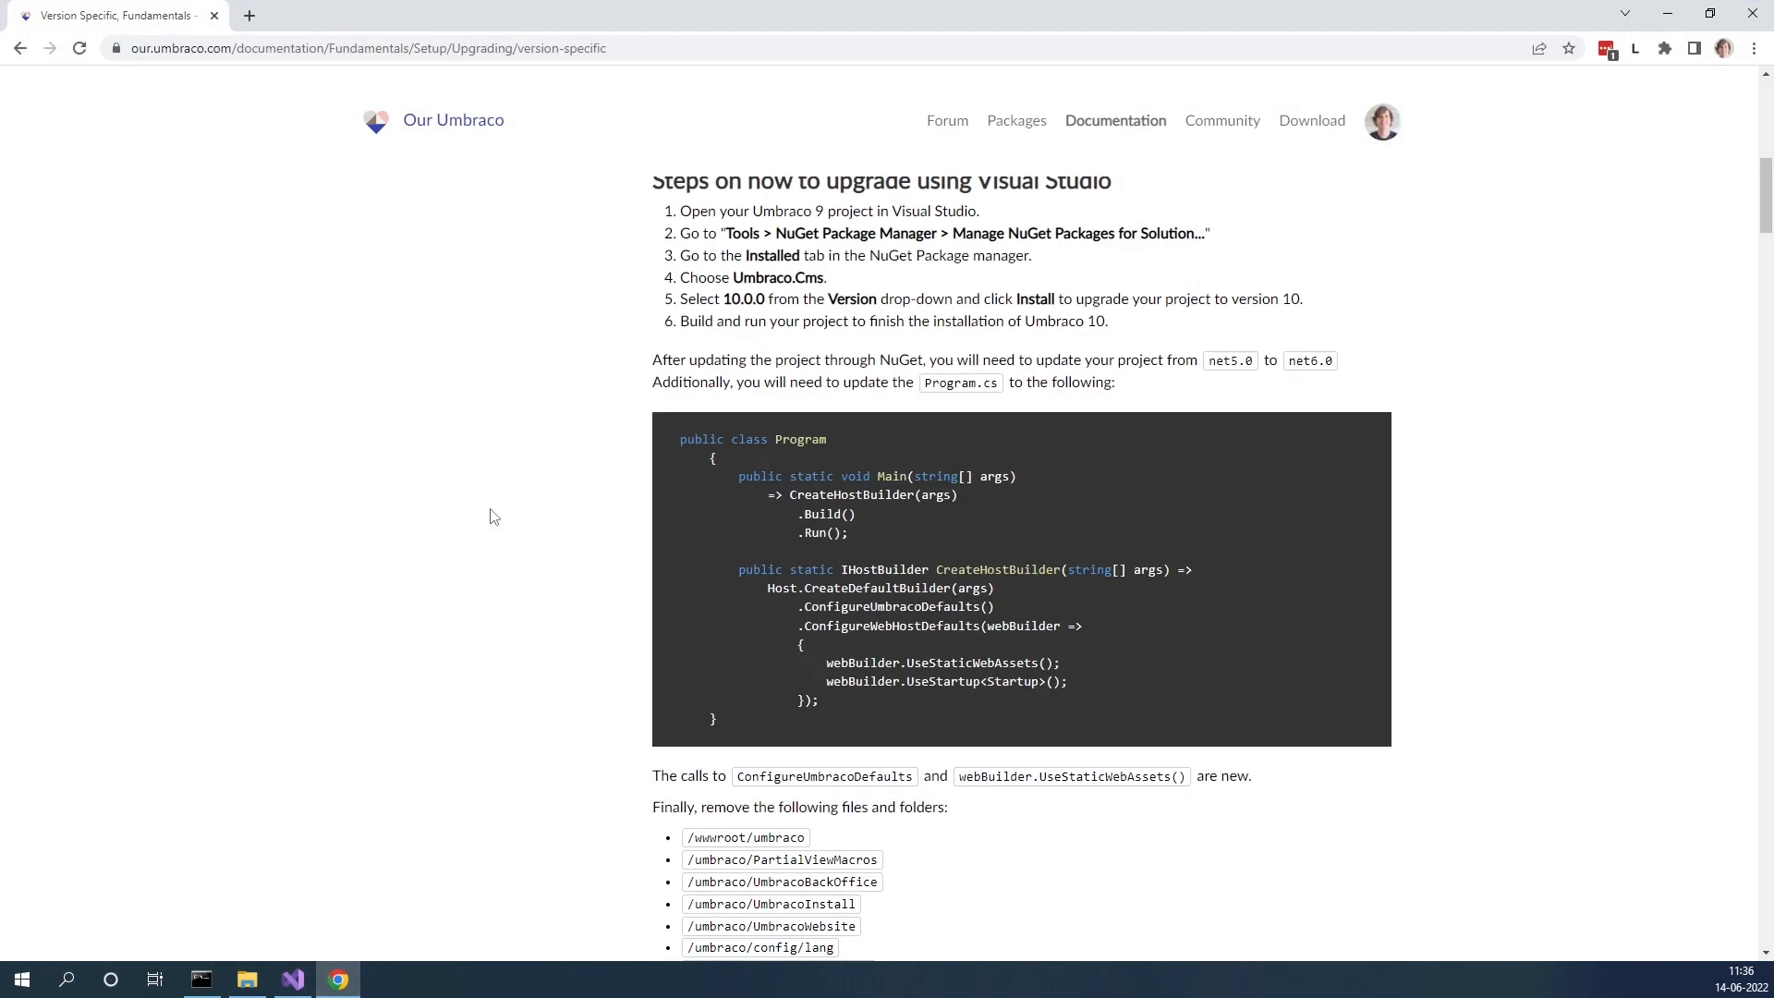
Step: Copy the guide's new Program class code sample and return to Visual Studio
left_click_drag(680, 439, 765, 521)
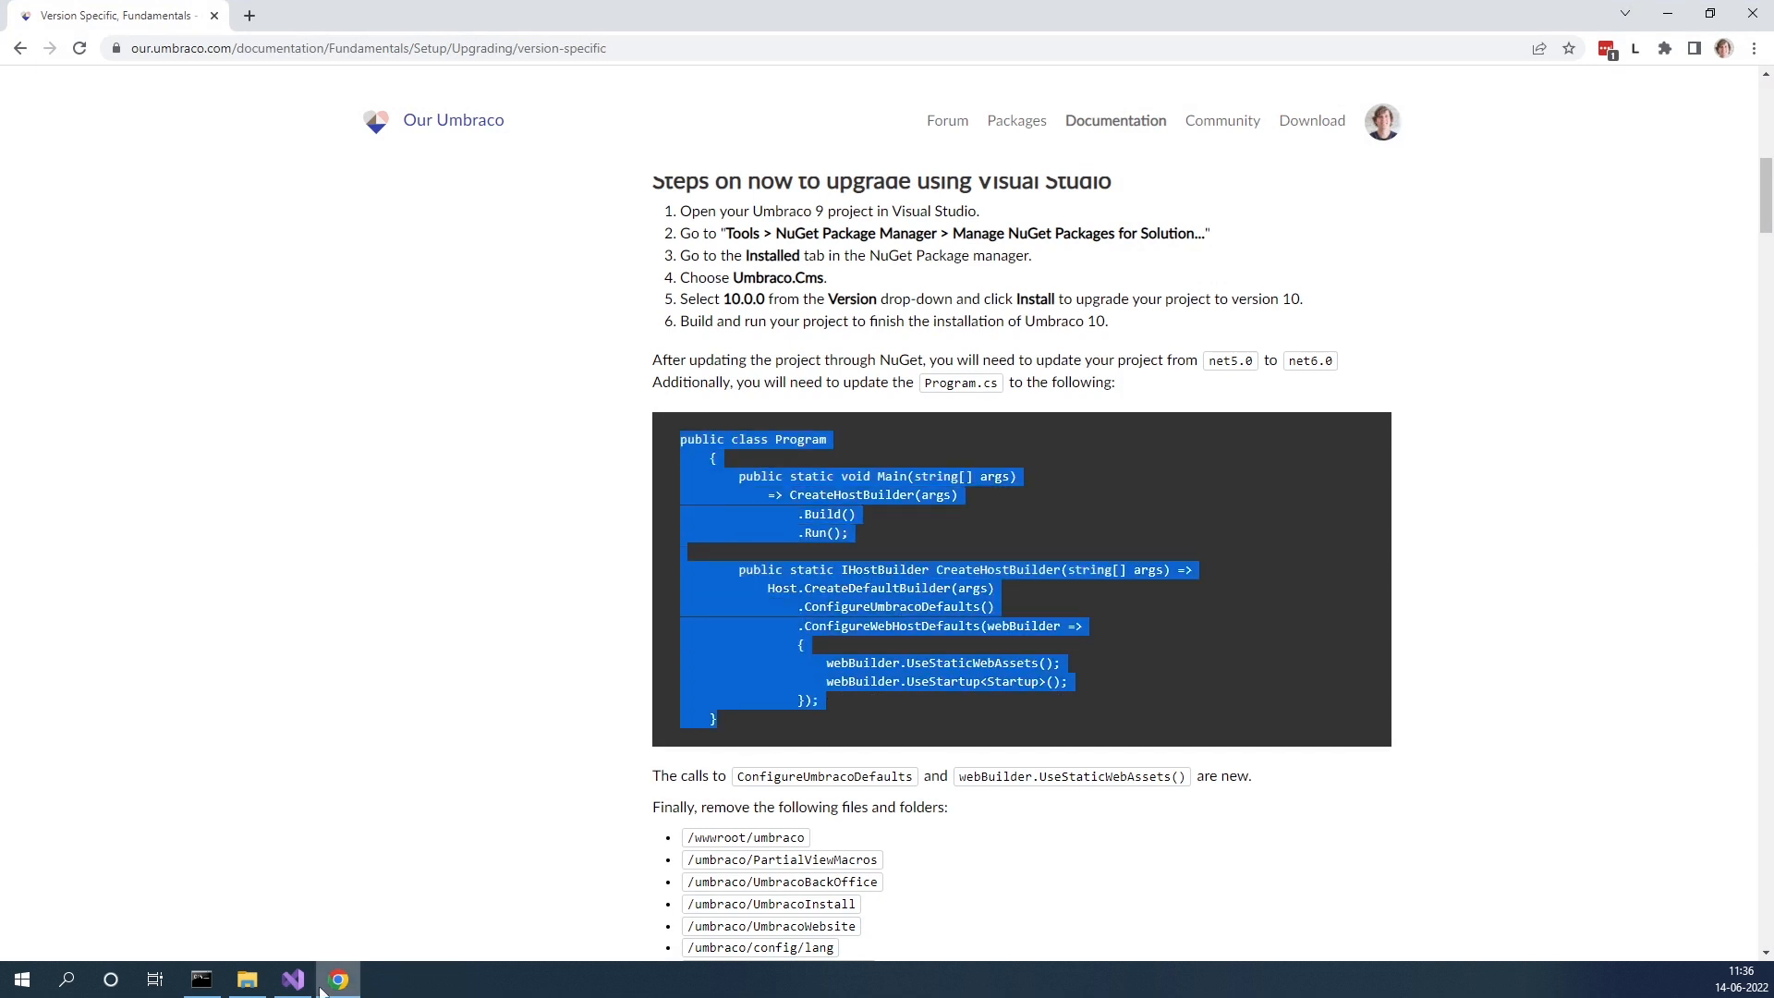
left_click(292, 979)
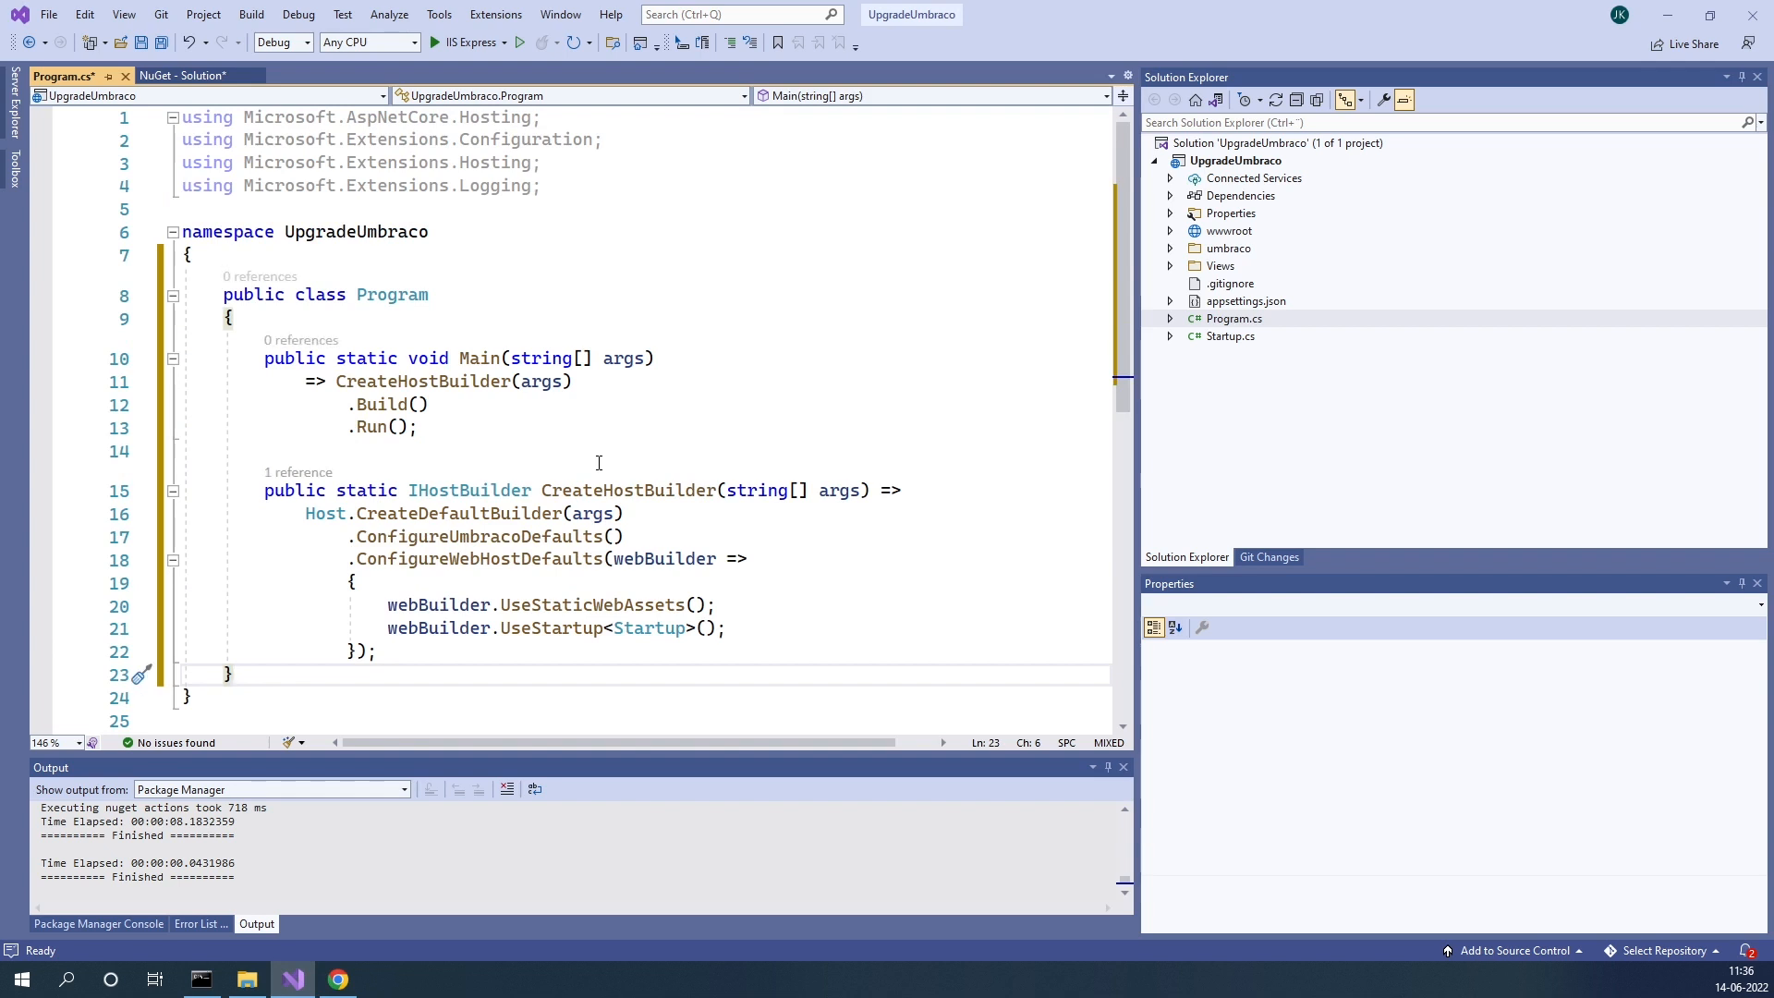
Step: Save Program.cs with the pasted ConfigureUmbracoDefaults and UseStaticWebAssets Program class
key("ctrl+s")
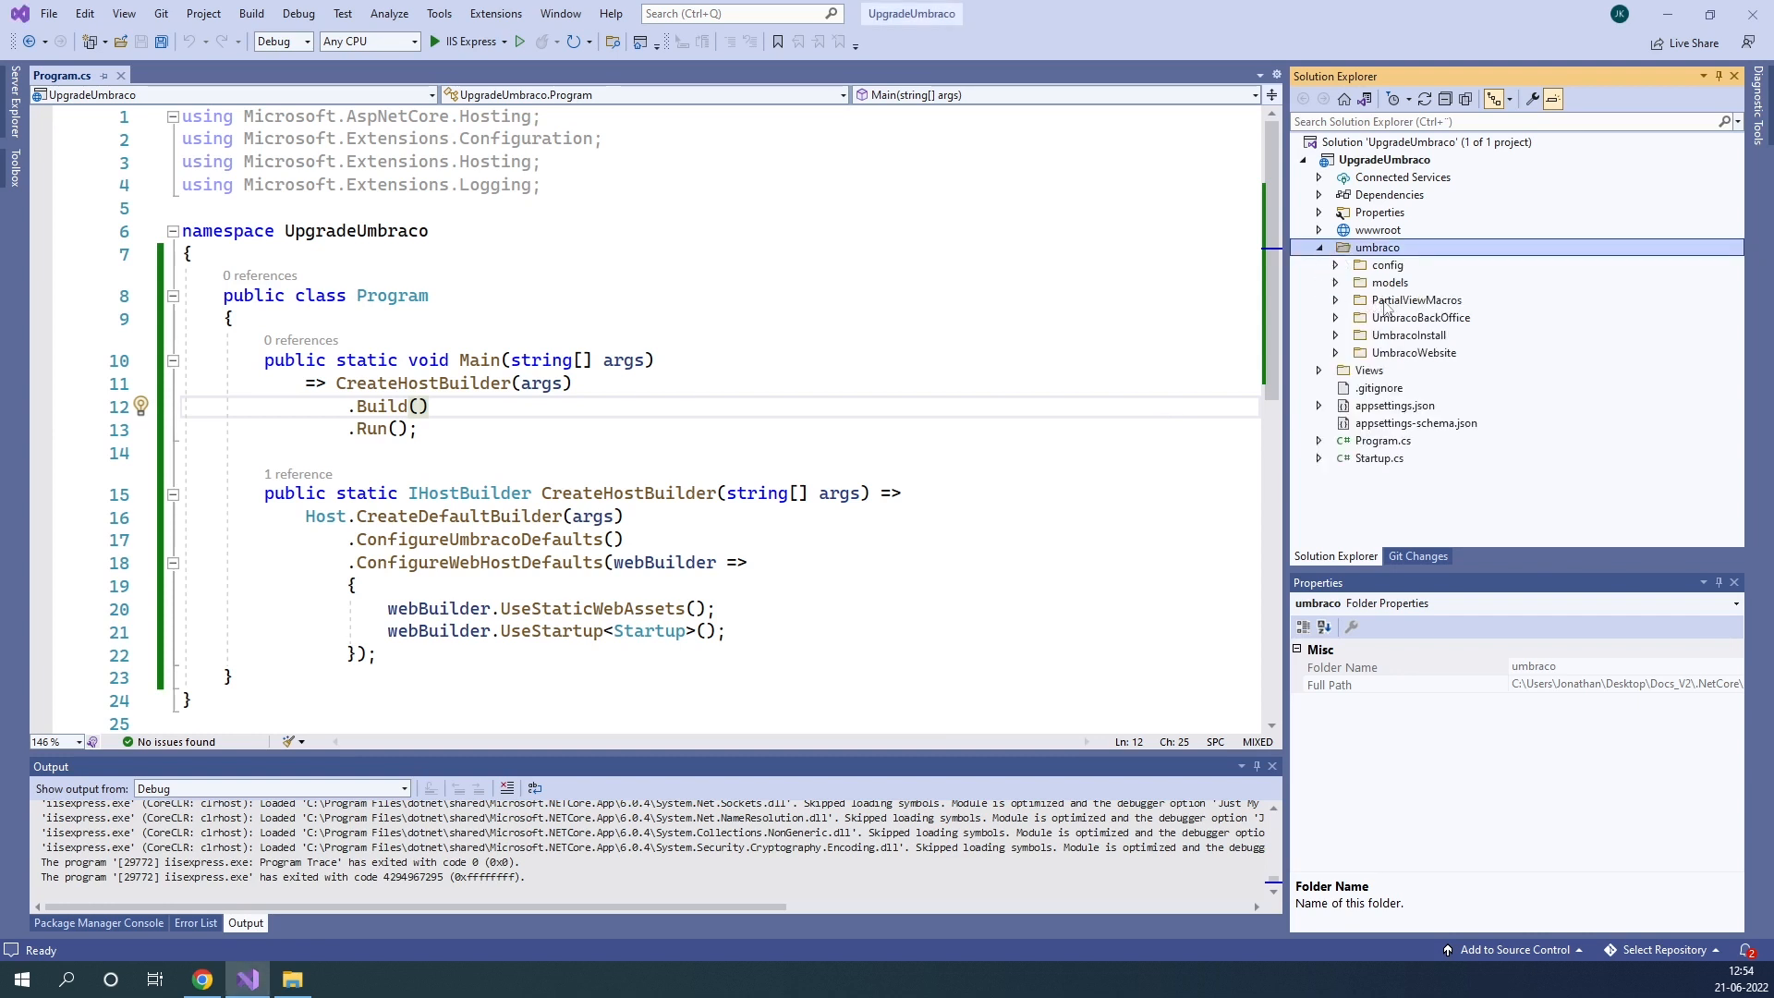
Step: Delete PartialViewMacros, UmbracoBackOffice, UmbracoInstall and UmbracoWebsite from the umbraco folder
left_click(1415, 300)
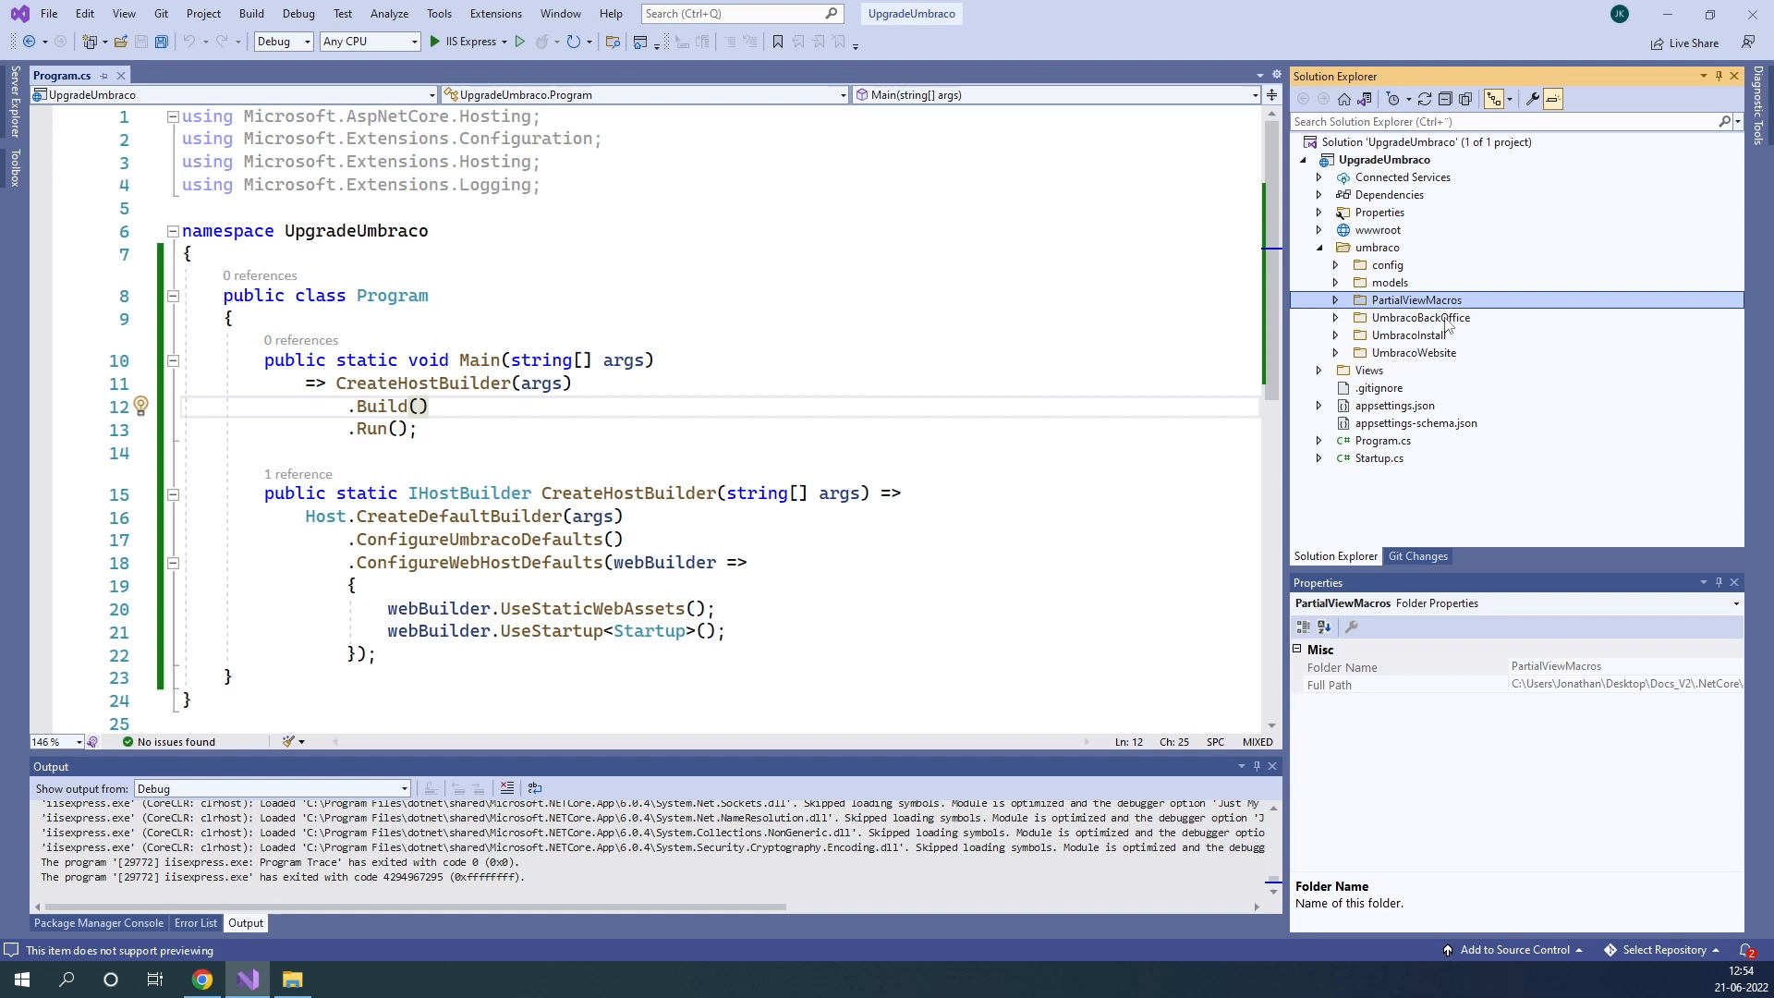
left_click(1407, 335)
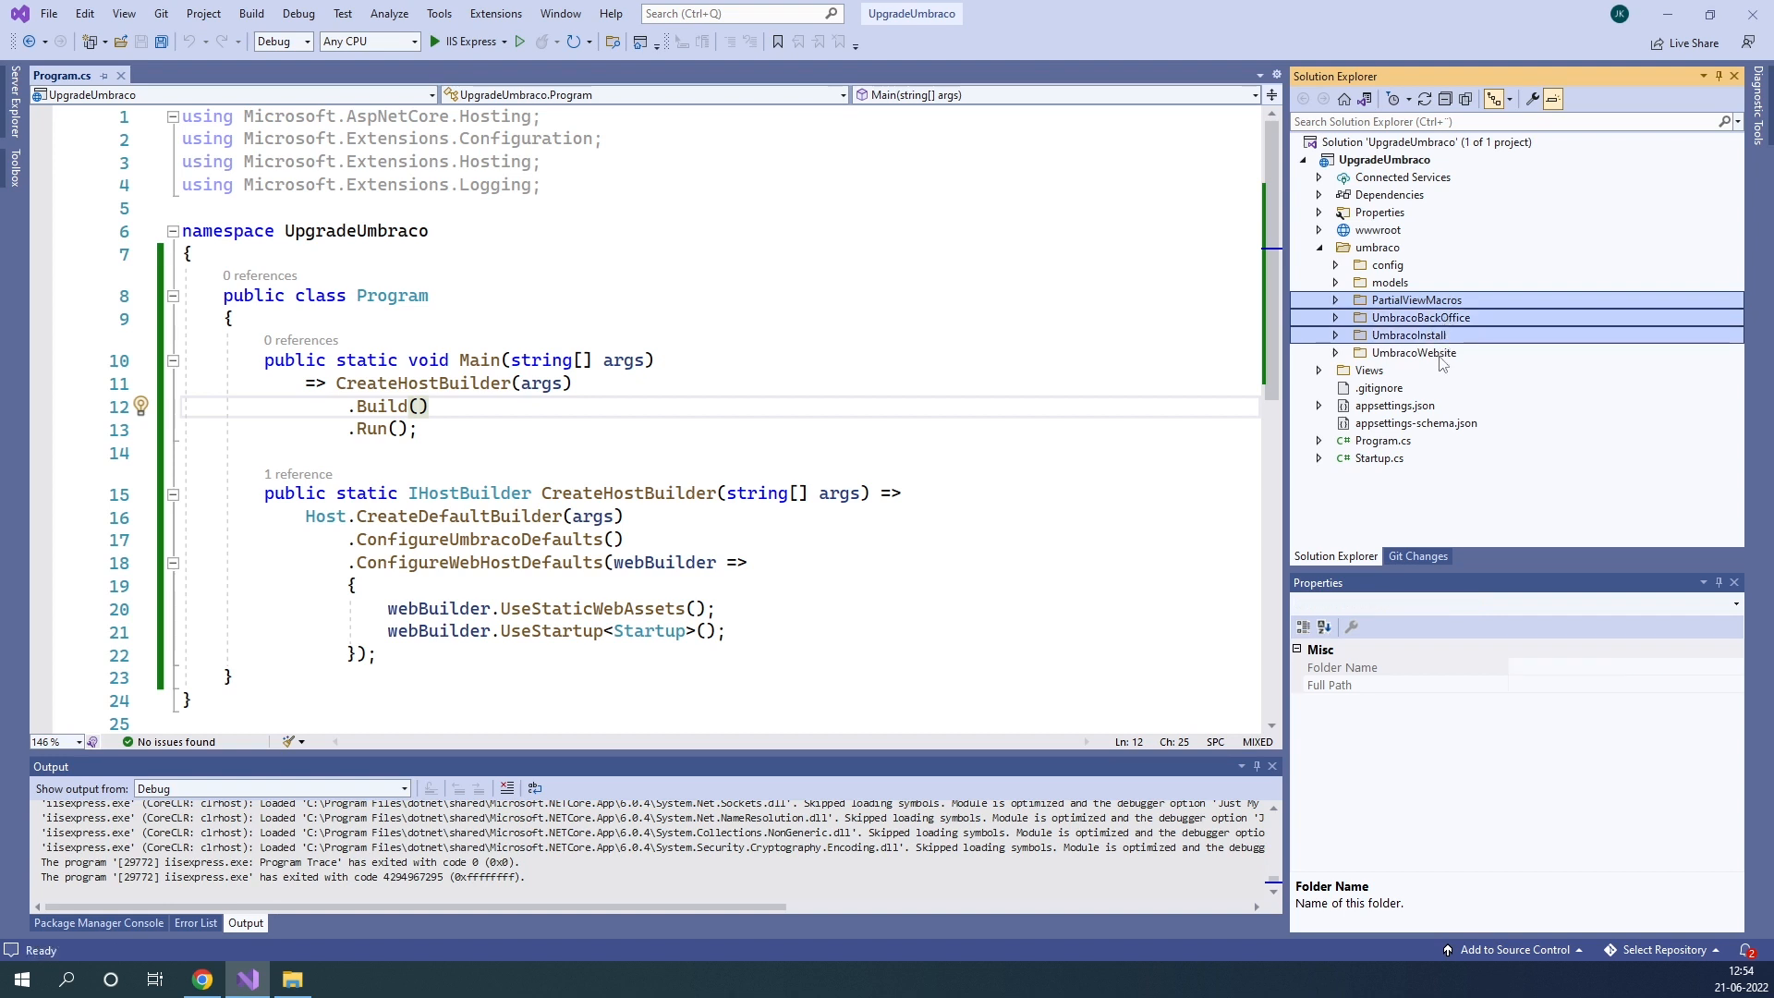
left_click(1412, 353)
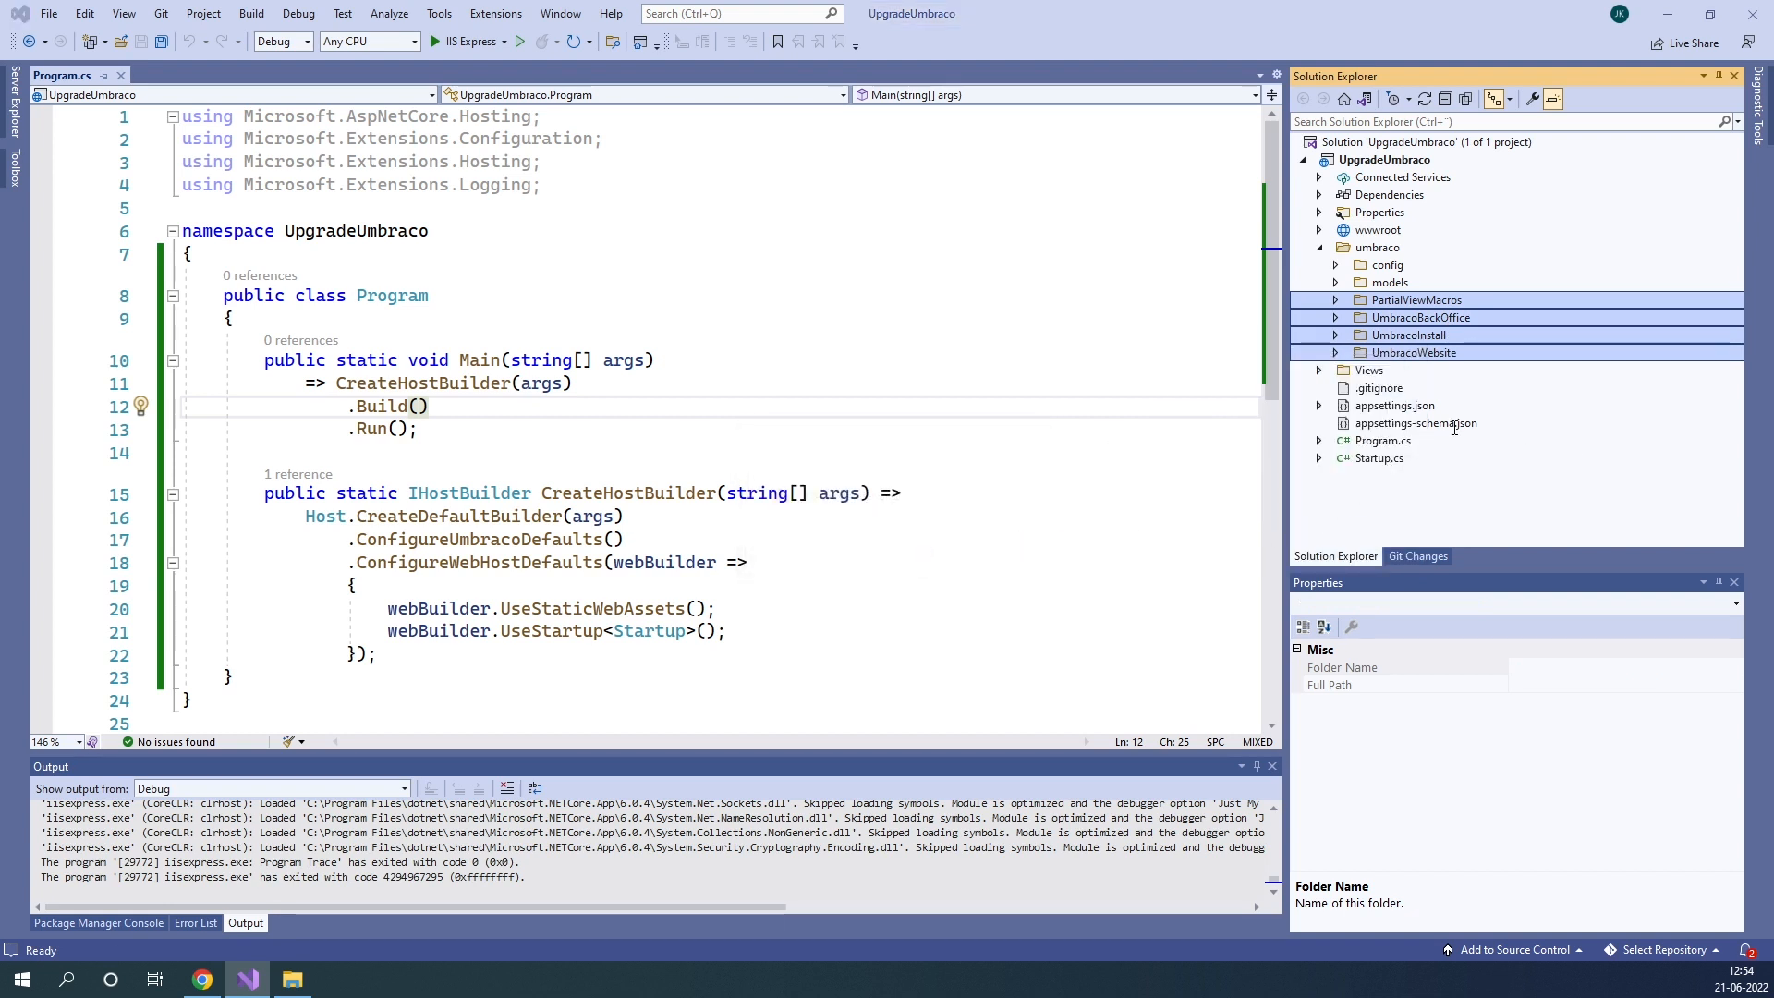
left_click(1388, 281)
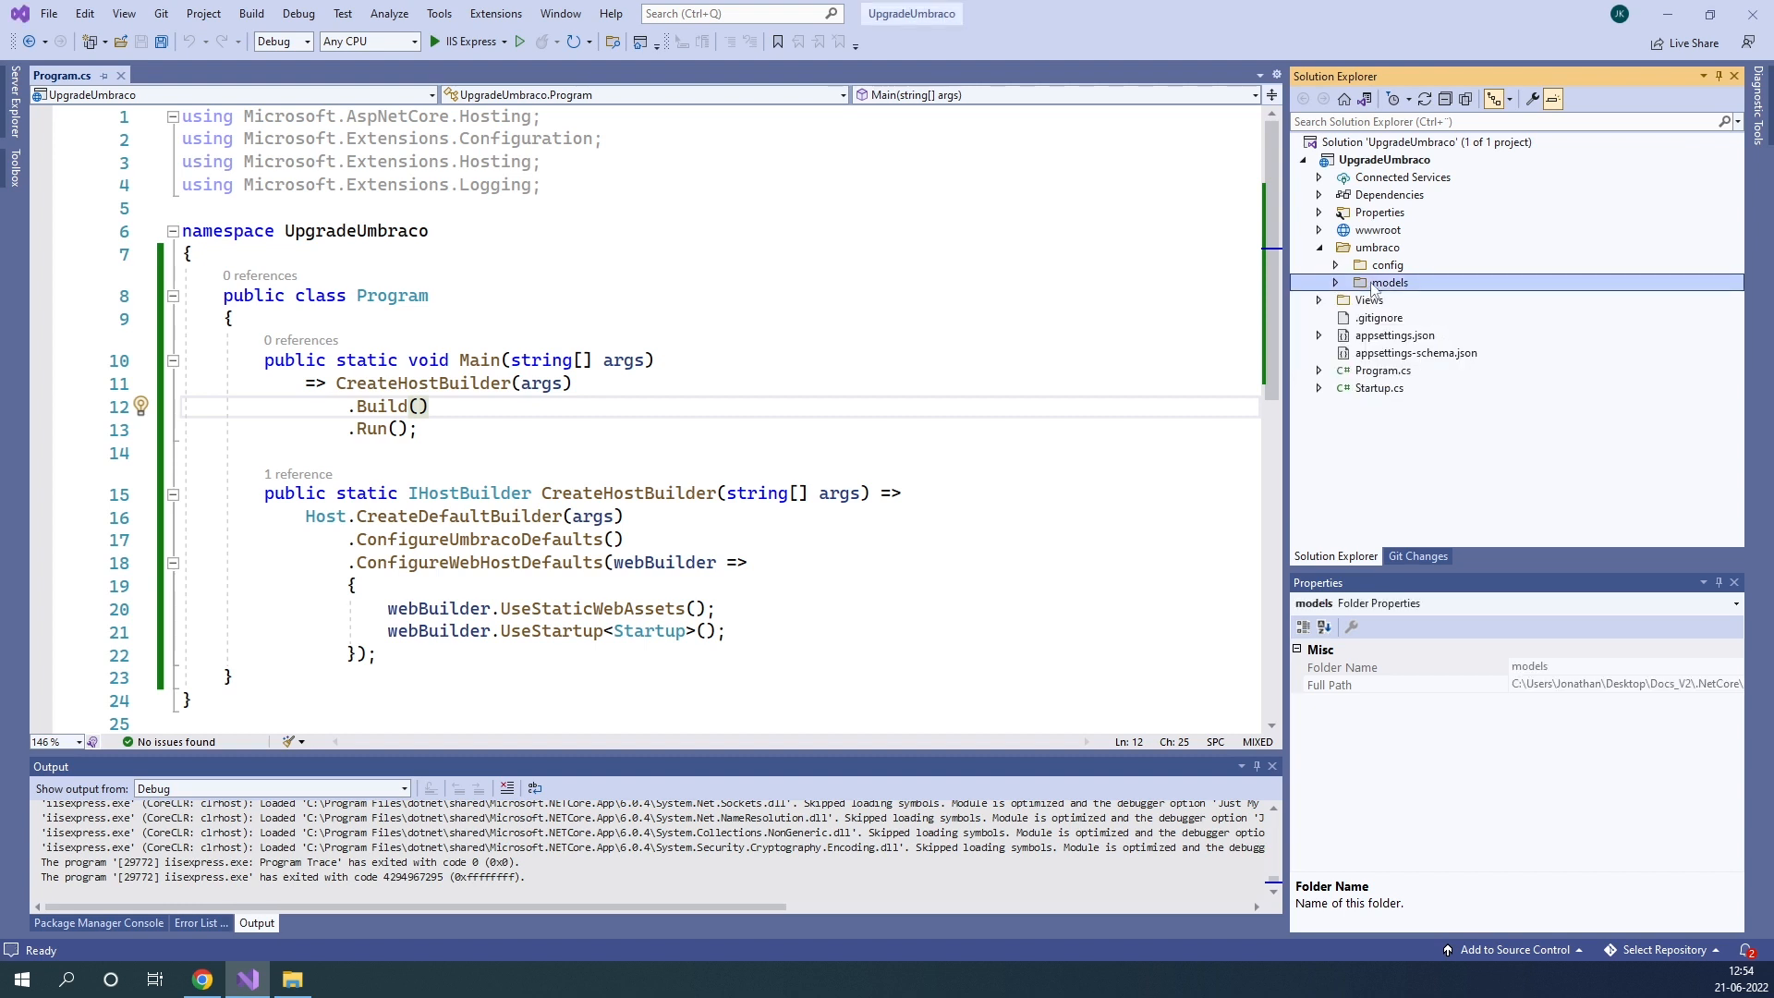
Step: Expand umbraco > config and delete its lang folder
left_click(1320, 265)
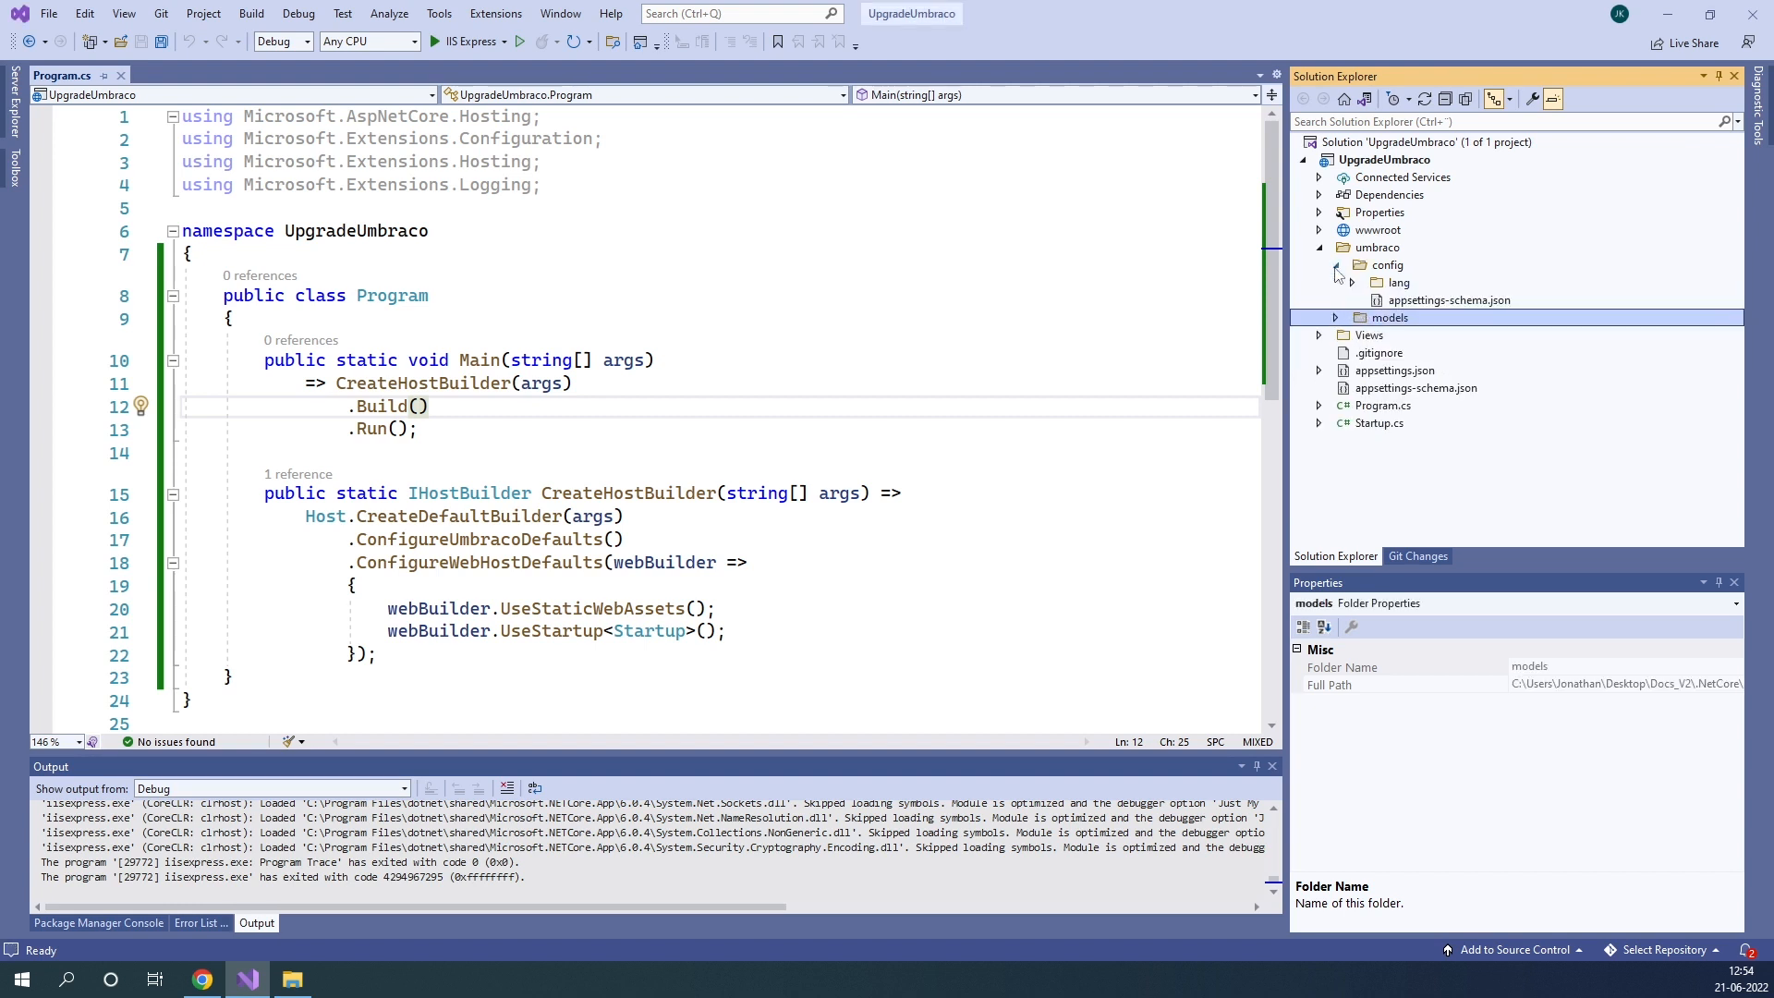
right_click(1400, 282)
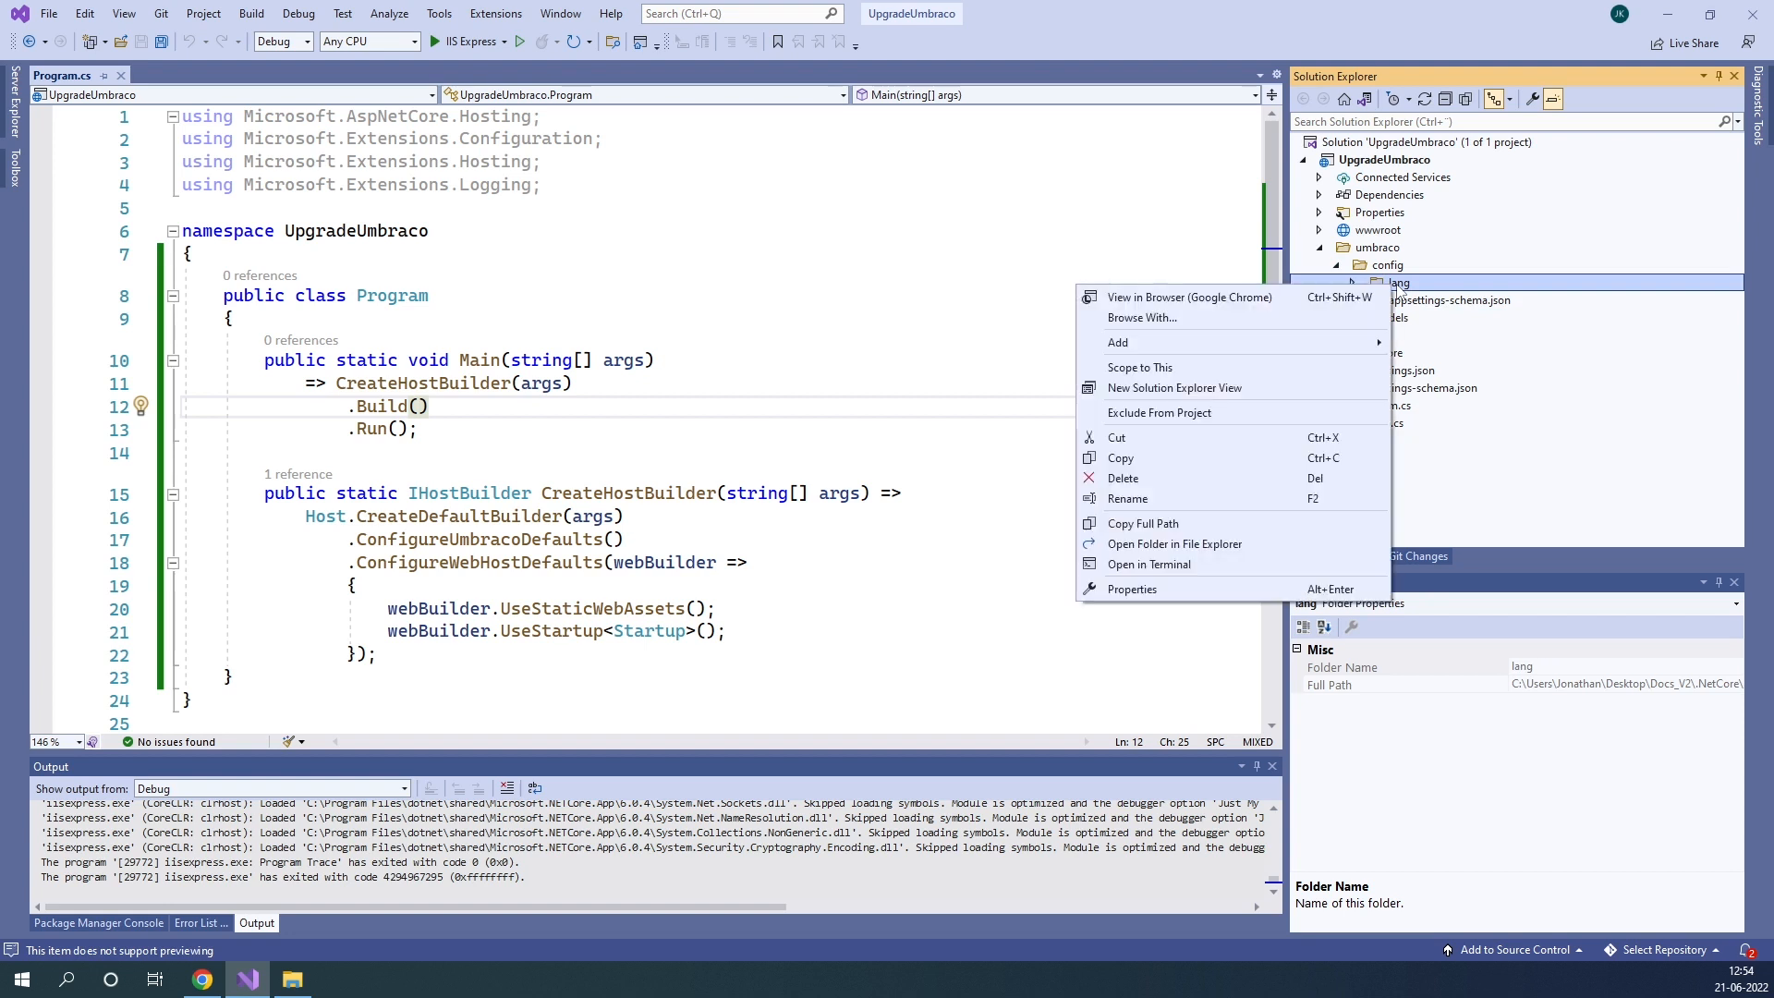
left_click(1123, 478)
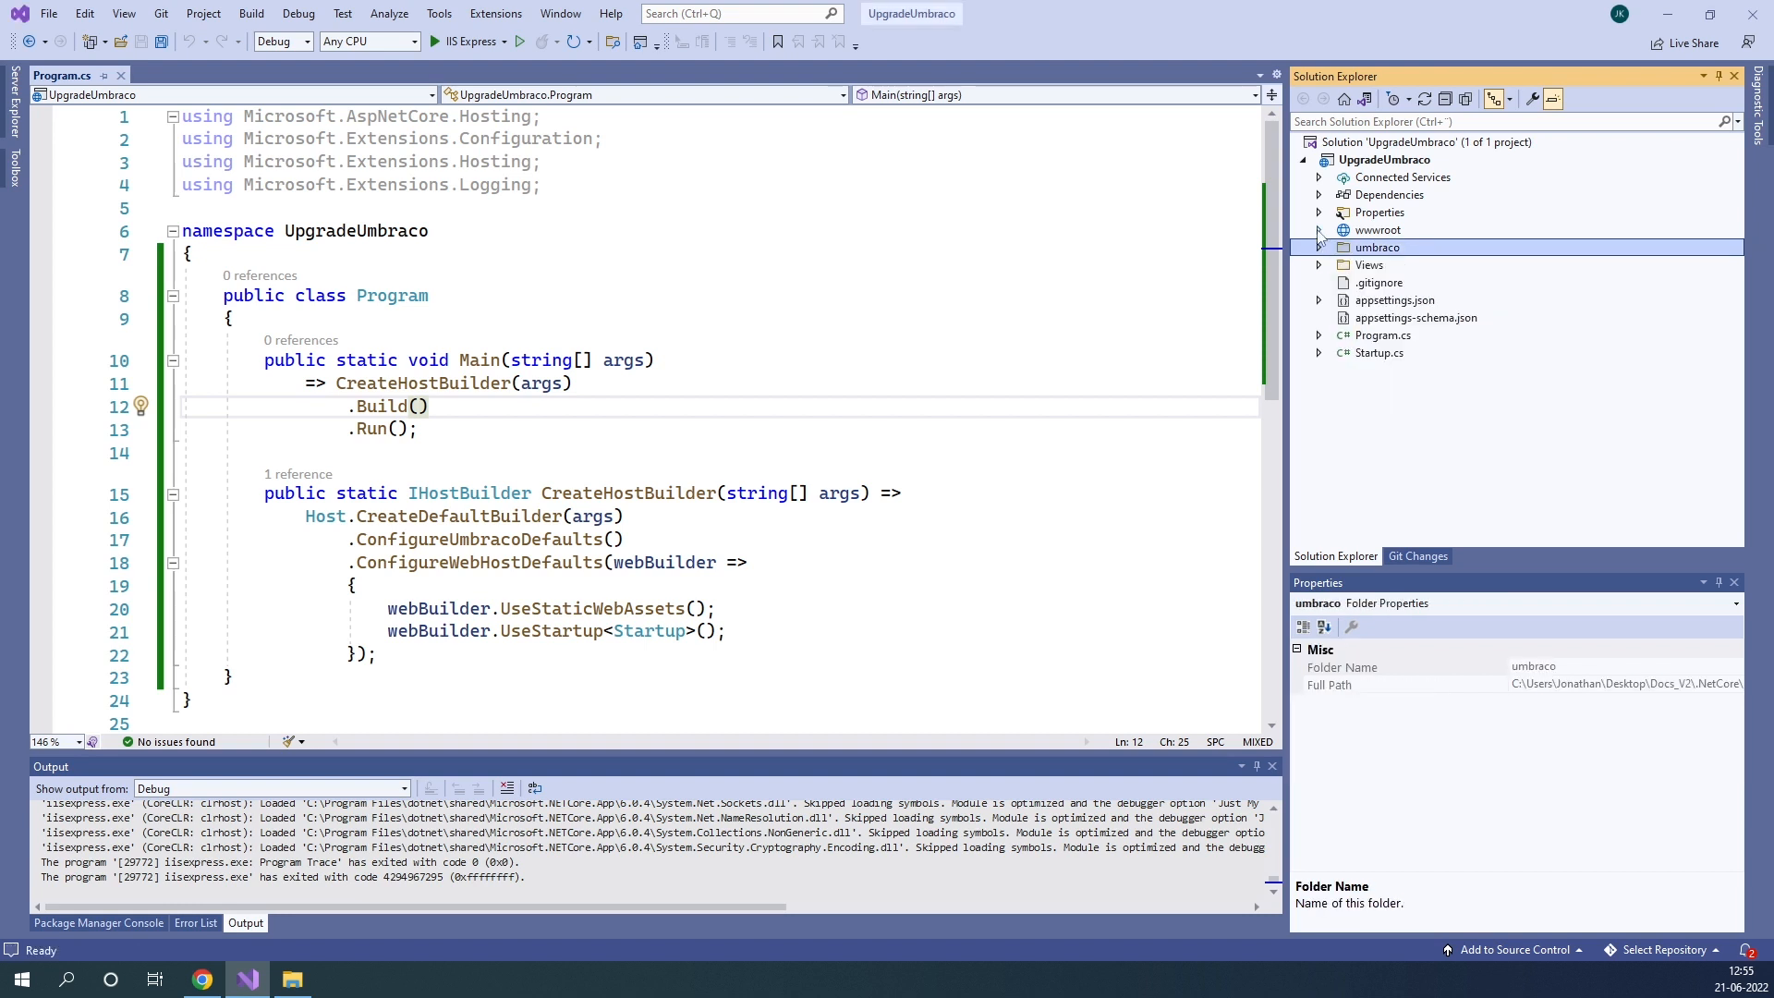
Step: Expand wwwroot and permanently delete its umbraco folder, confirming the dialog
left_click(1320, 230)
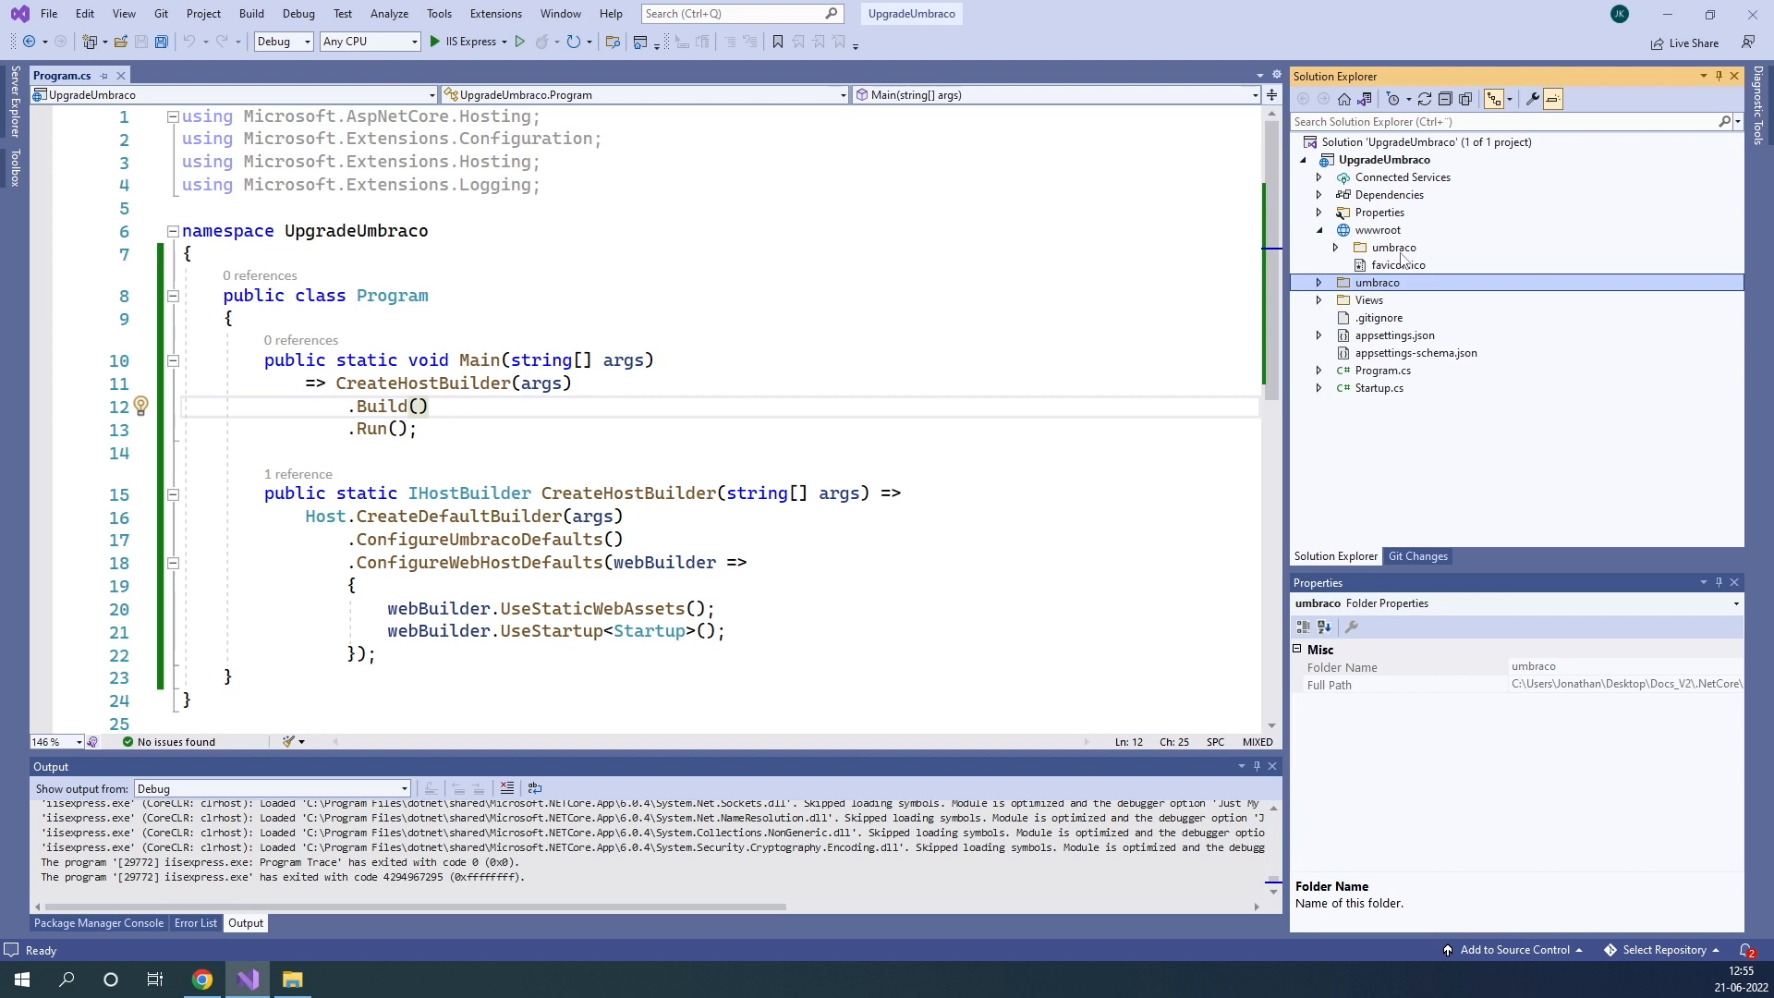
left_click(1393, 247)
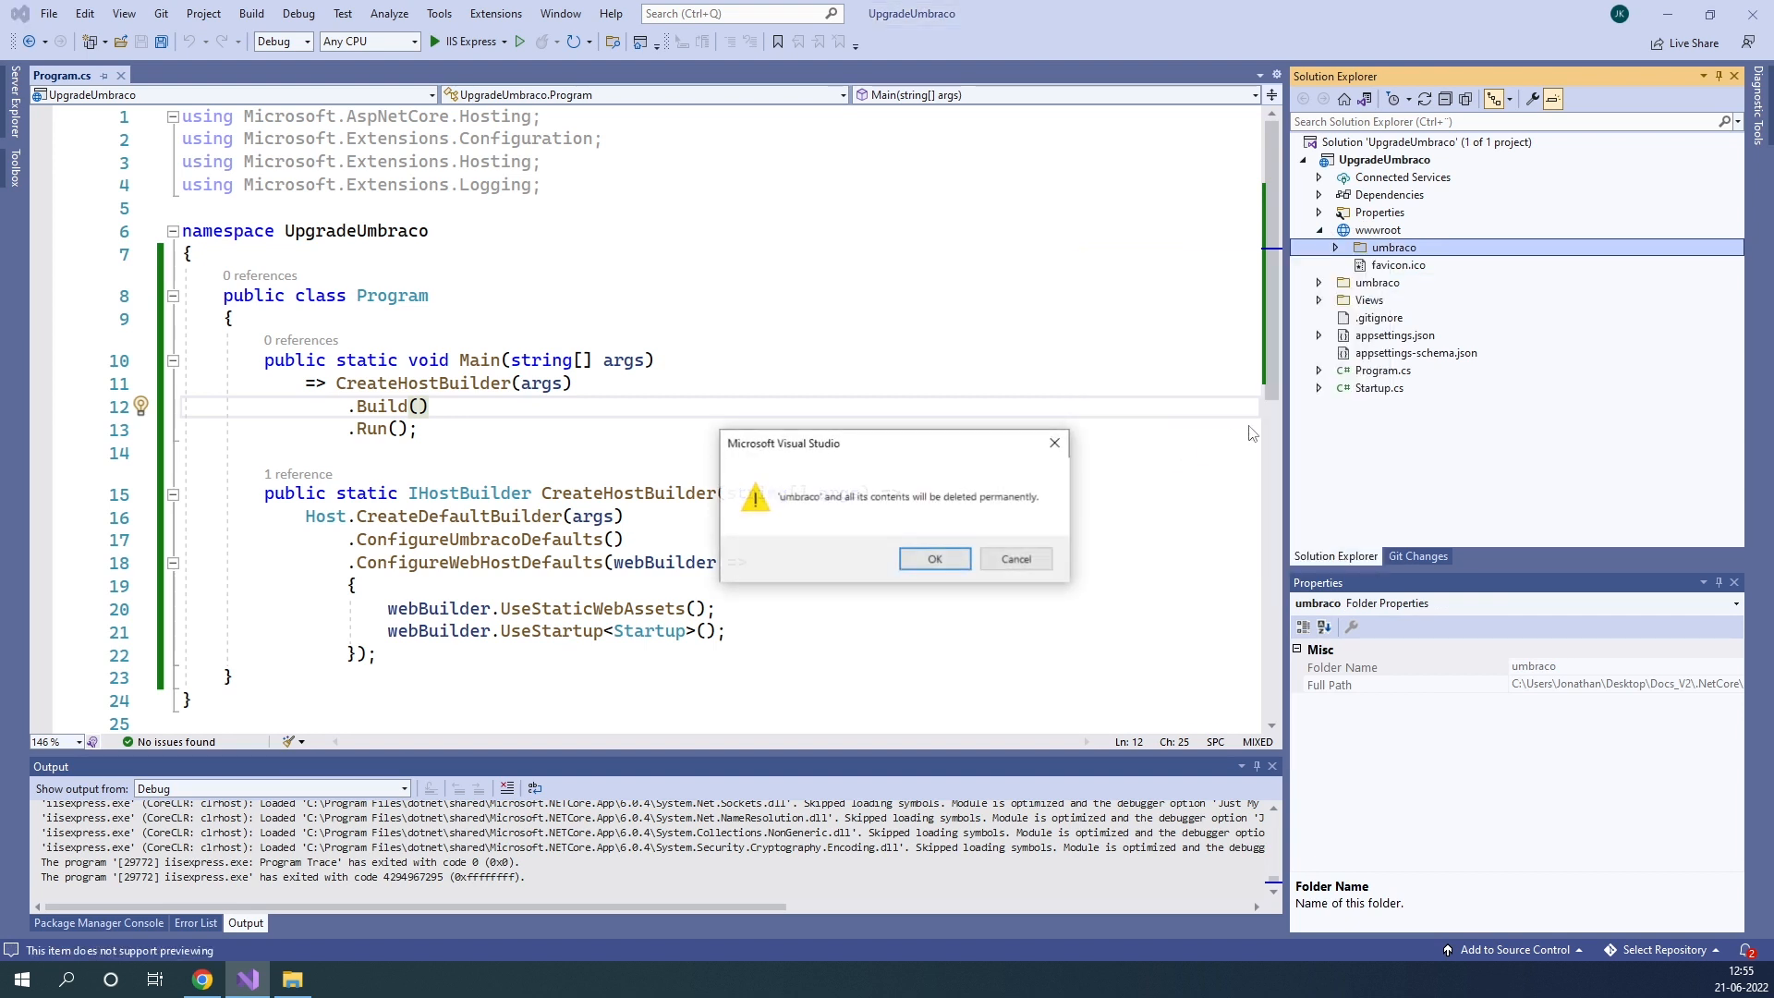
left_click(934, 559)
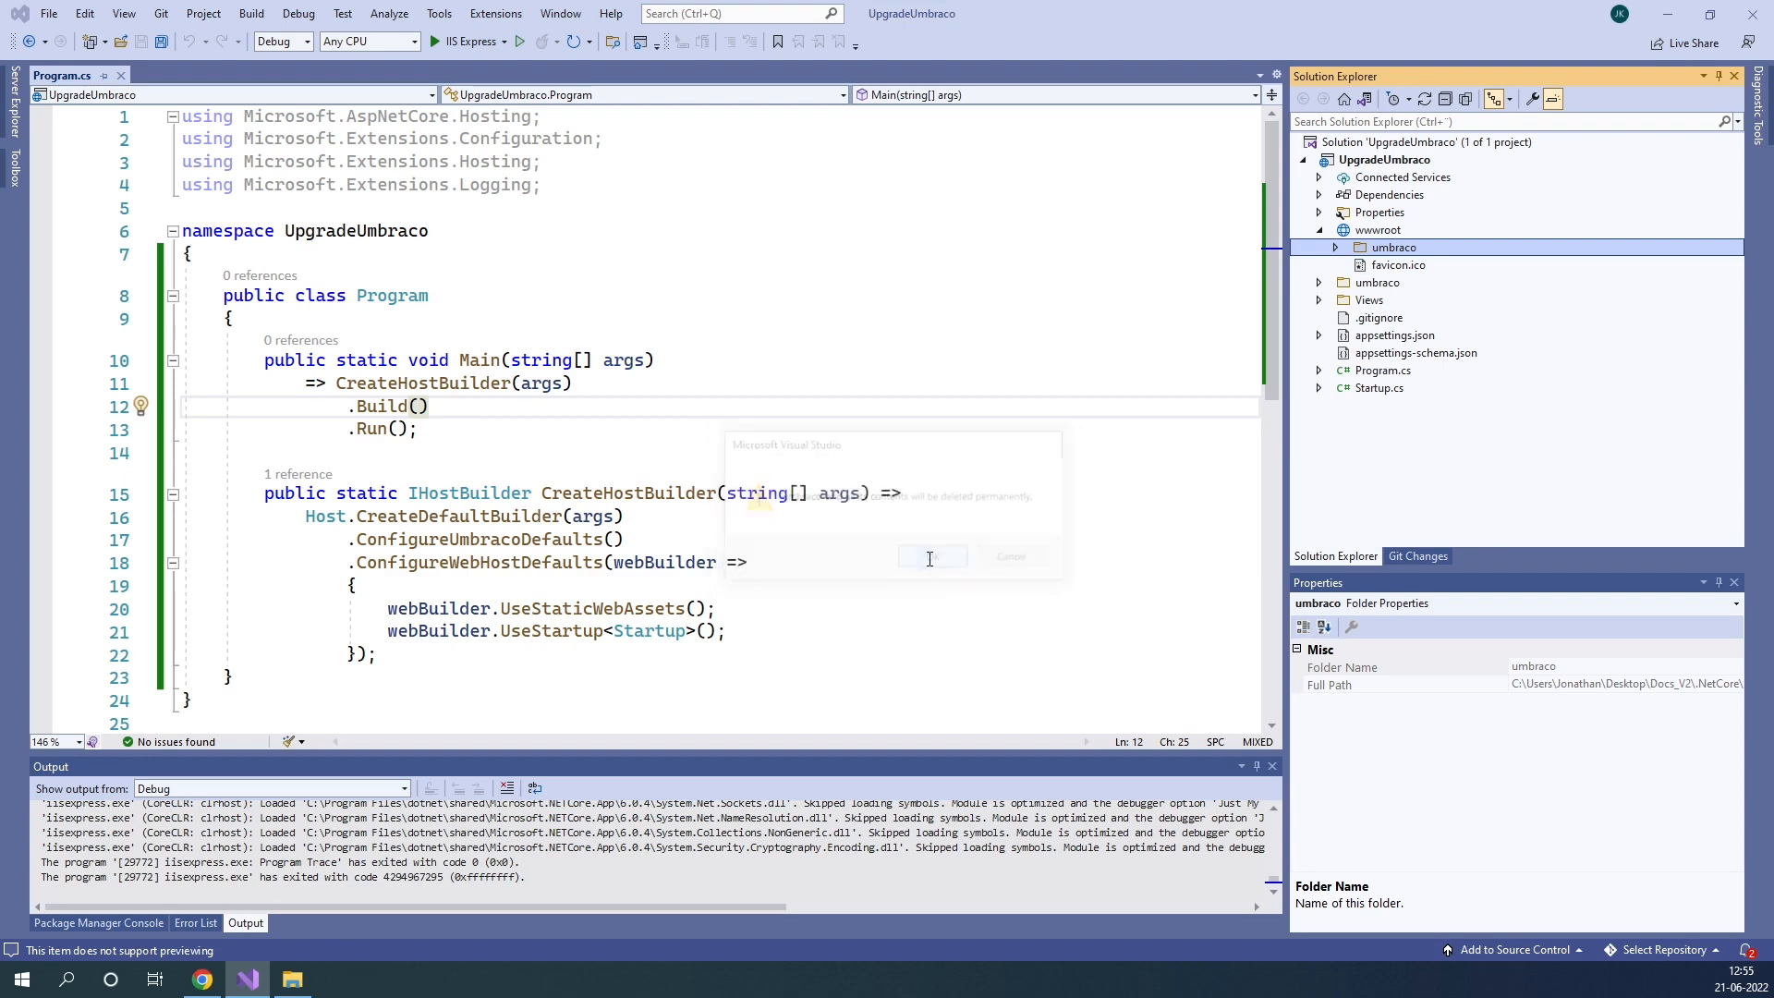
left_click(930, 555)
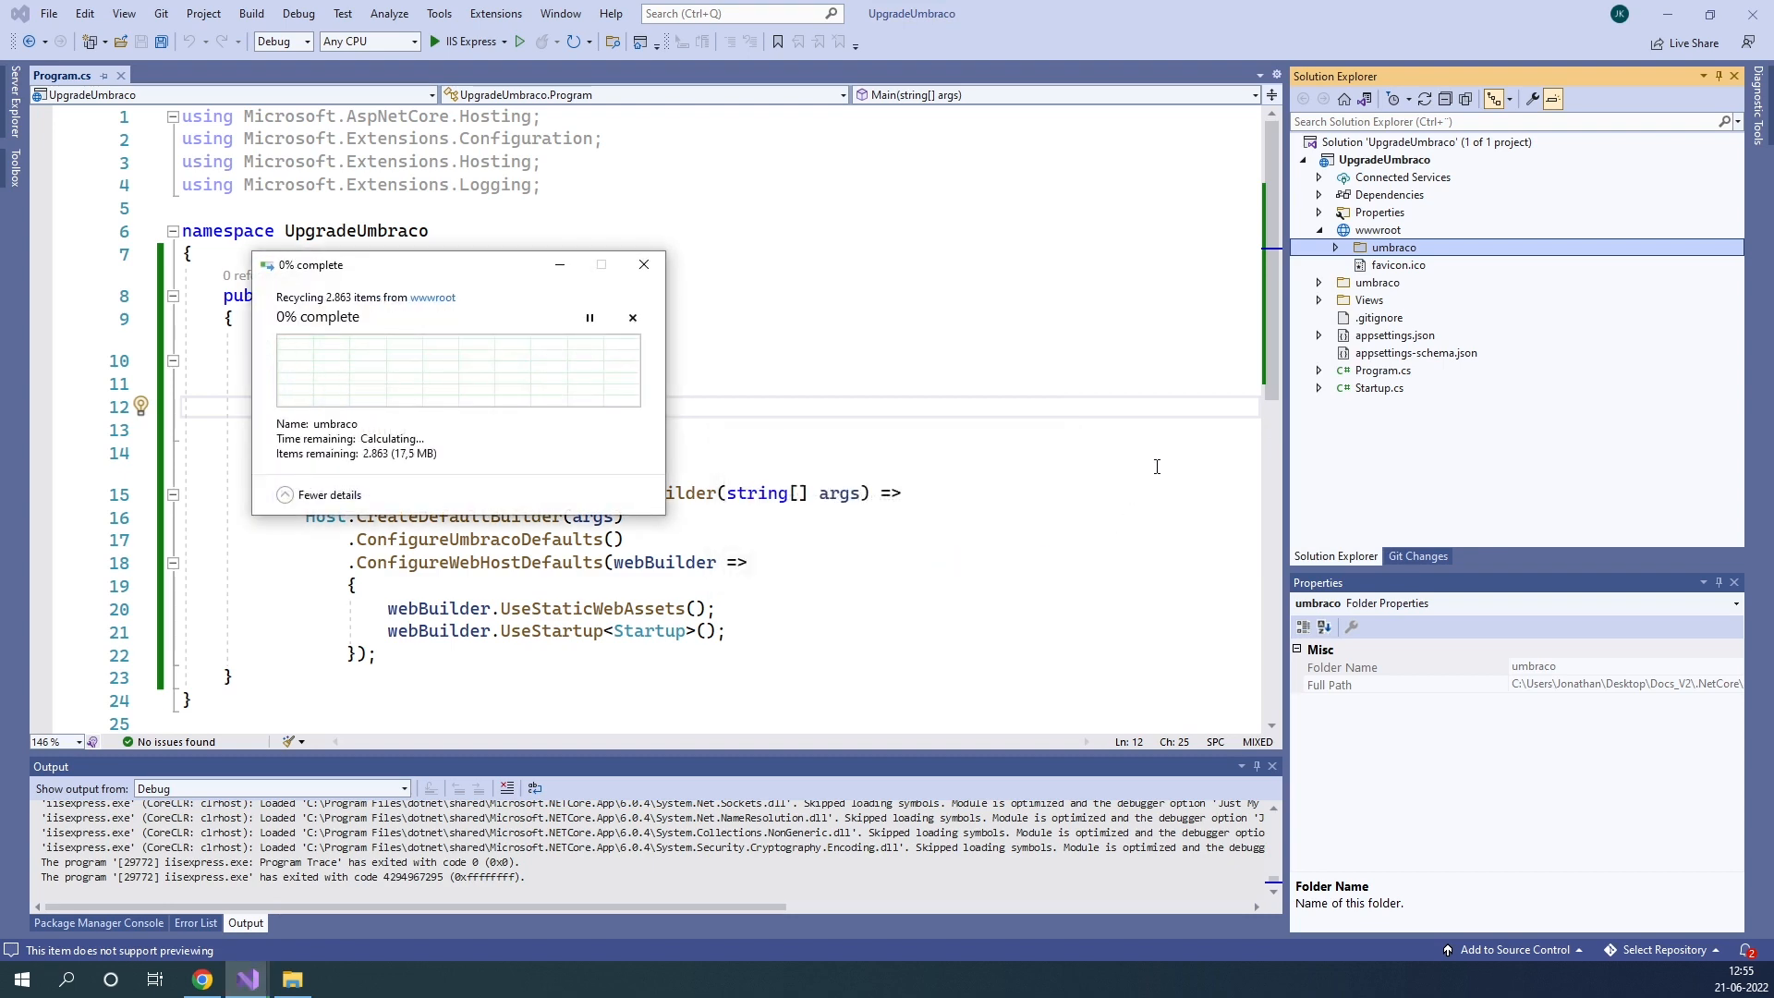
left_click(644, 263)
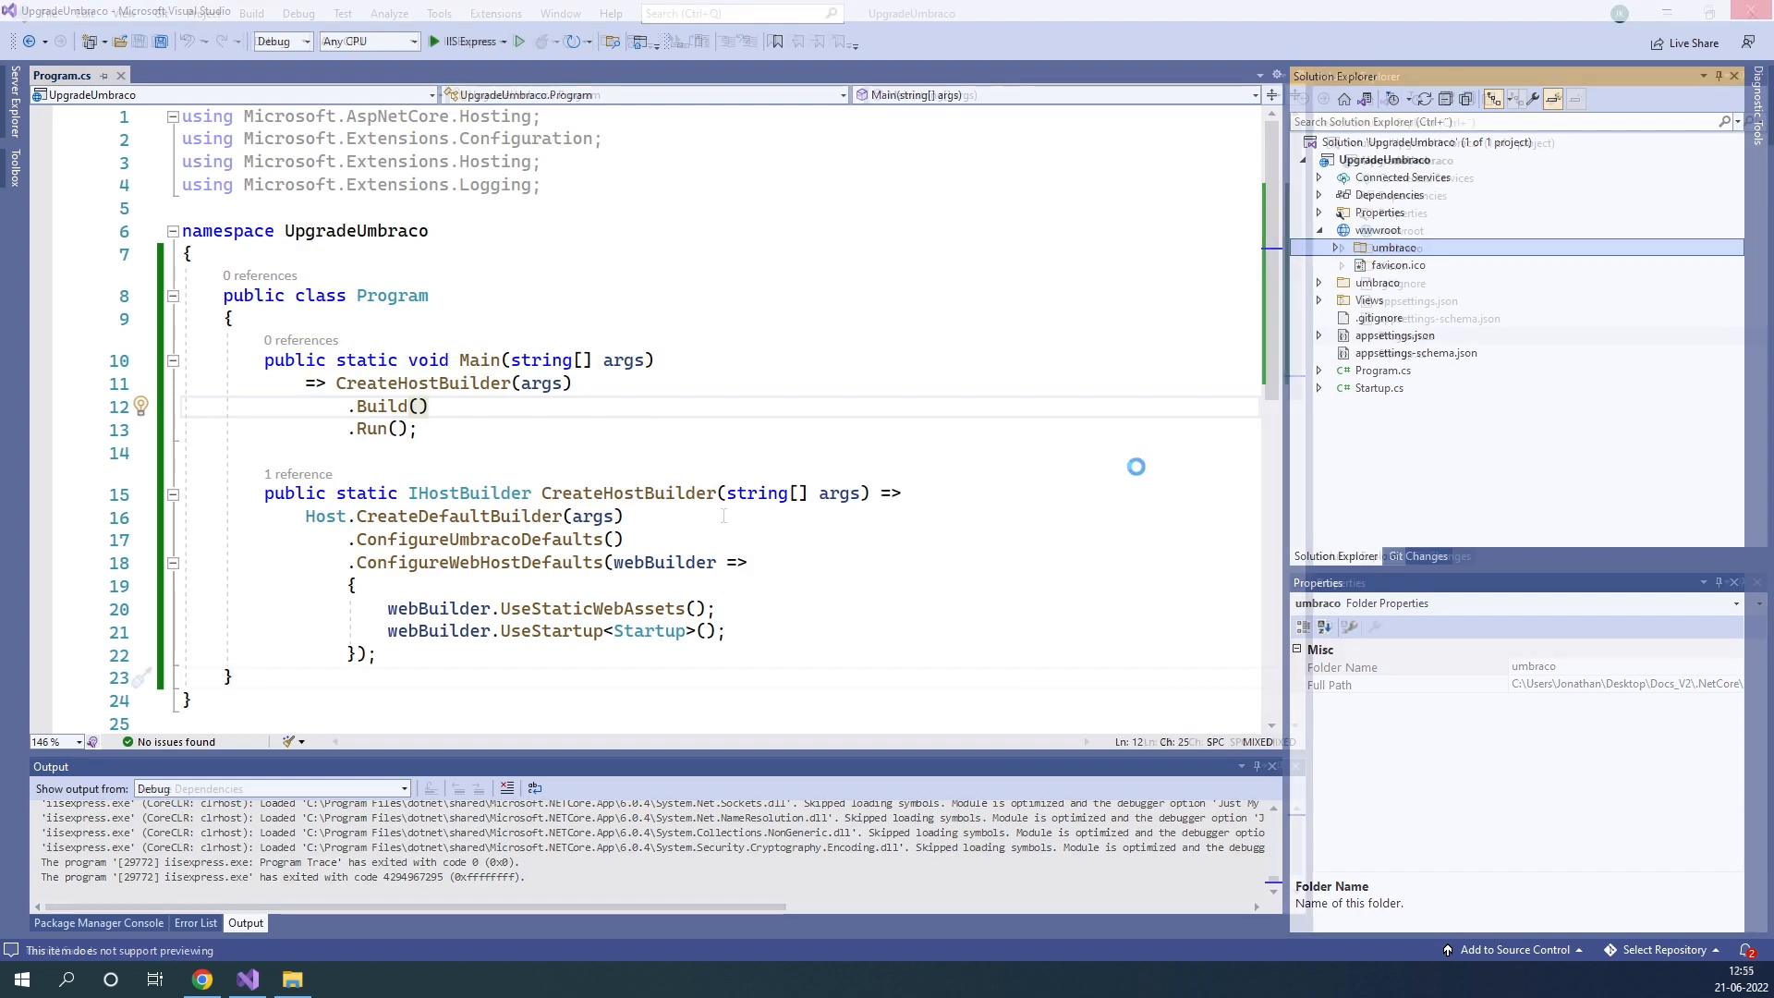
Step: Build the UpgradeUmbraco solution from its Solution Explorer context menu
left_click(1408, 159)
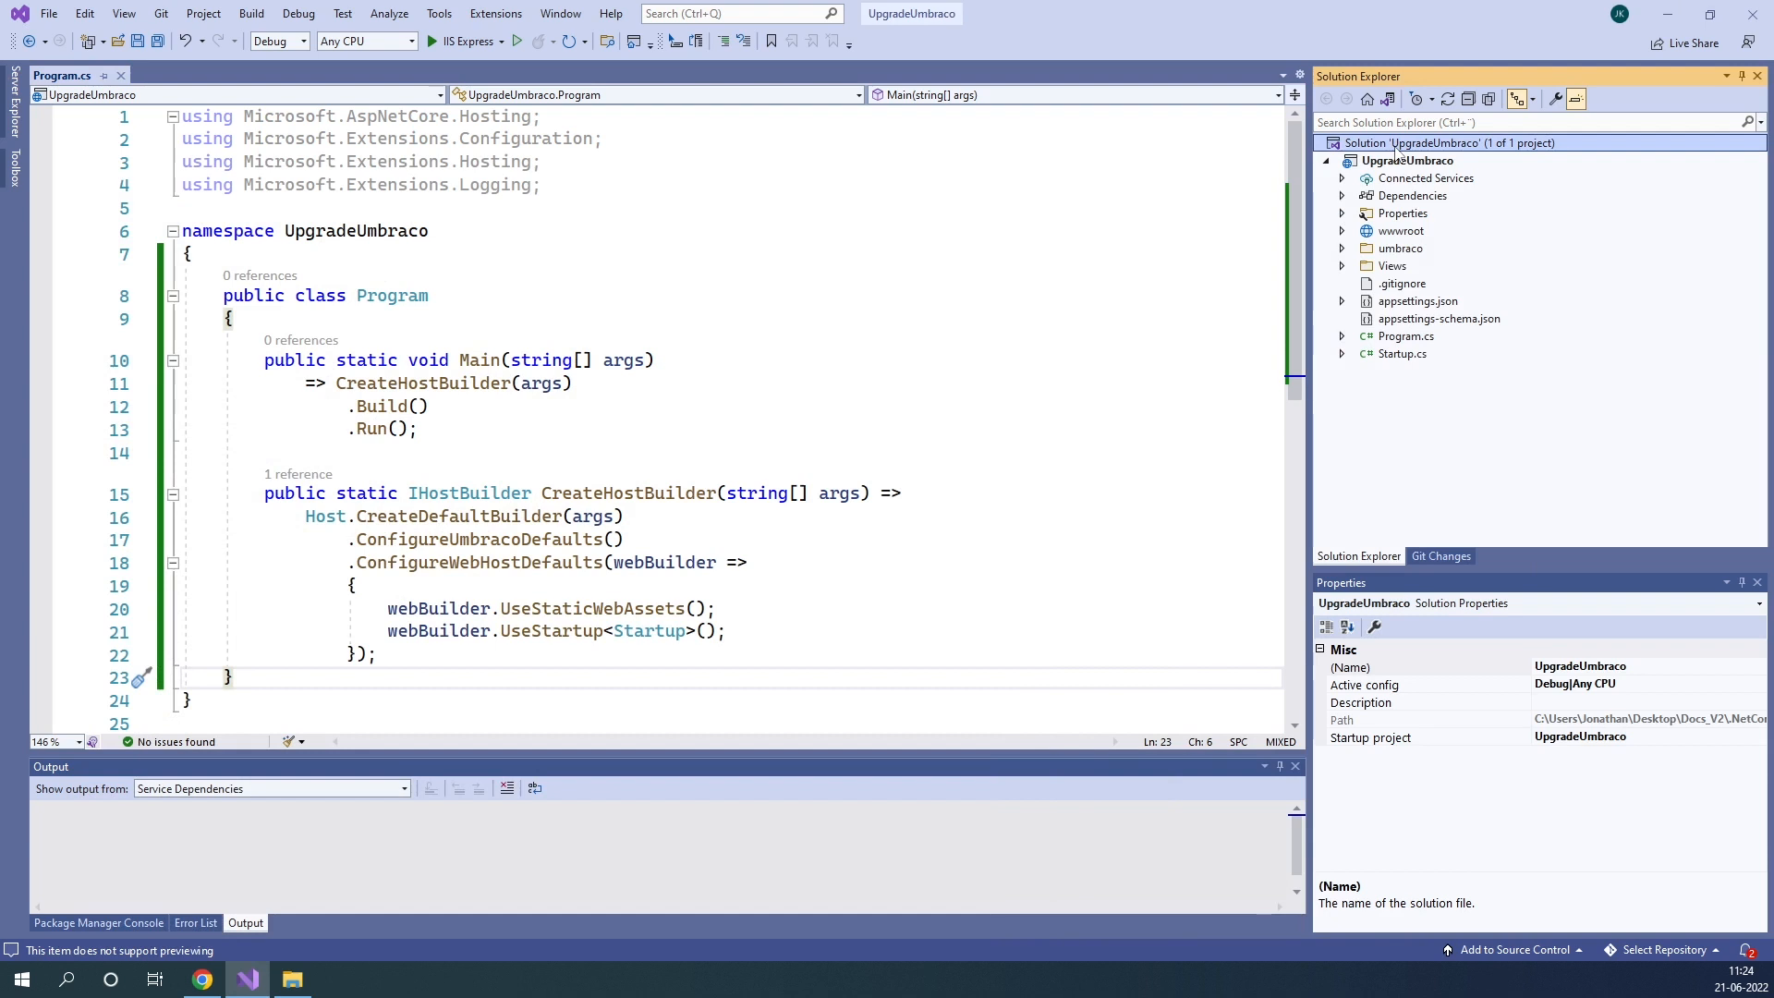
right_click(1406, 160)
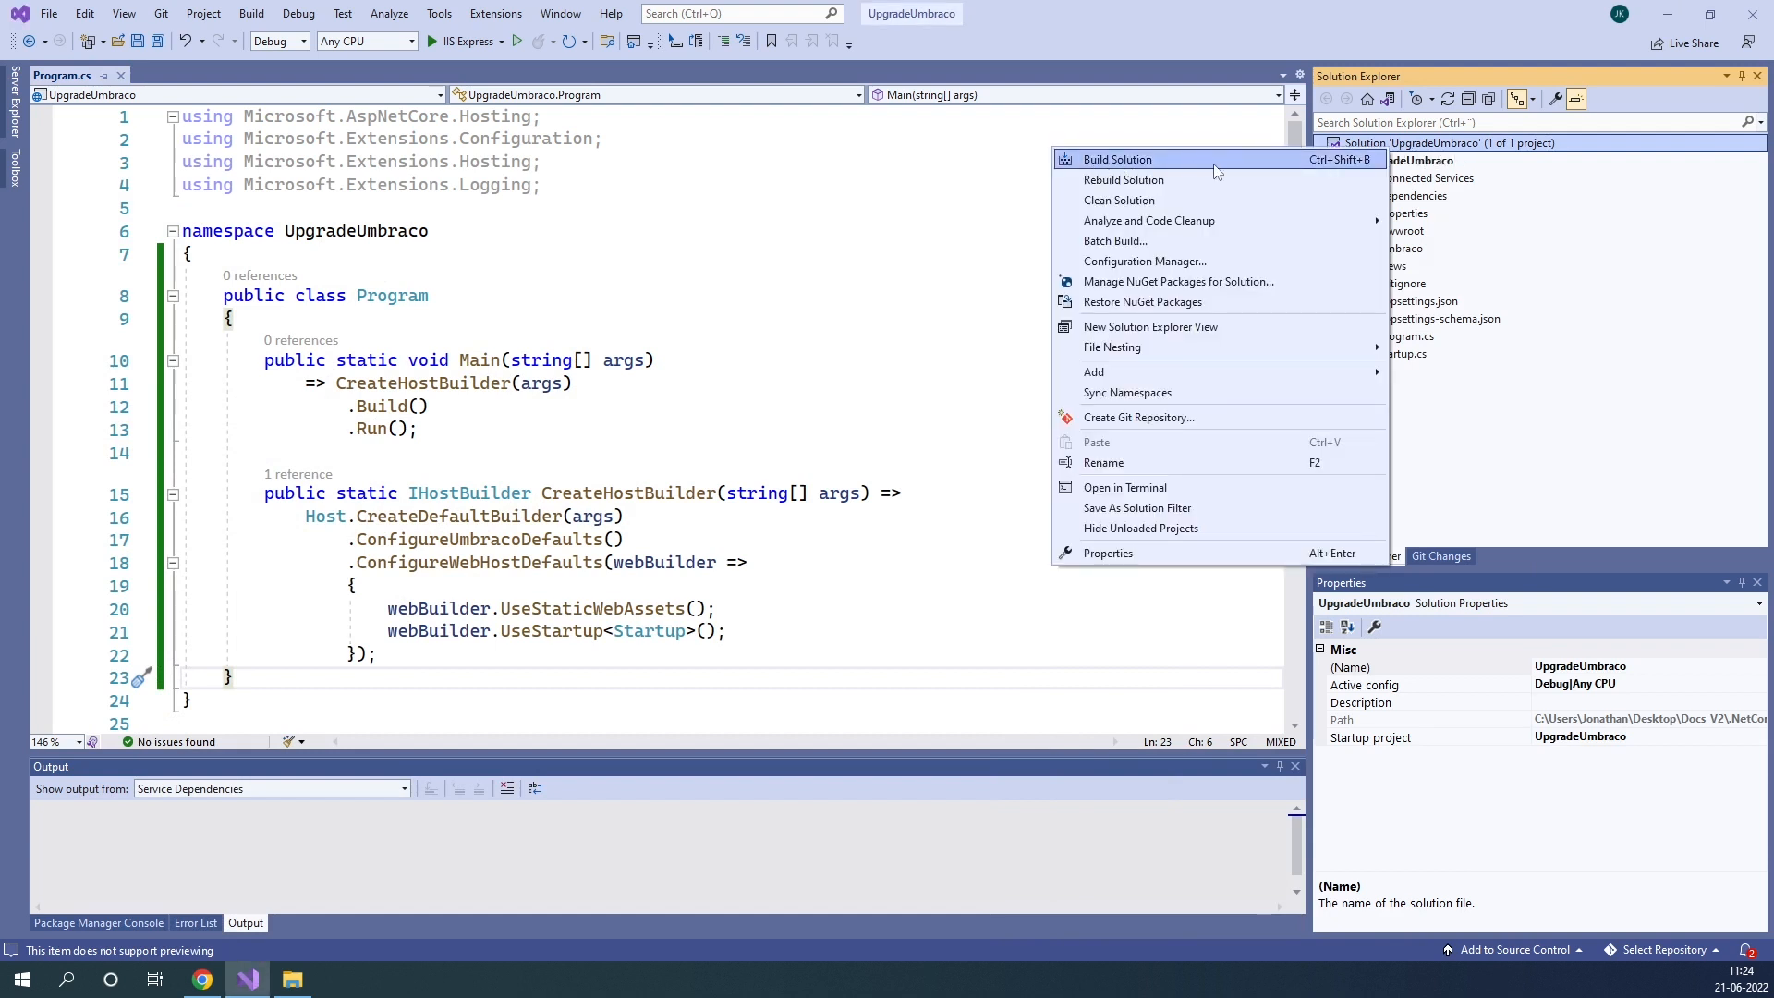
left_click(1118, 159)
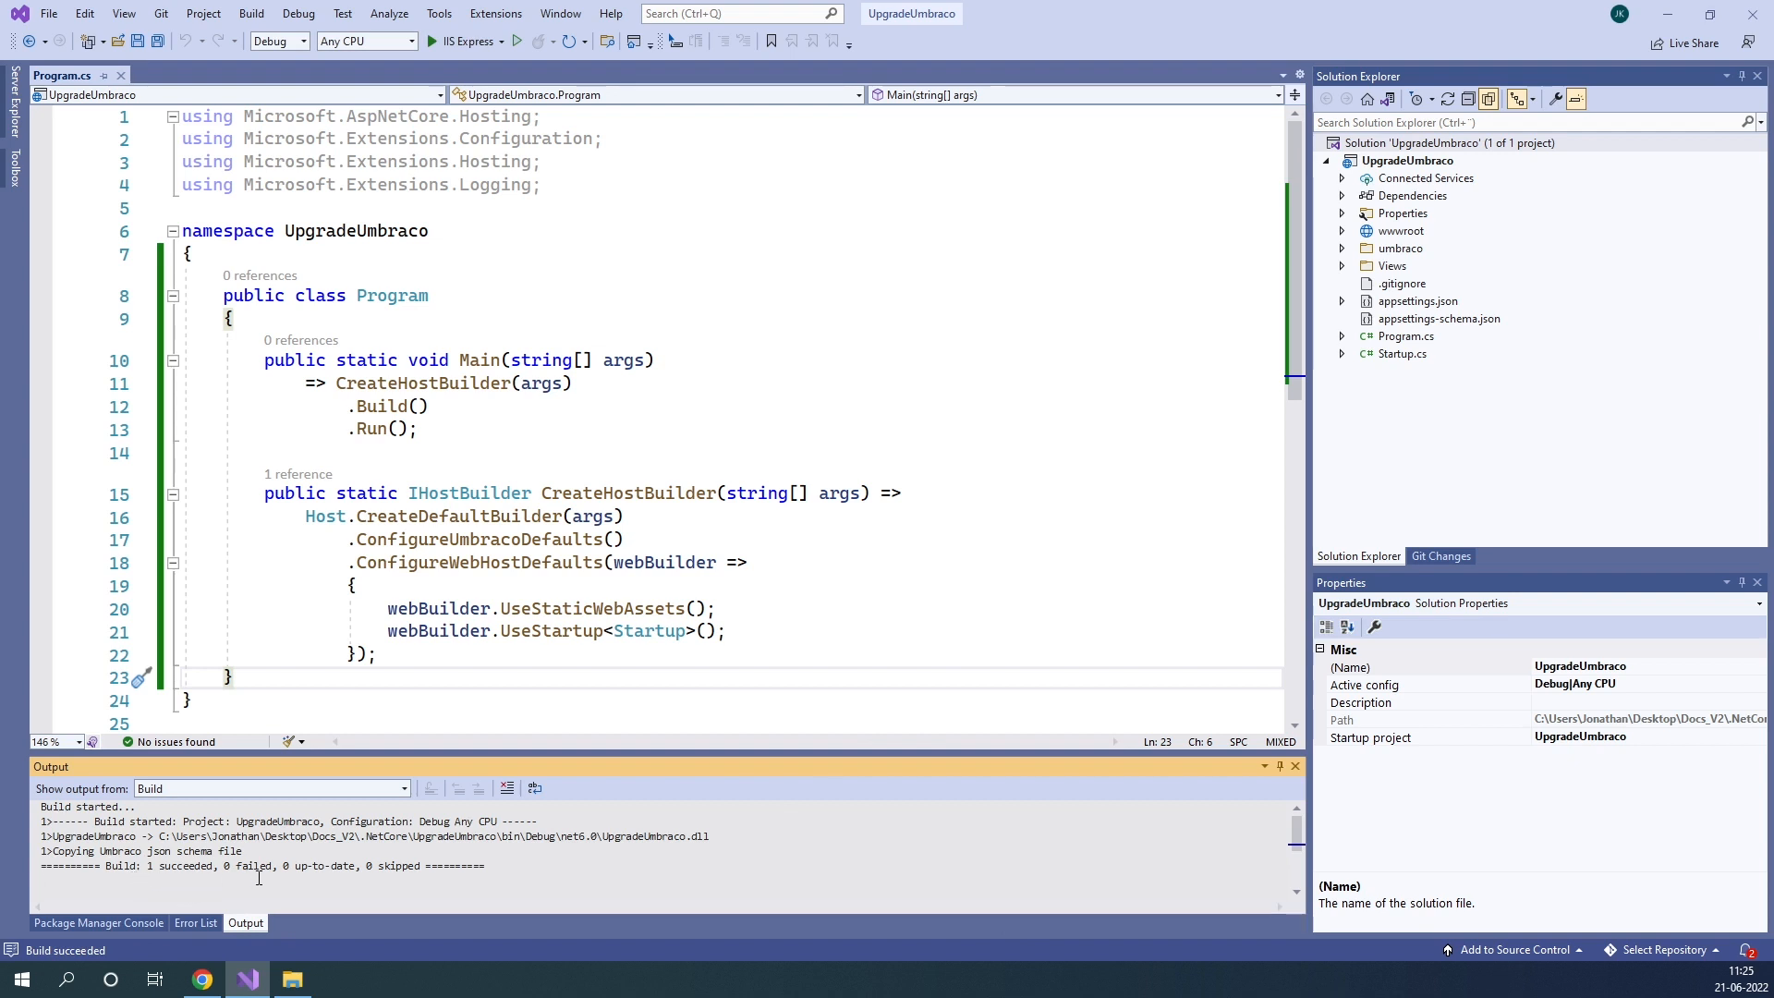
mouse_move(813, 678)
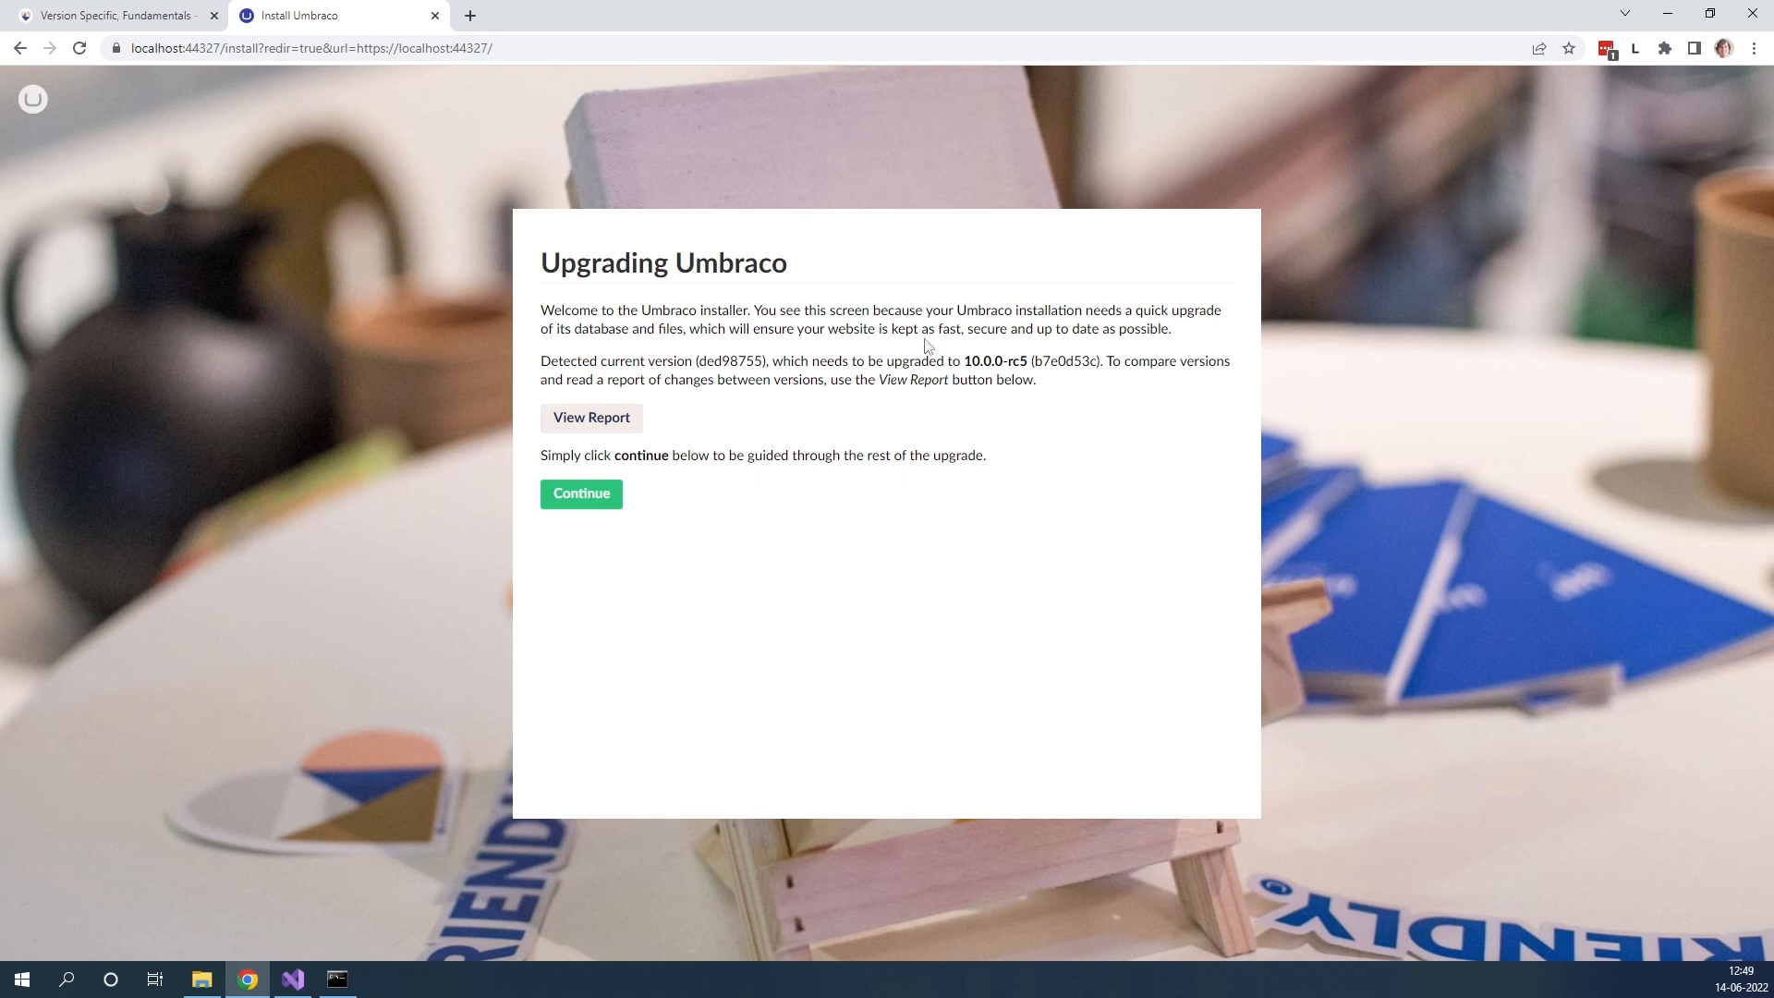
mouse_move(1191, 766)
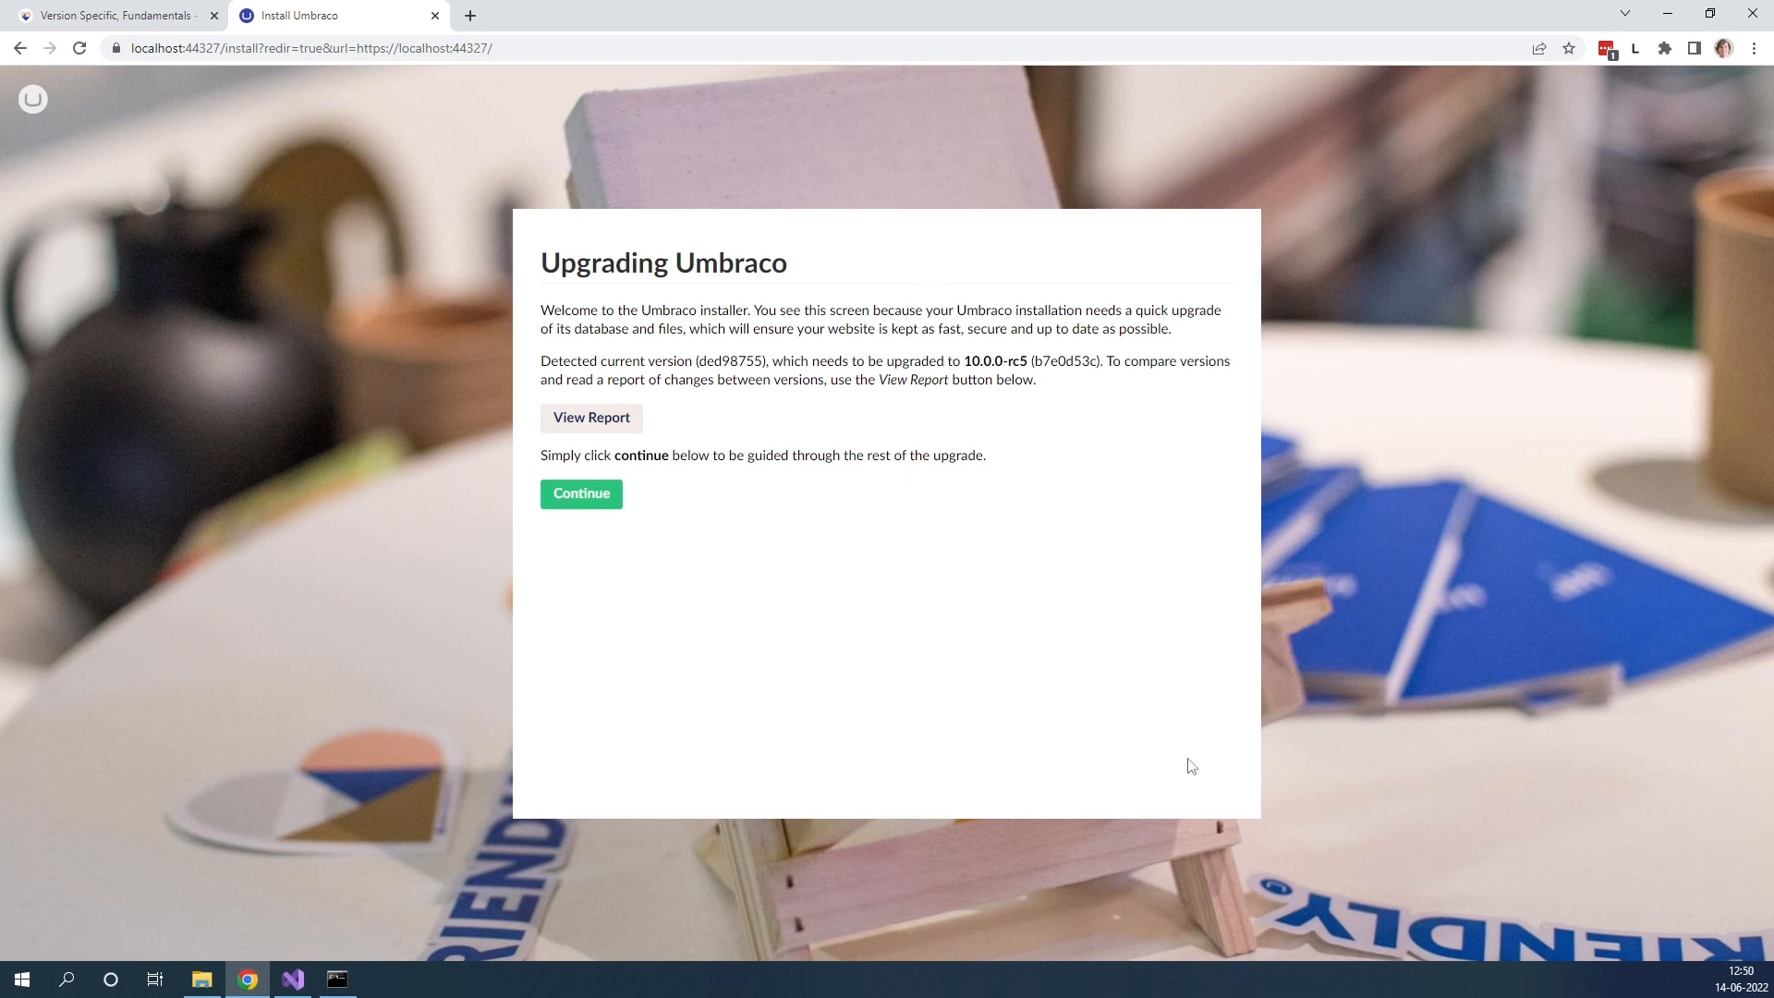
mouse_move(565, 513)
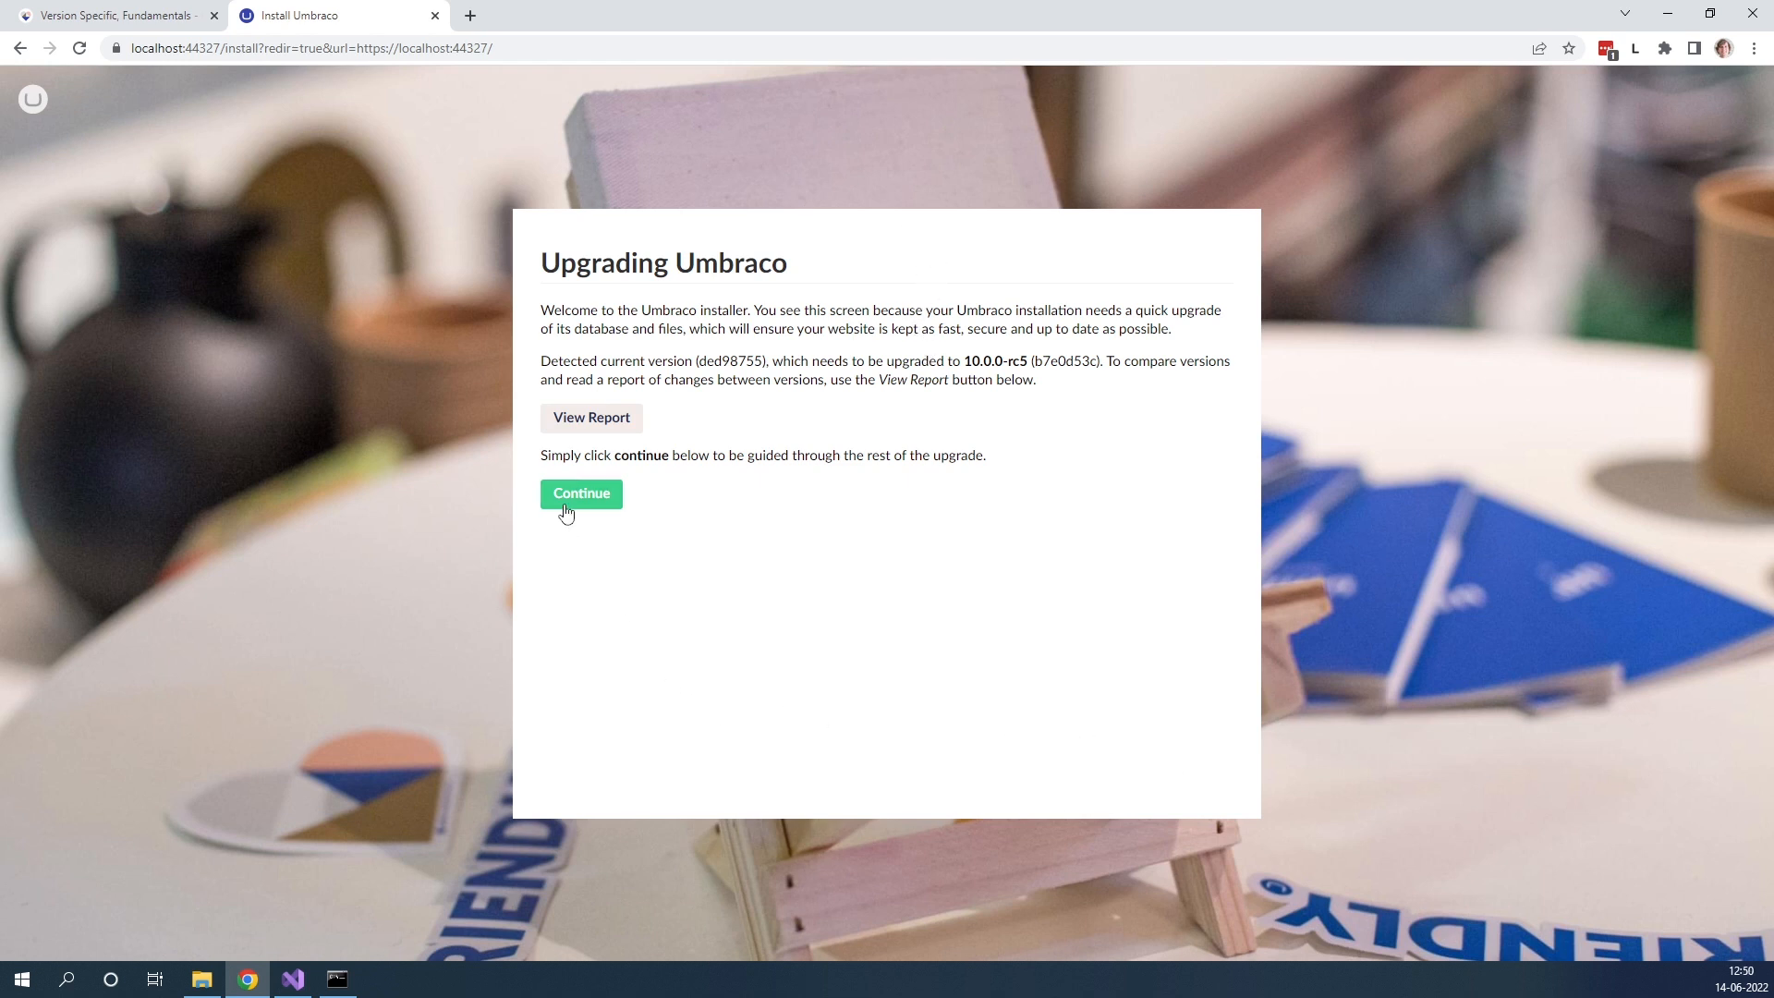
Step: Continue the installer upgrade to Umbraco 10.0.0-rc5 so the back office dashboard loads
left_click(581, 493)
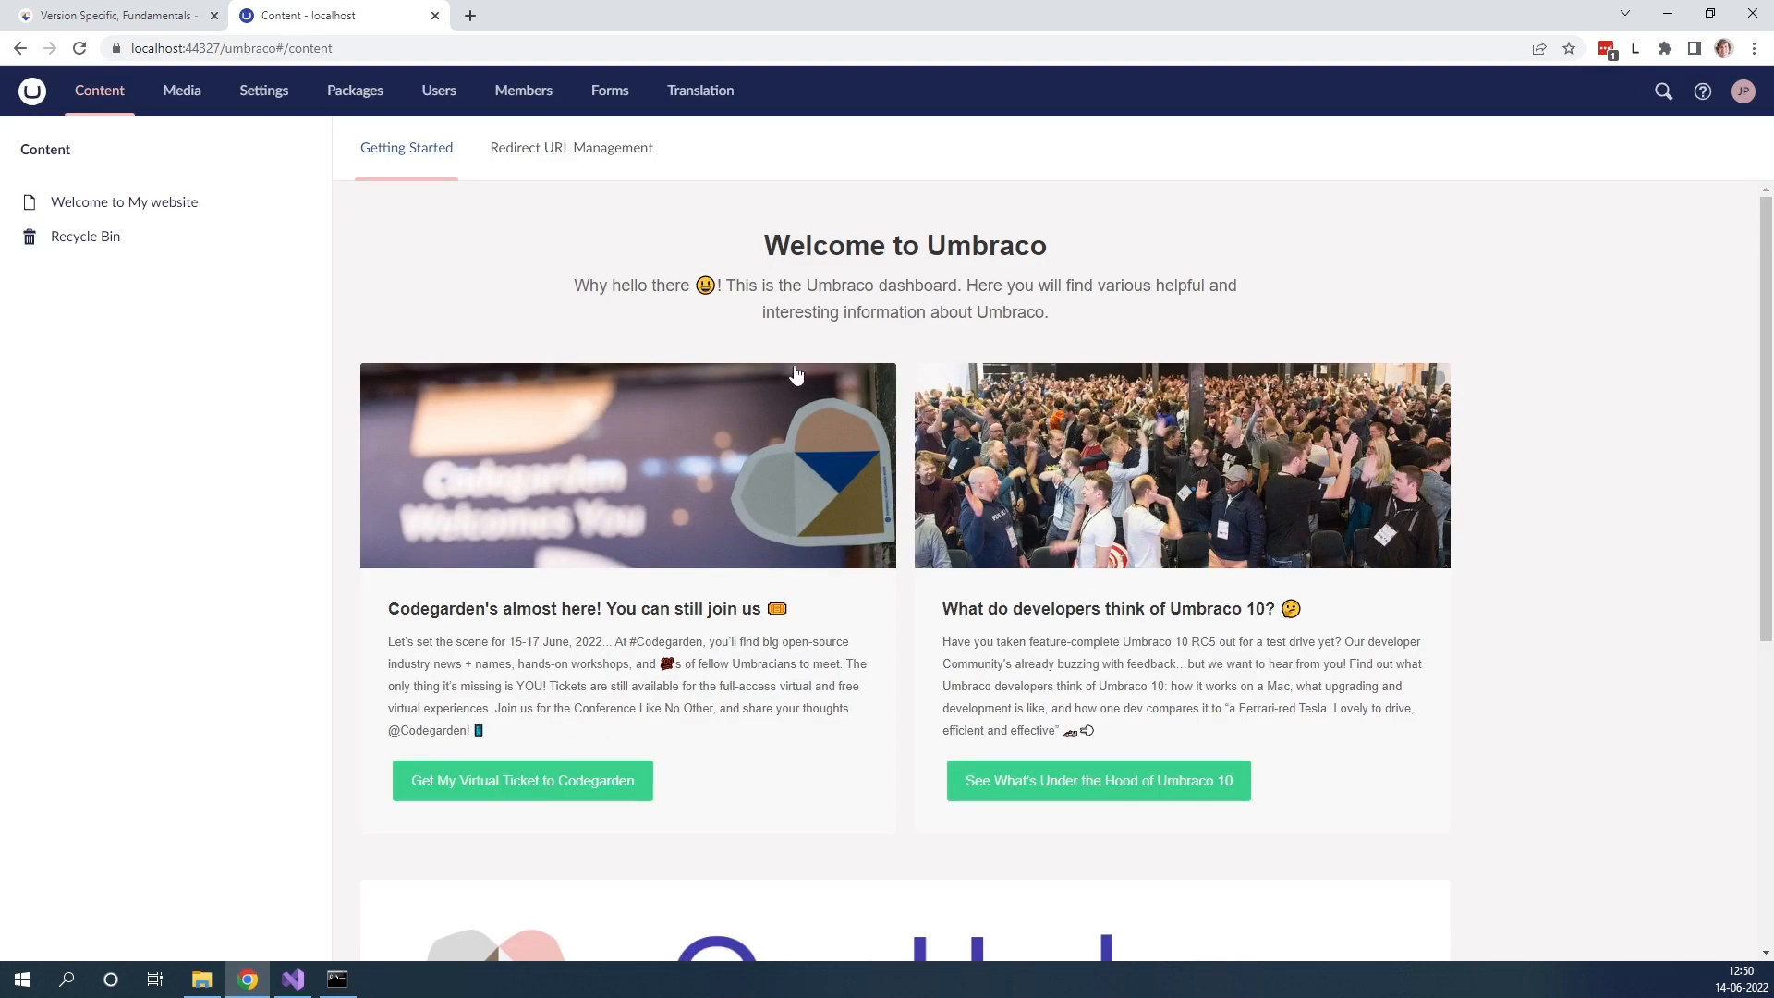
mouse_move(229, 343)
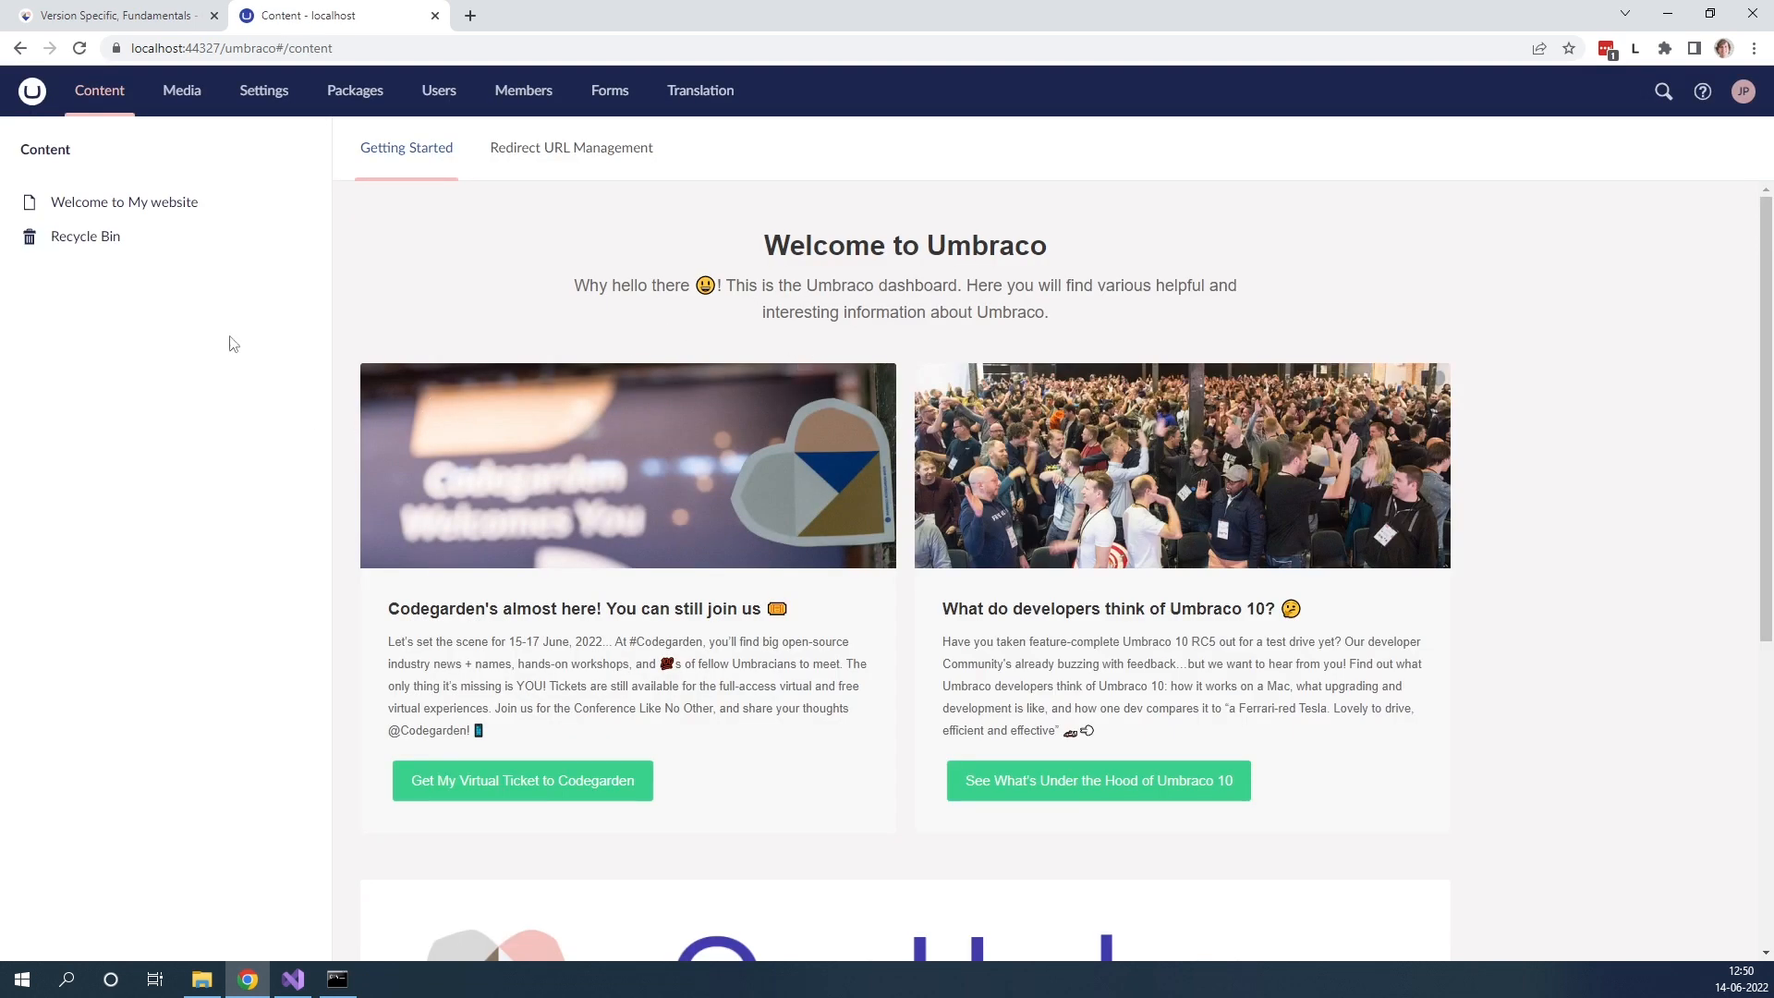
Step: Check the installed version, view Welcome to My website's Info tab, then open the live page
left_click(30, 91)
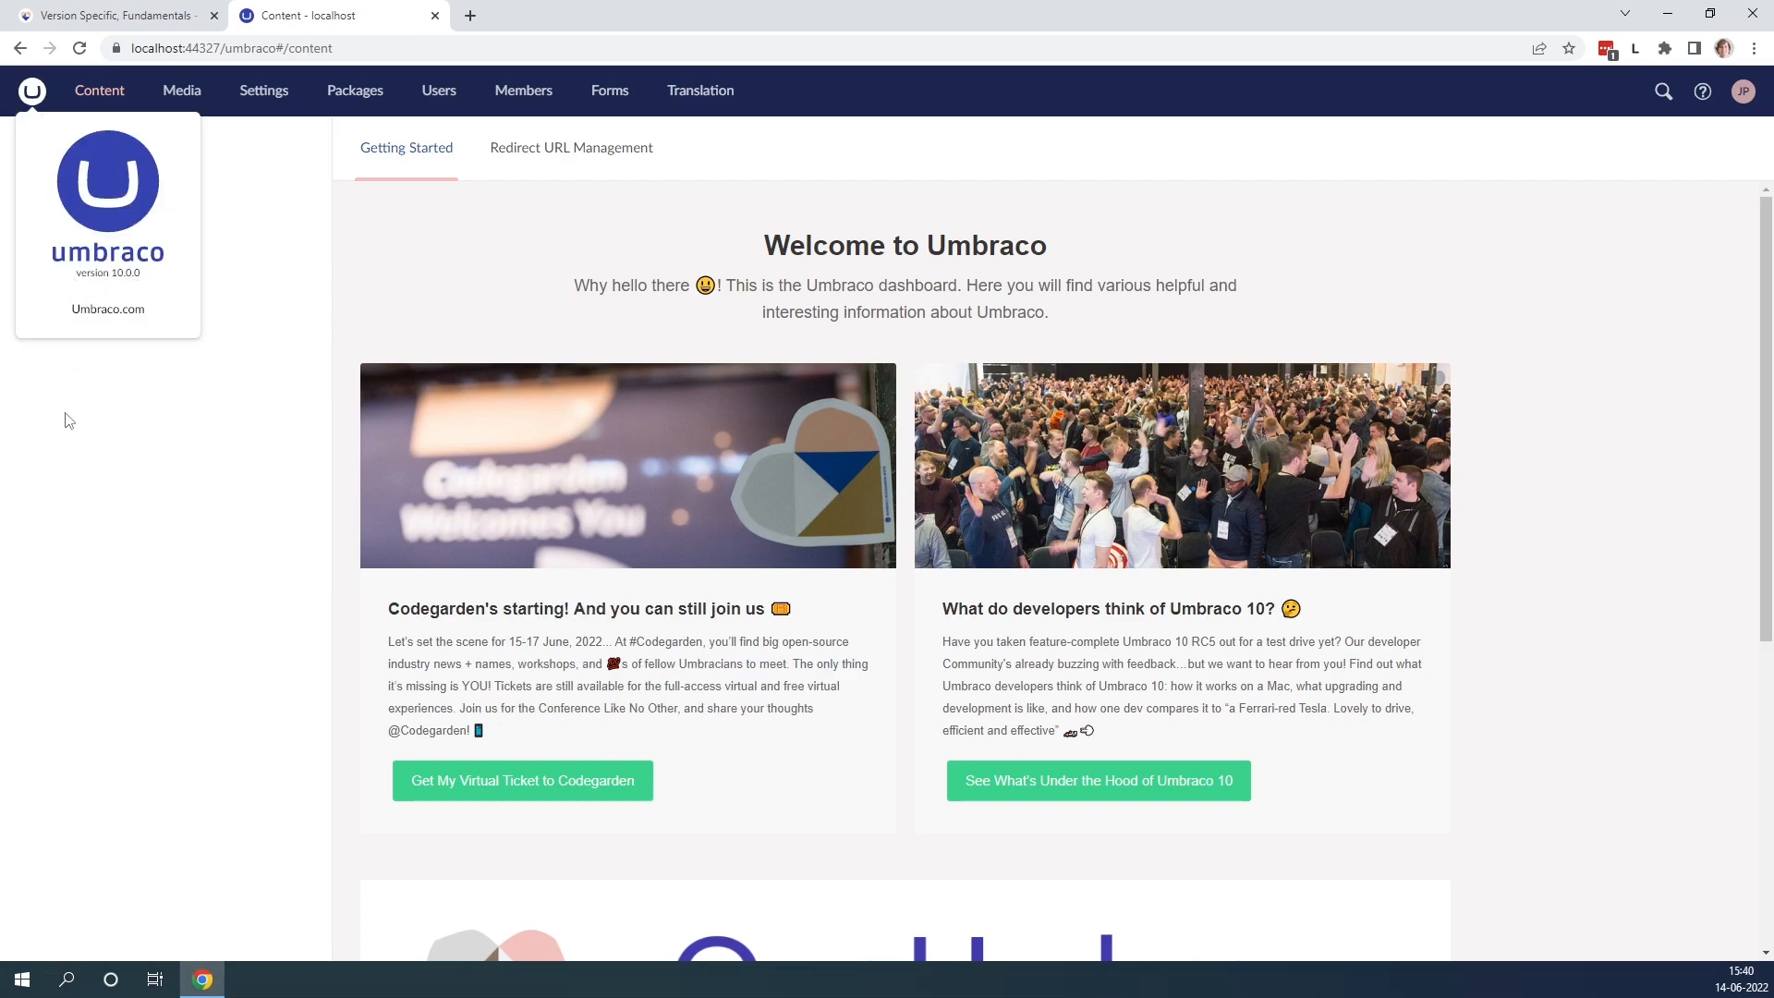
left_click(125, 201)
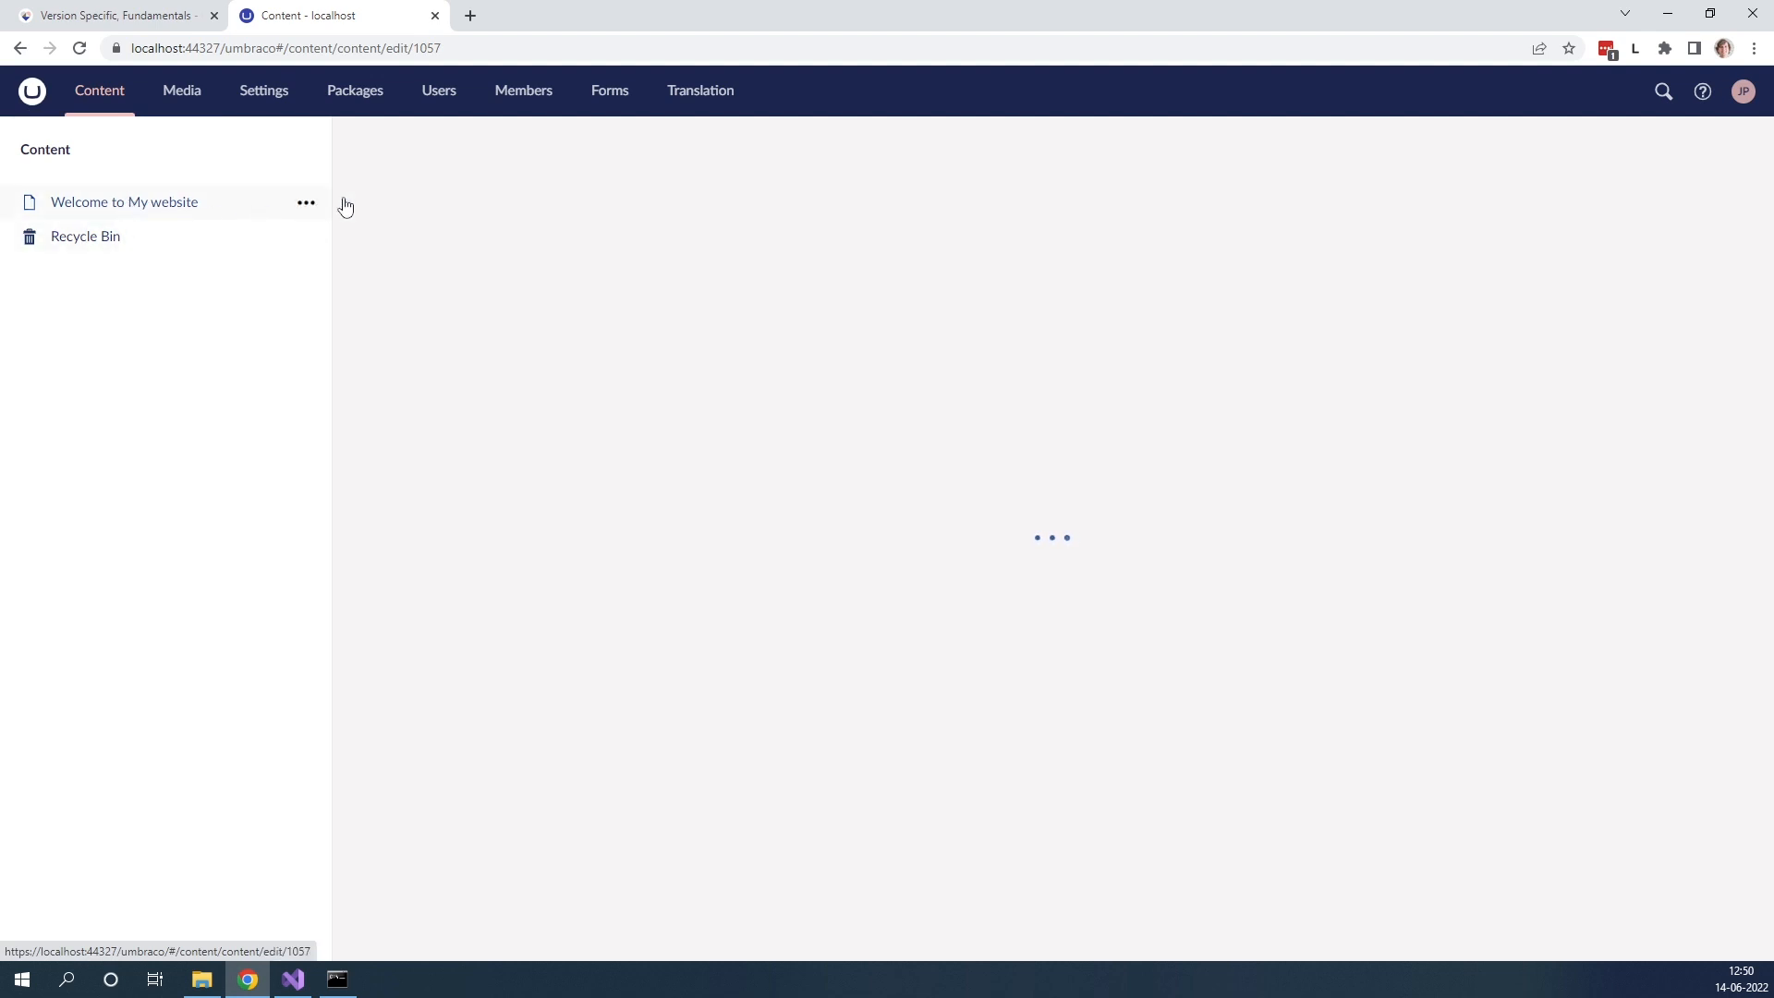
left_click(125, 201)
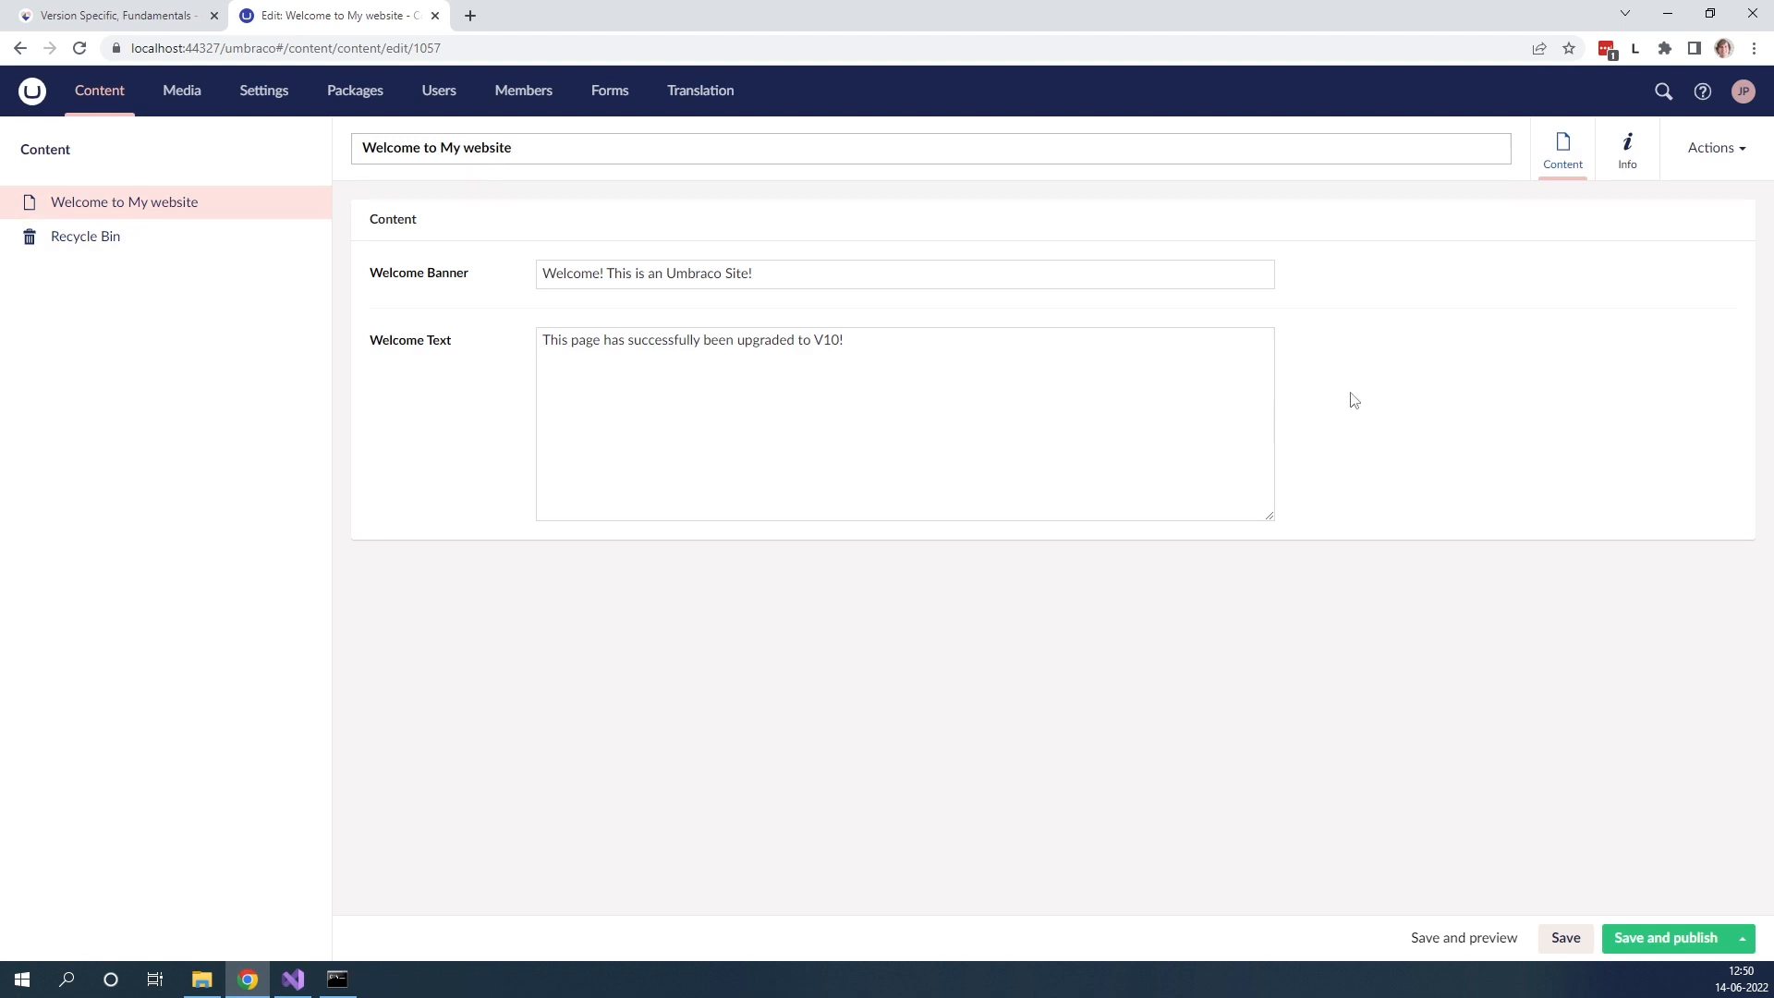
left_click(1627, 148)
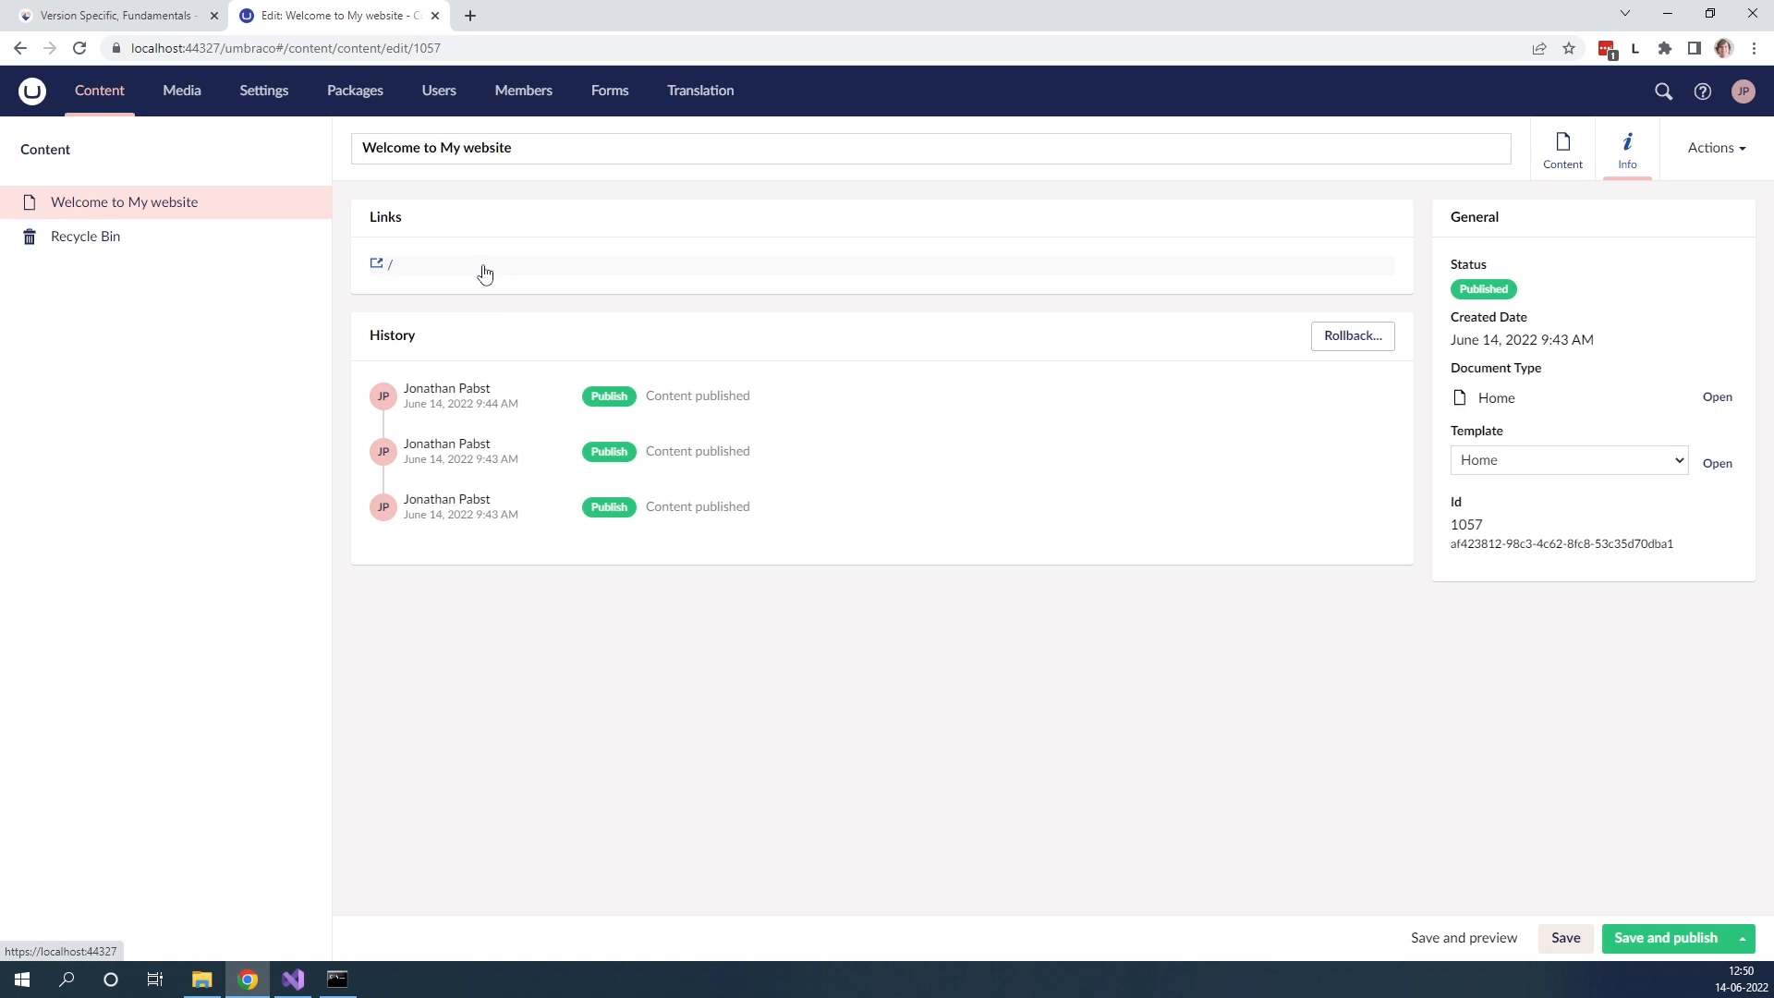
left_click(389, 263)
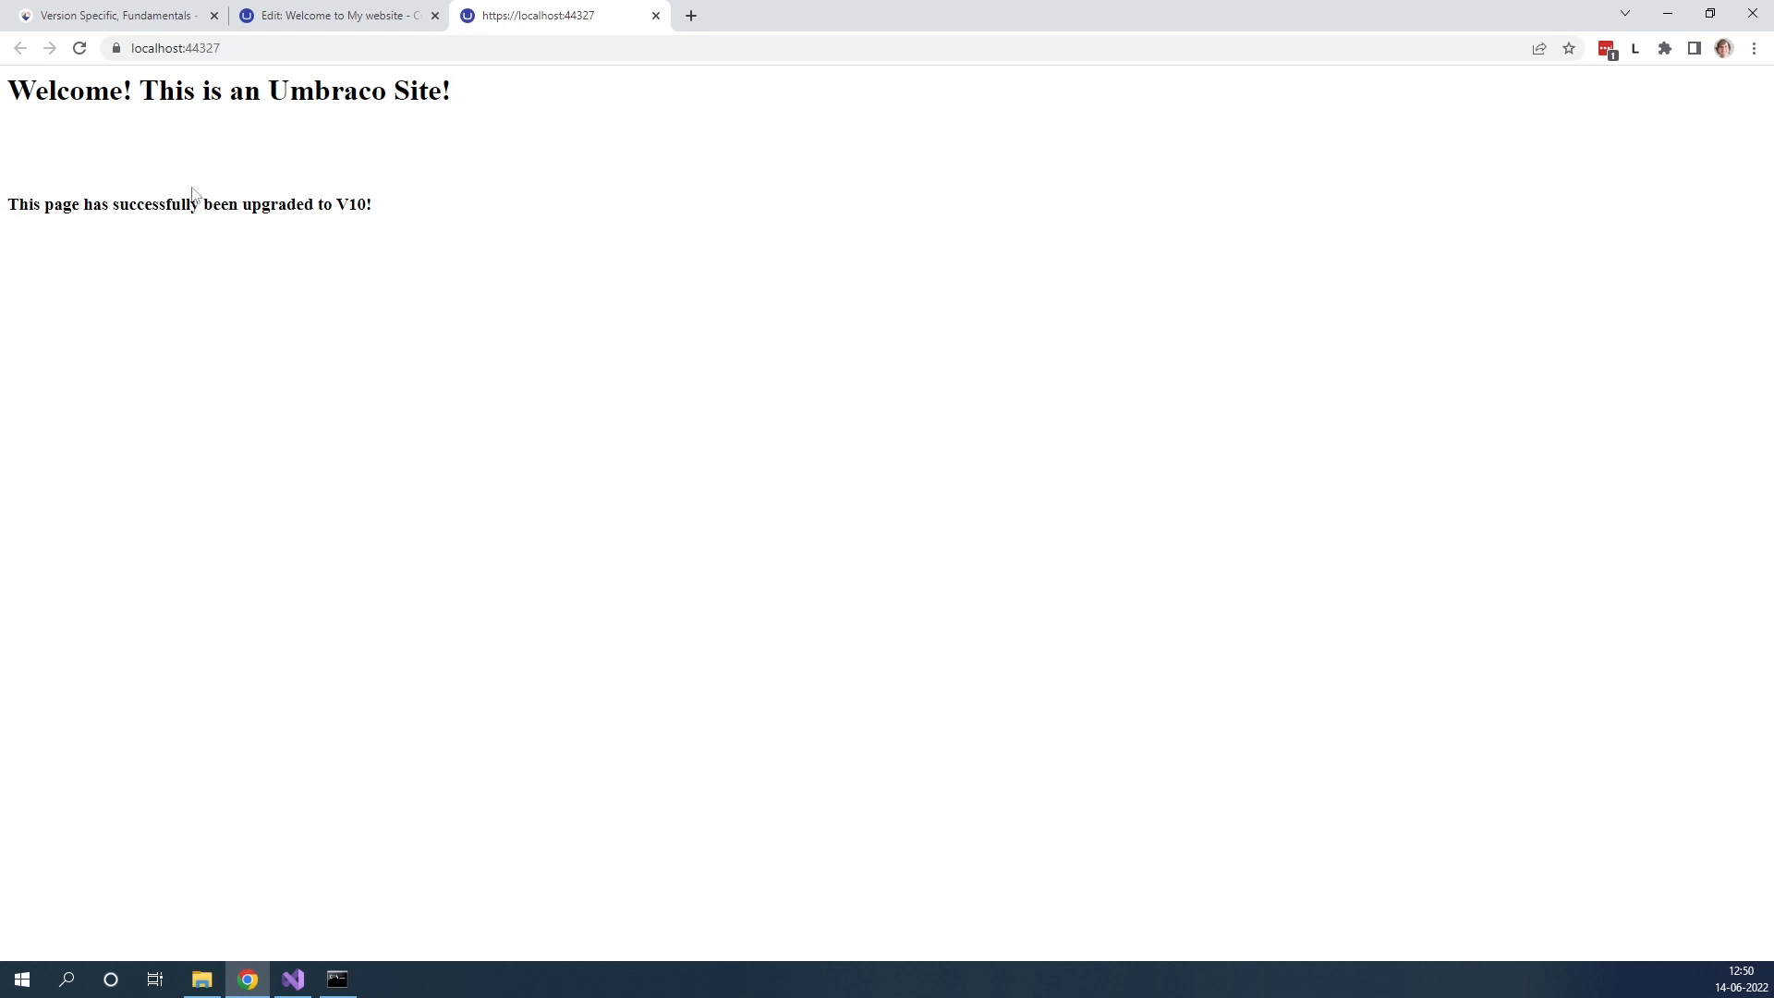
mouse_move(209, 195)
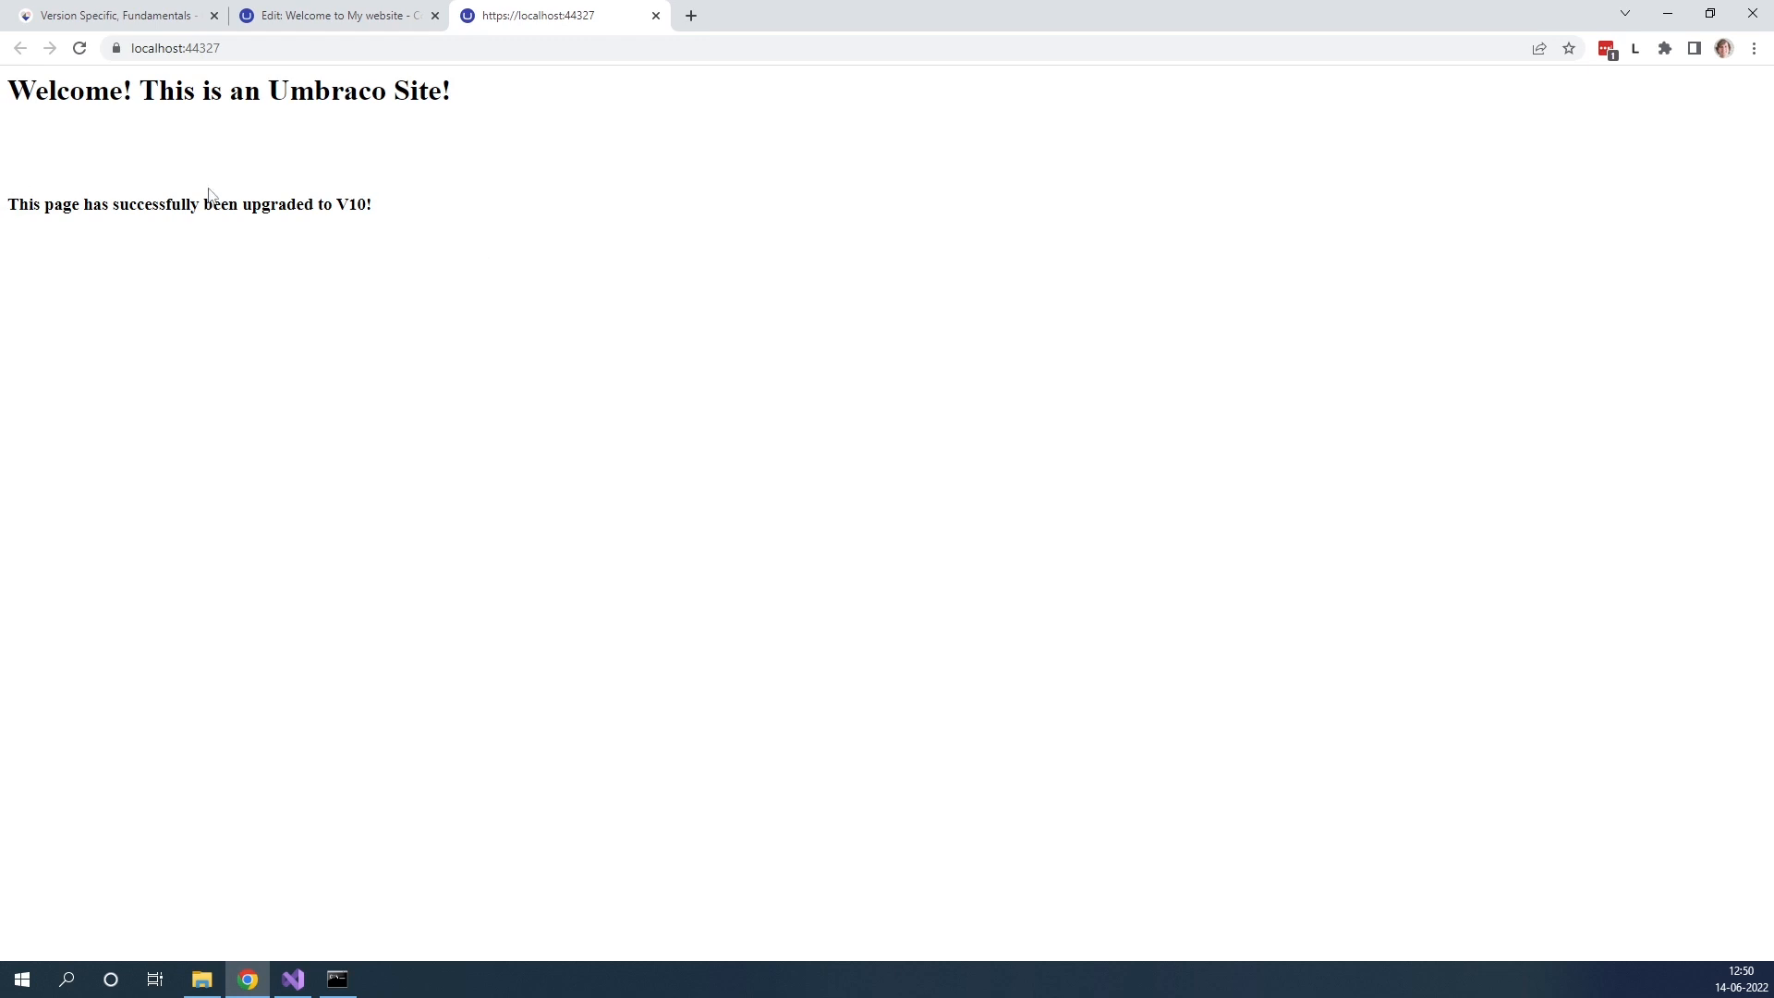
mouse_move(580, 226)
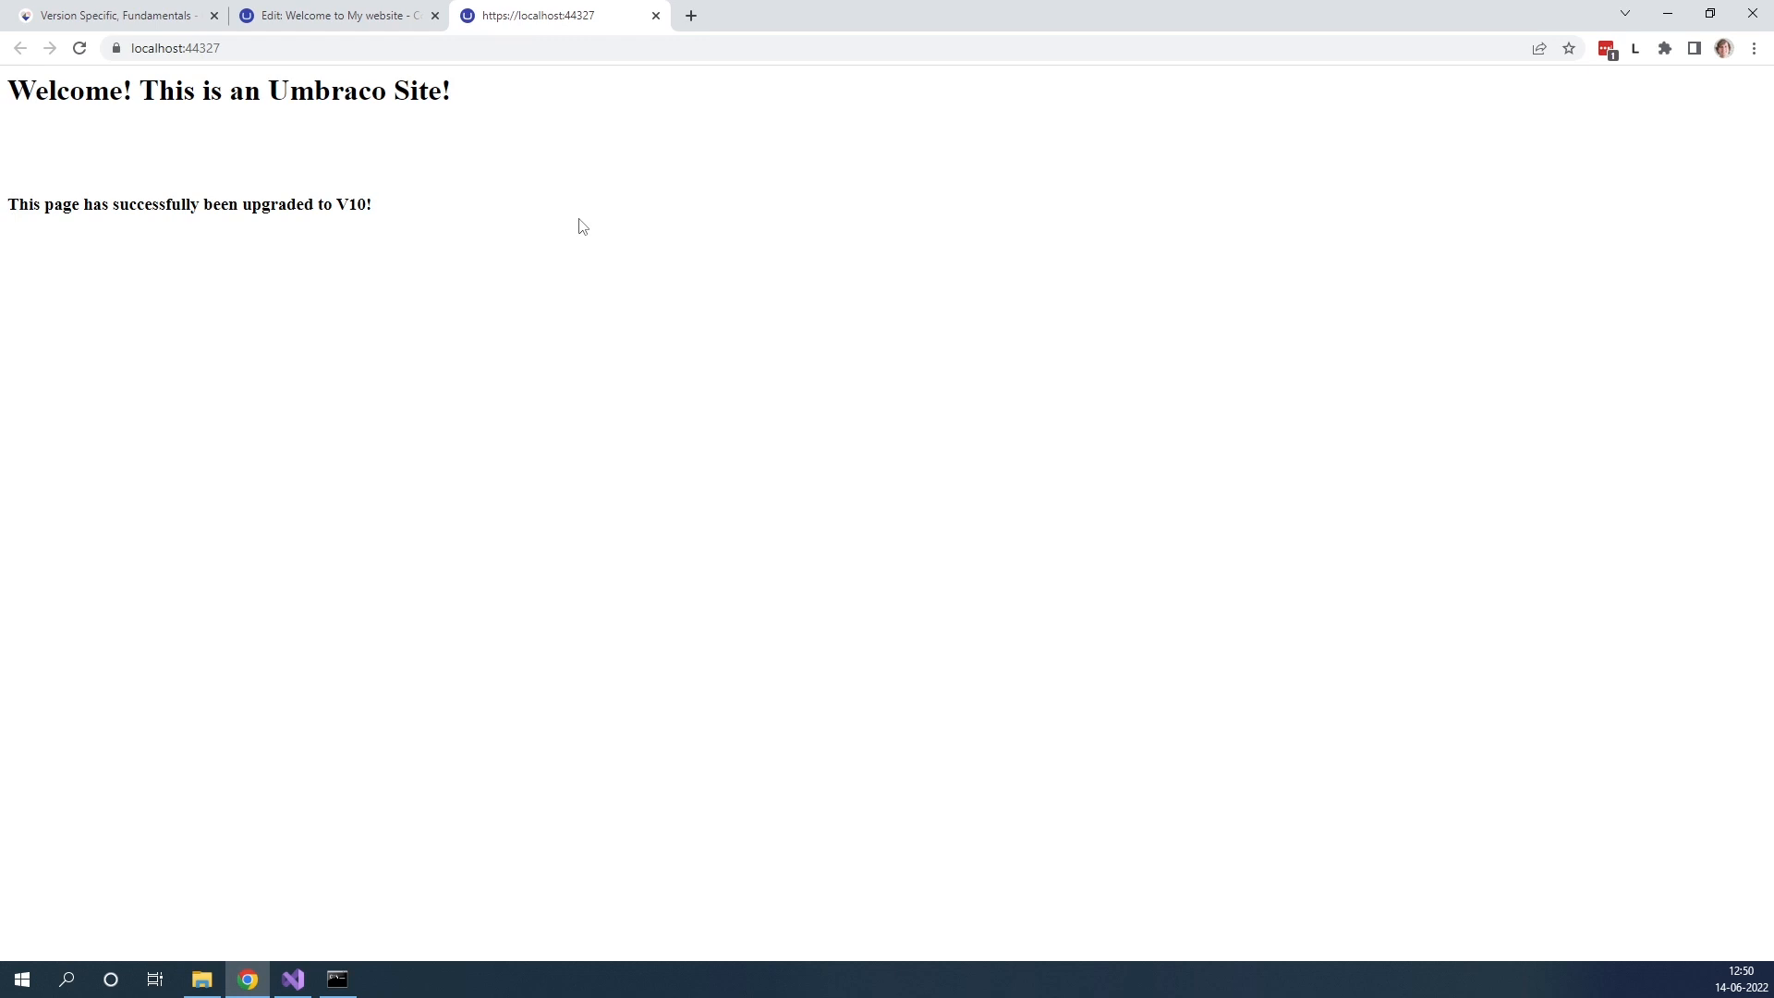
mouse_move(161, 230)
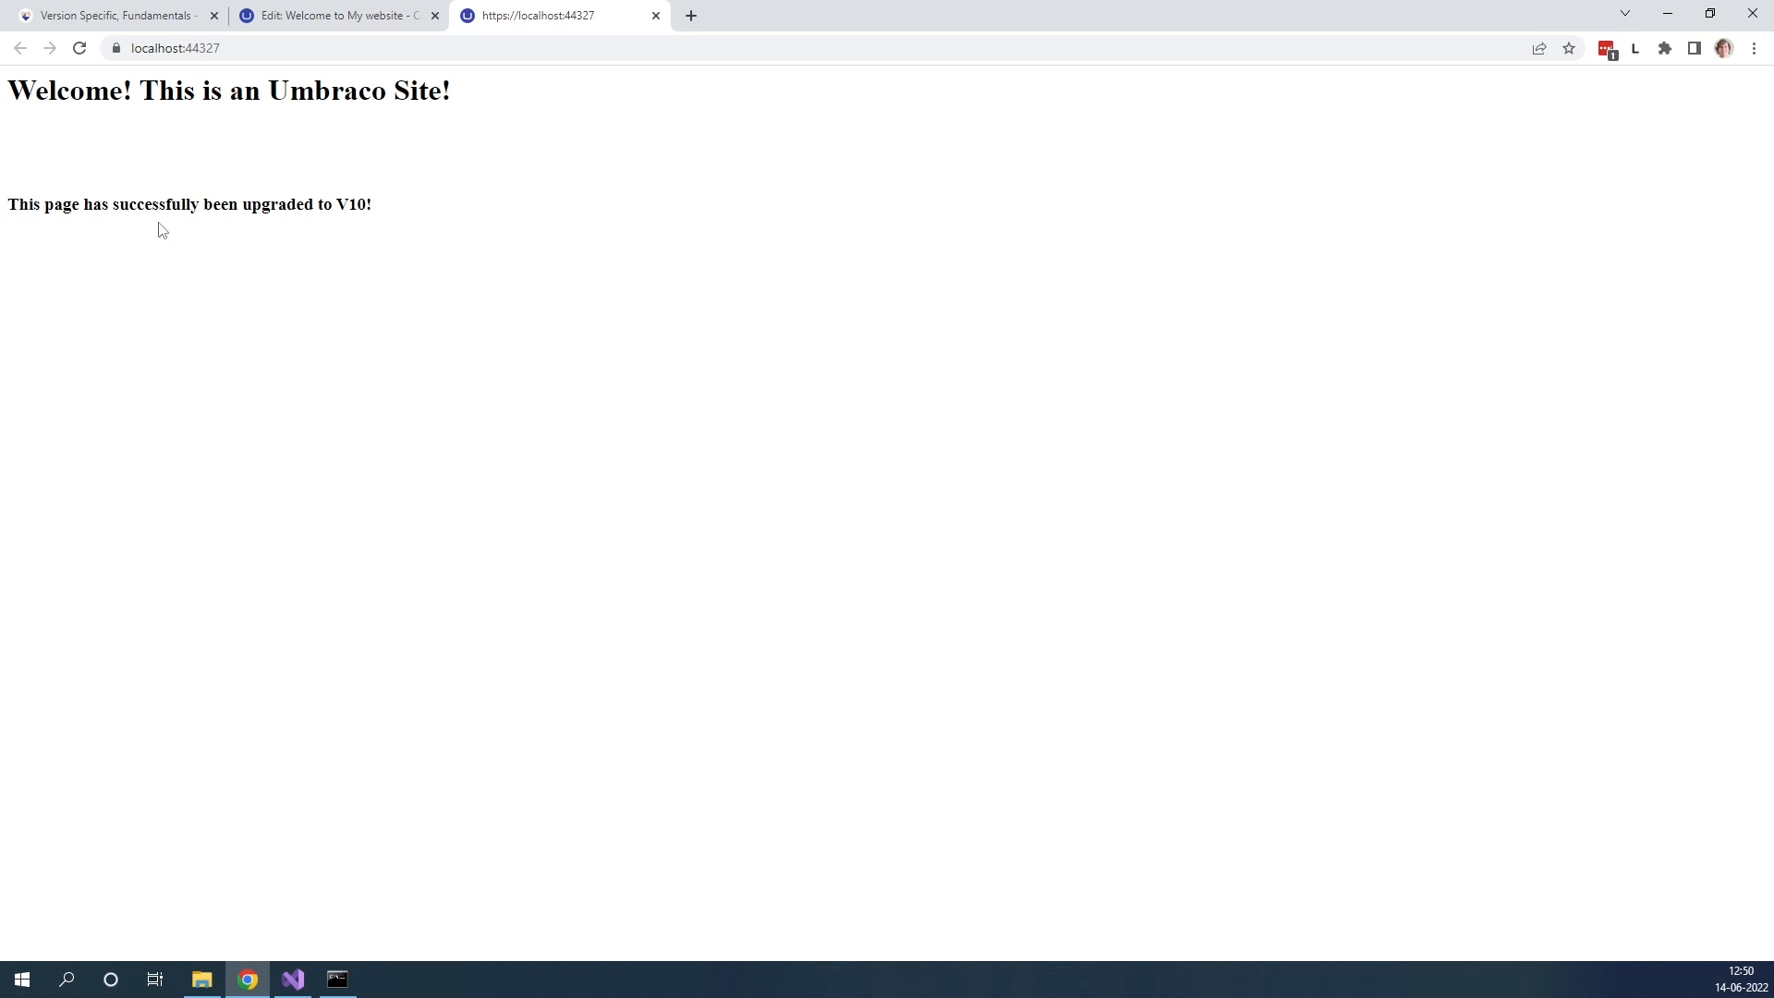